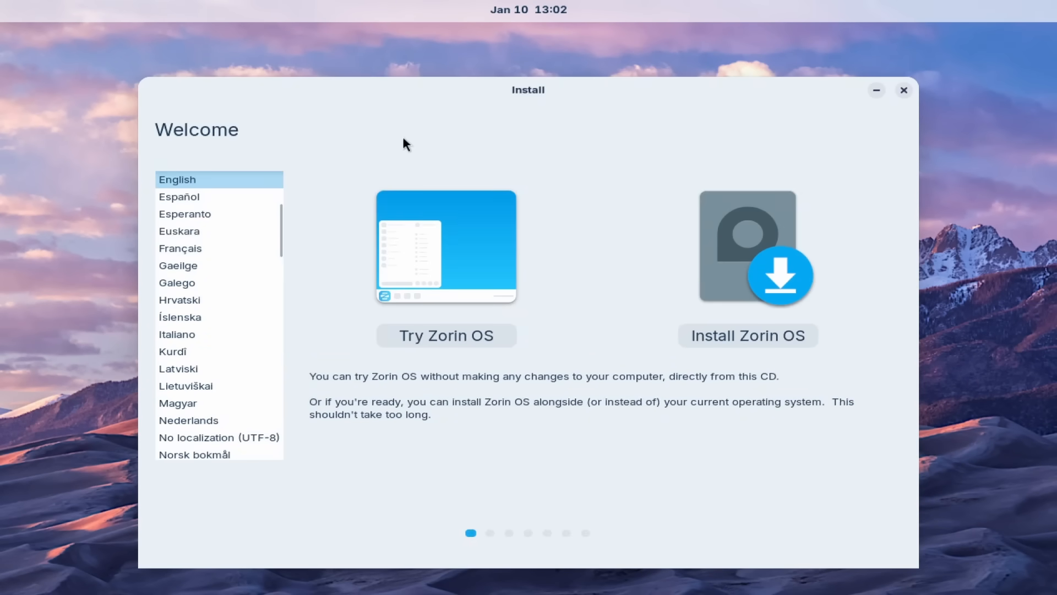
mouse_move(358, 136)
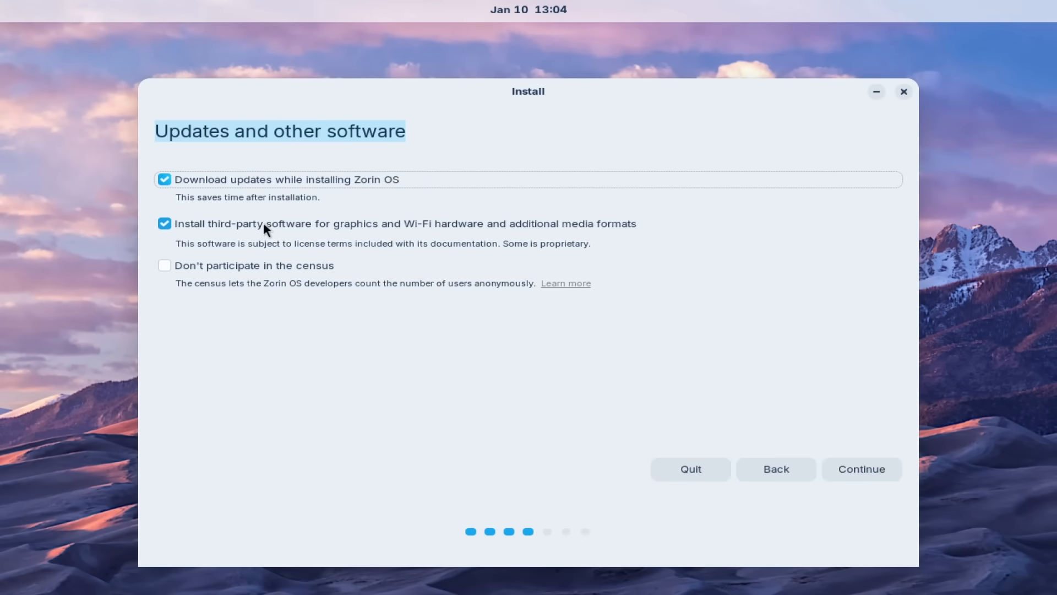
mouse_move(259, 237)
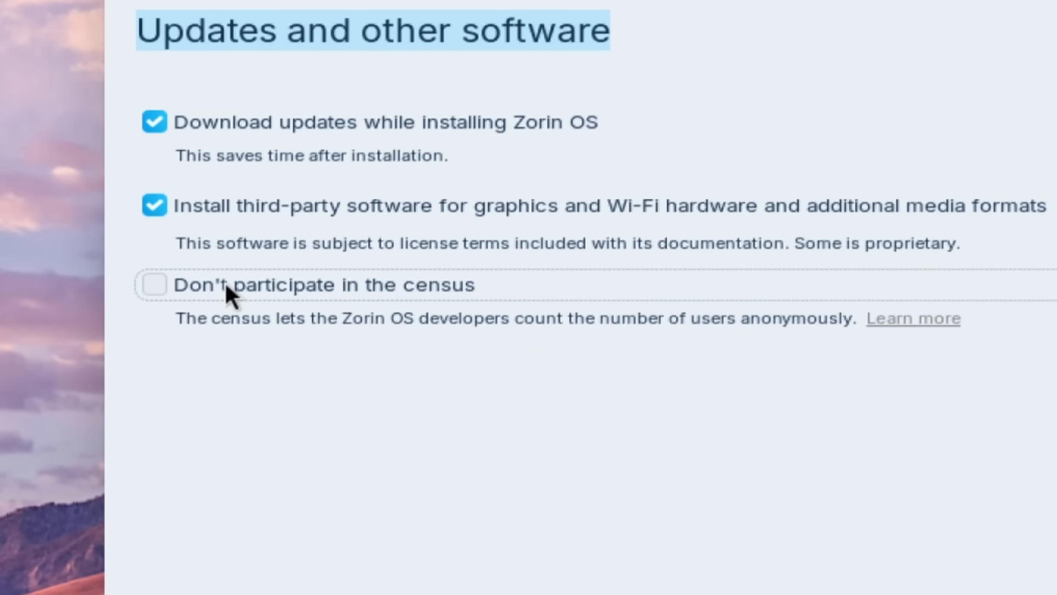
- Opt out of the census, keeping updates and third-party software enabled, and continue
click(154, 284)
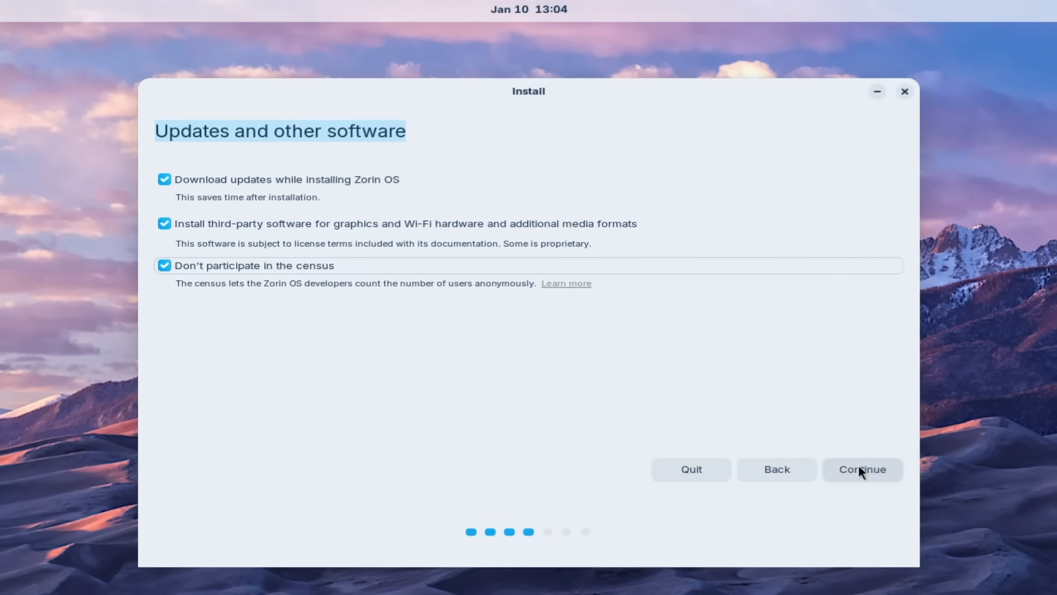
click(861, 468)
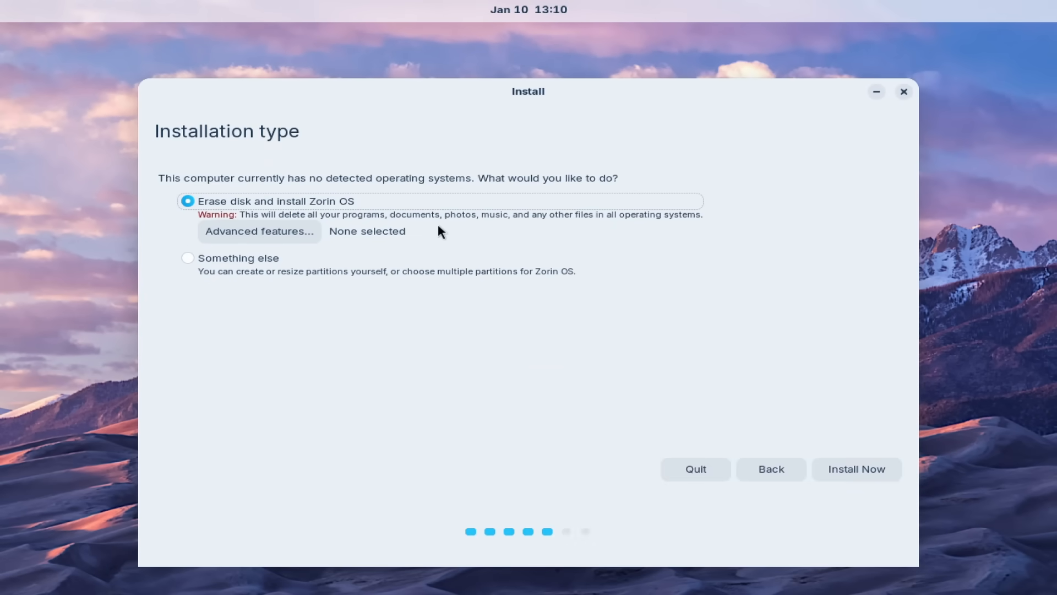
- Install over the whole disk and set the location to London, England
click(855, 468)
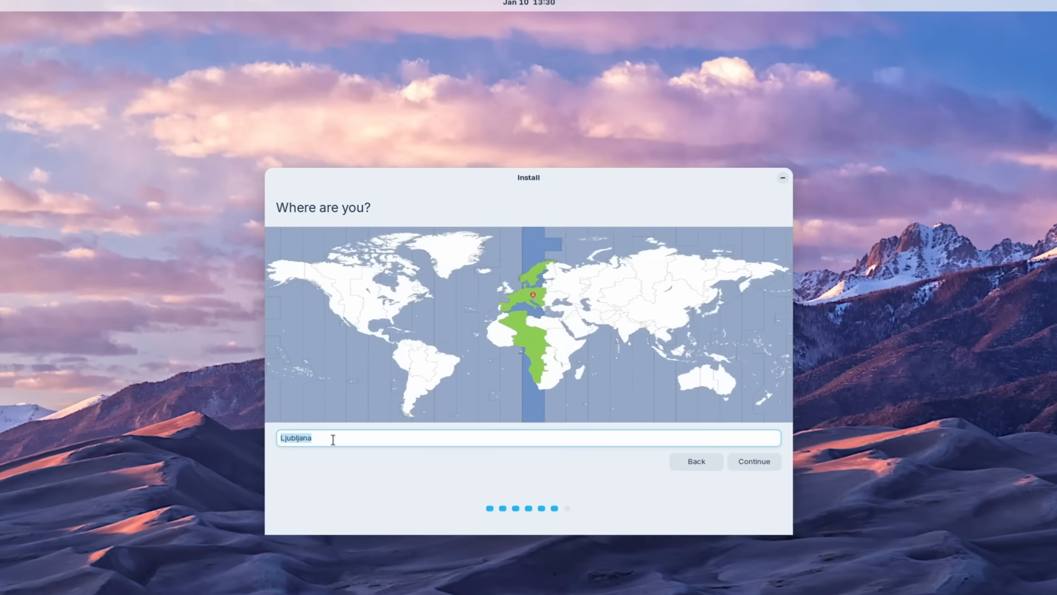
text(London)
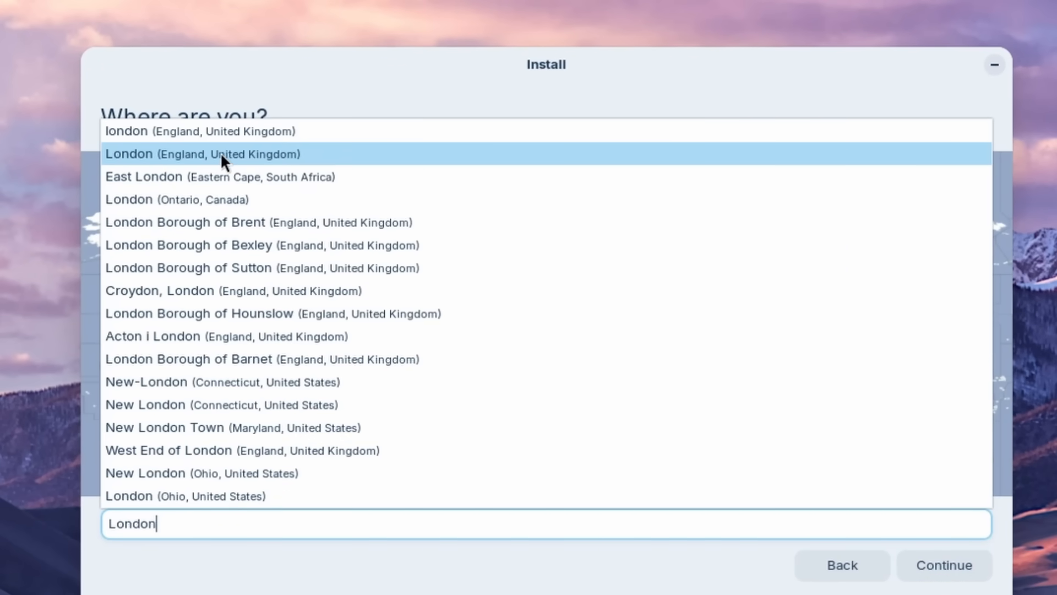
click(196, 153)
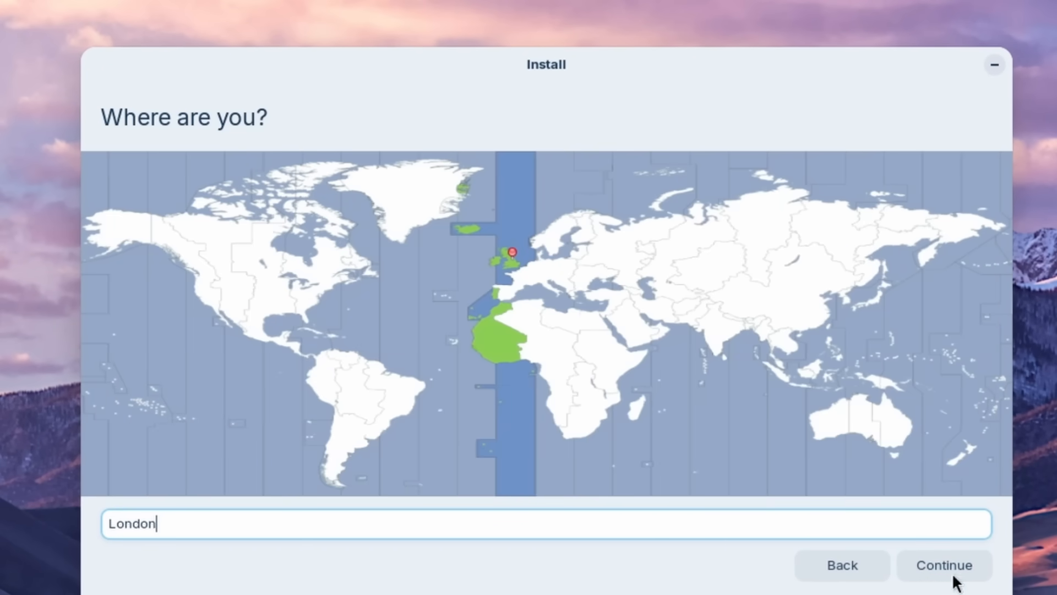
click(942, 565)
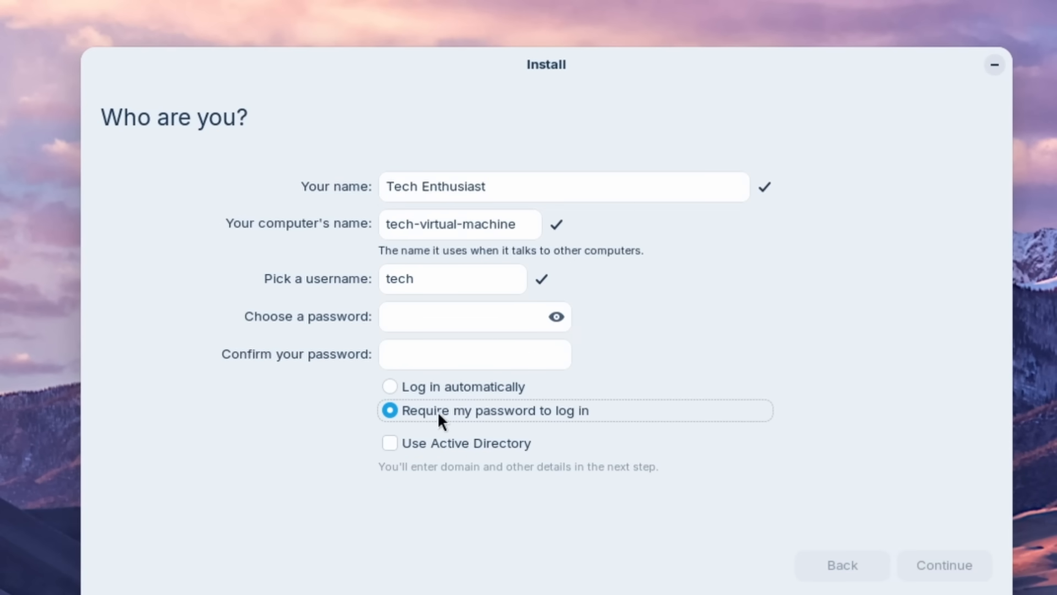
mouse_move(403, 408)
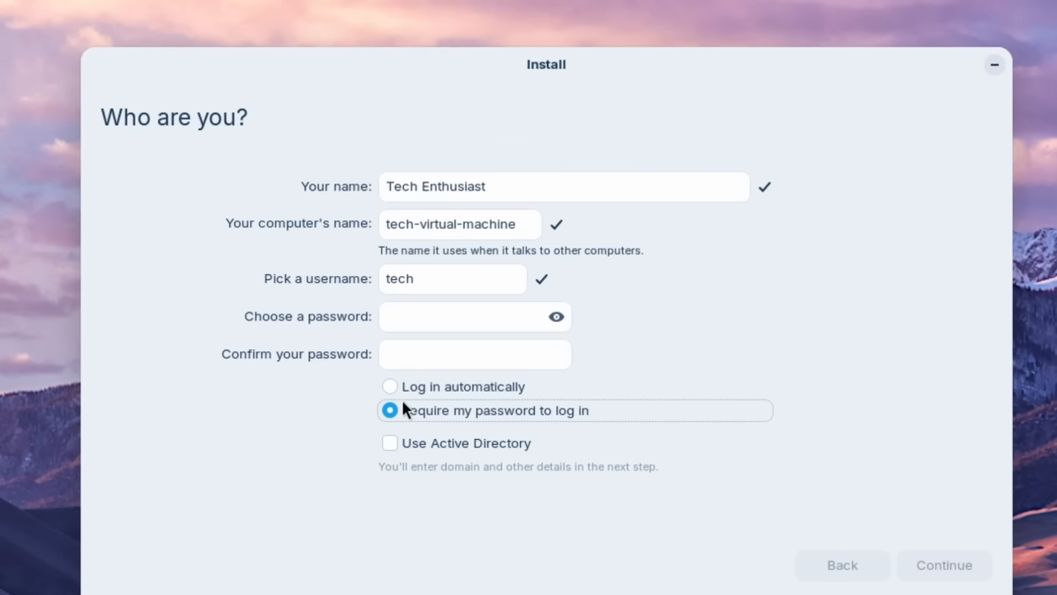
- Enable automatic login, enter the account password, and proceed with installation
click(390, 387)
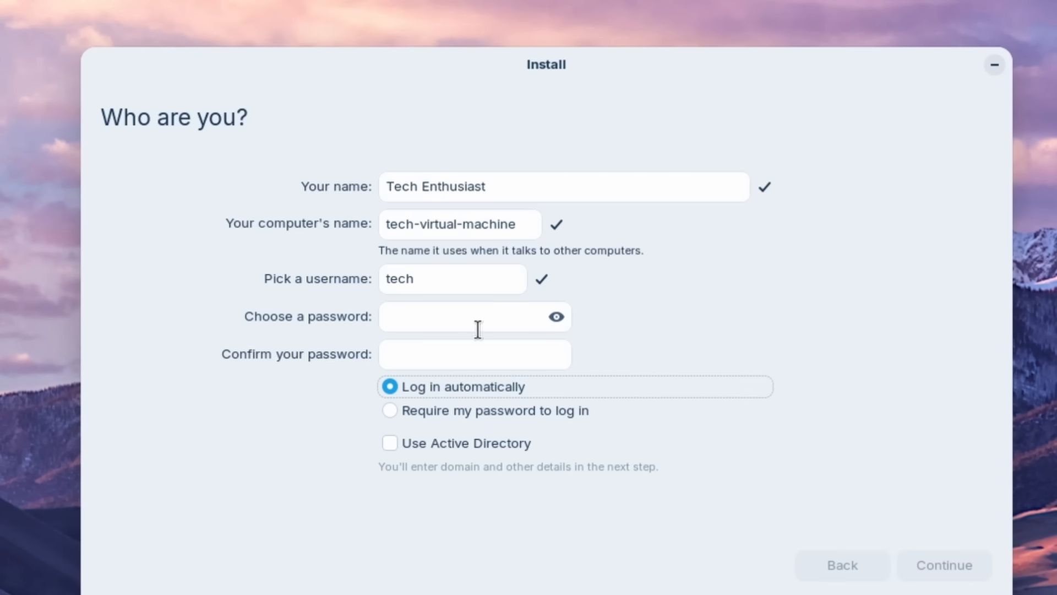
click(465, 316)
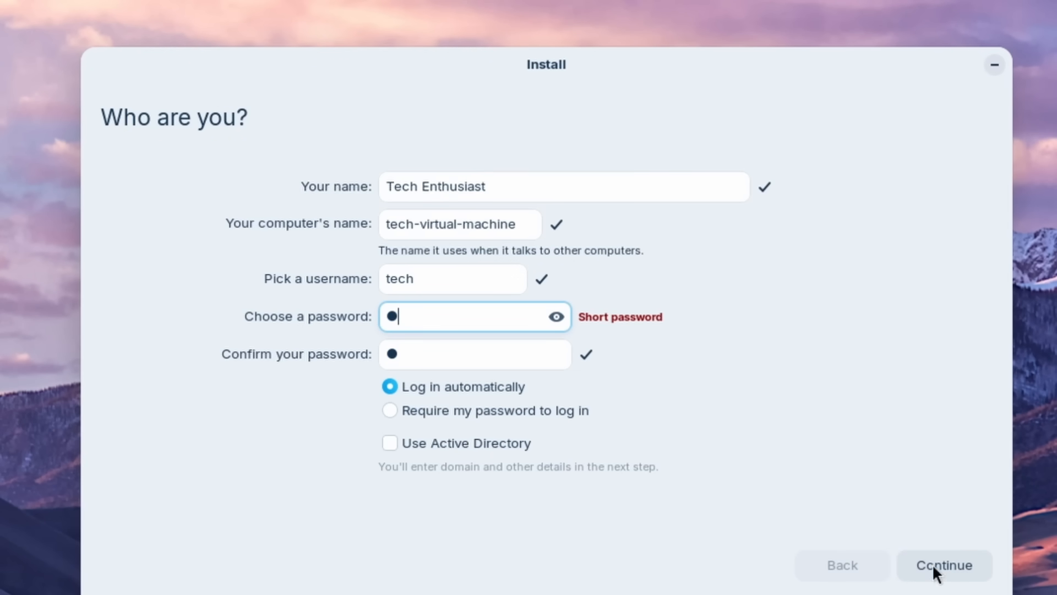
click(943, 564)
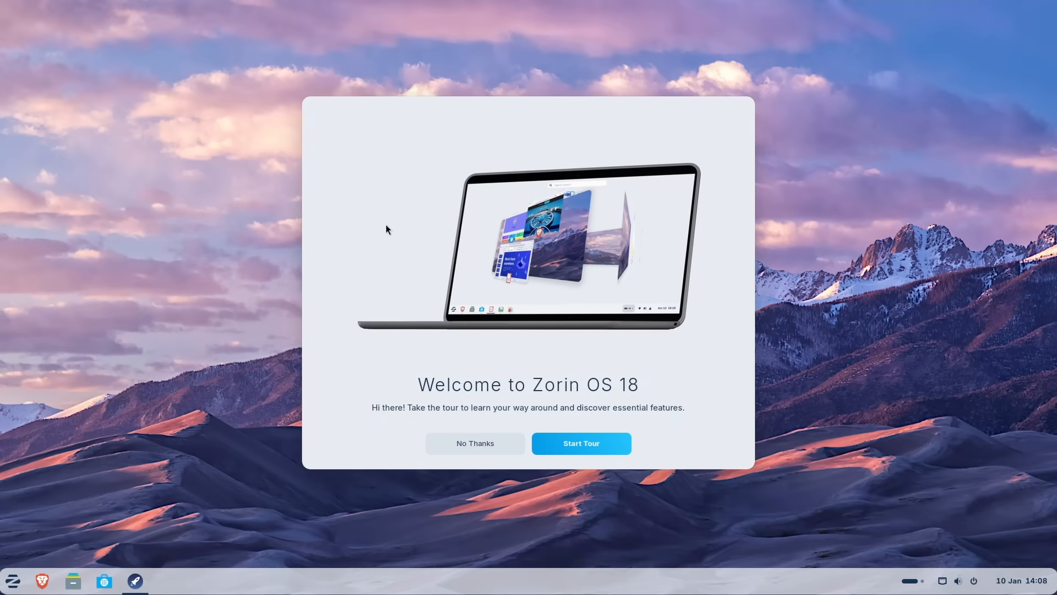
mouse_move(405, 222)
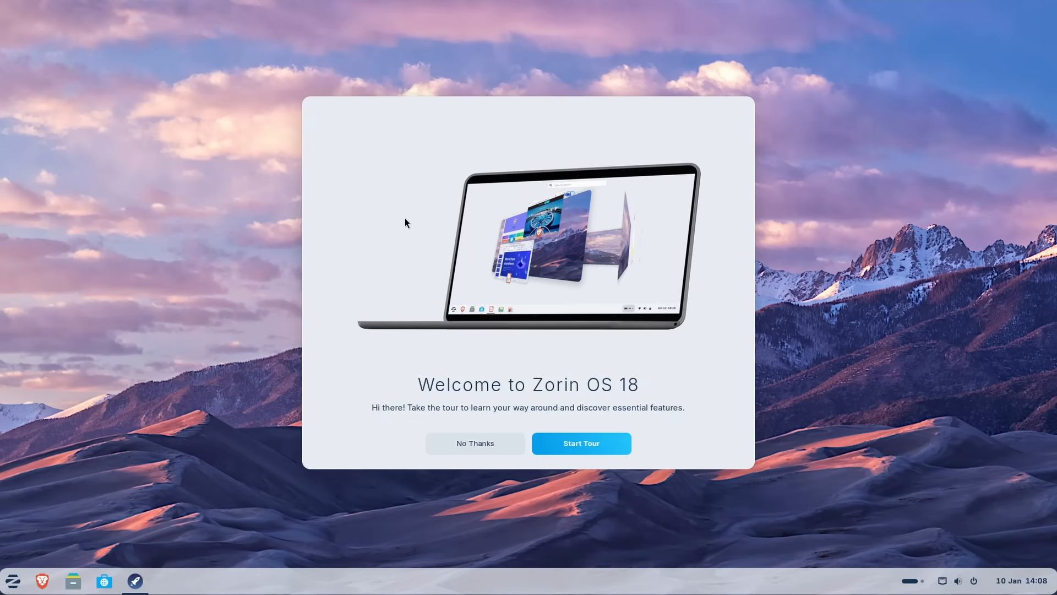
mouse_move(492, 282)
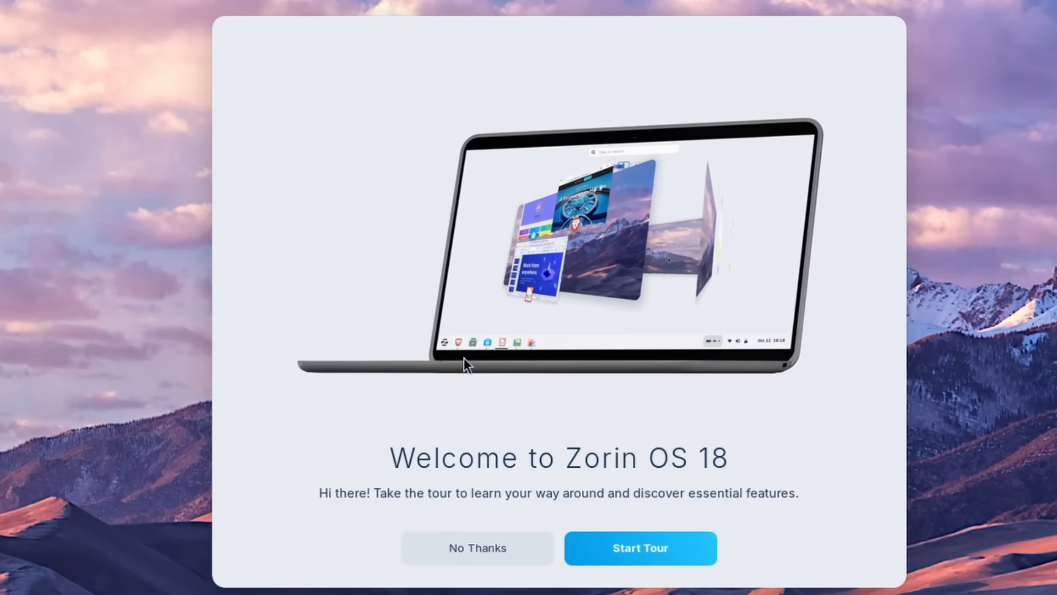
- Decline the Welcome to Zorin OS 18 tour with No Thanks
click(477, 547)
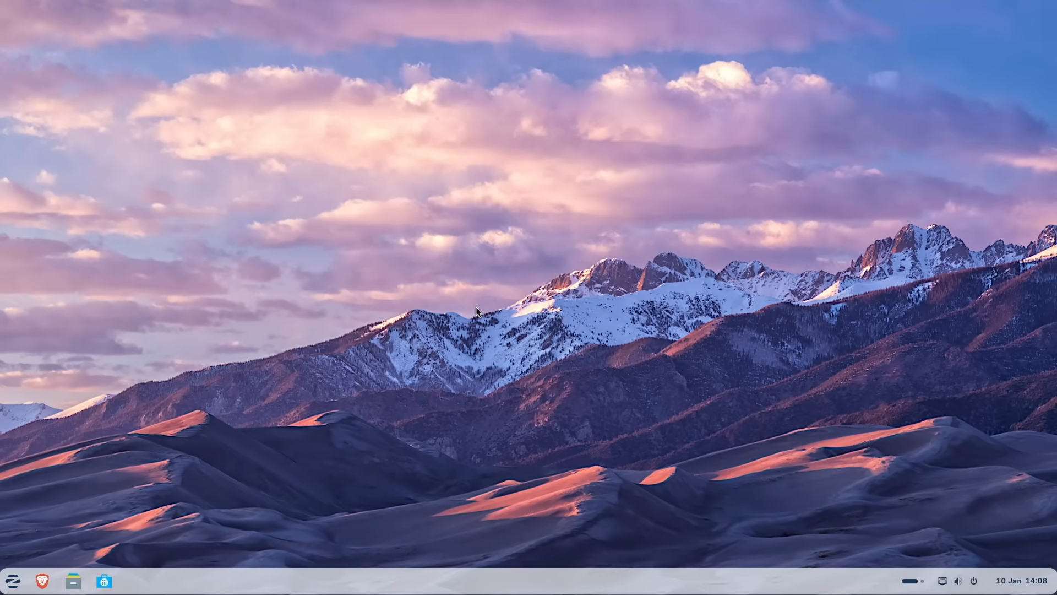
mouse_move(480, 310)
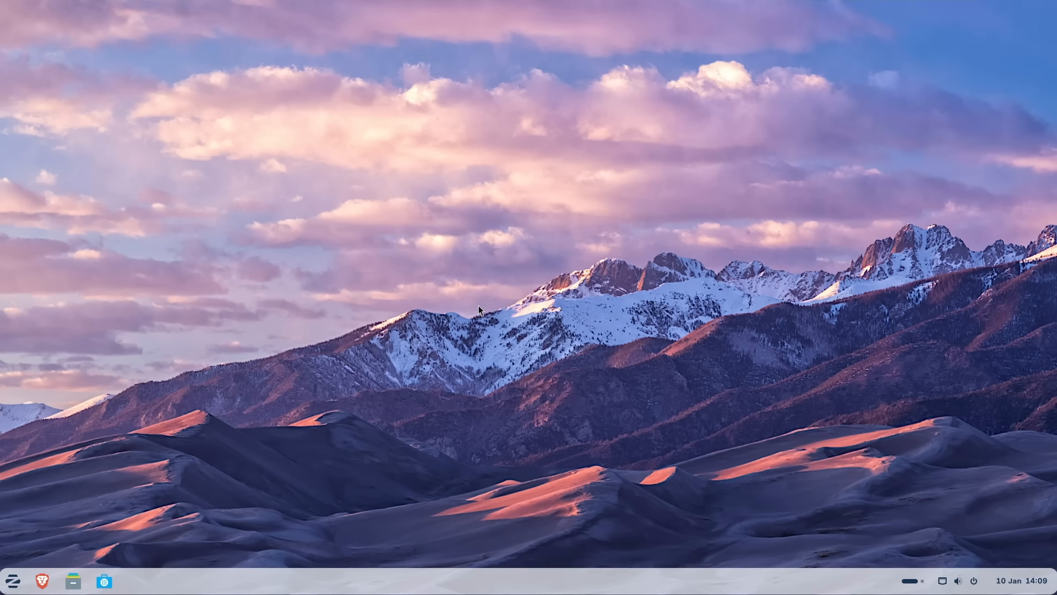
mouse_move(45, 562)
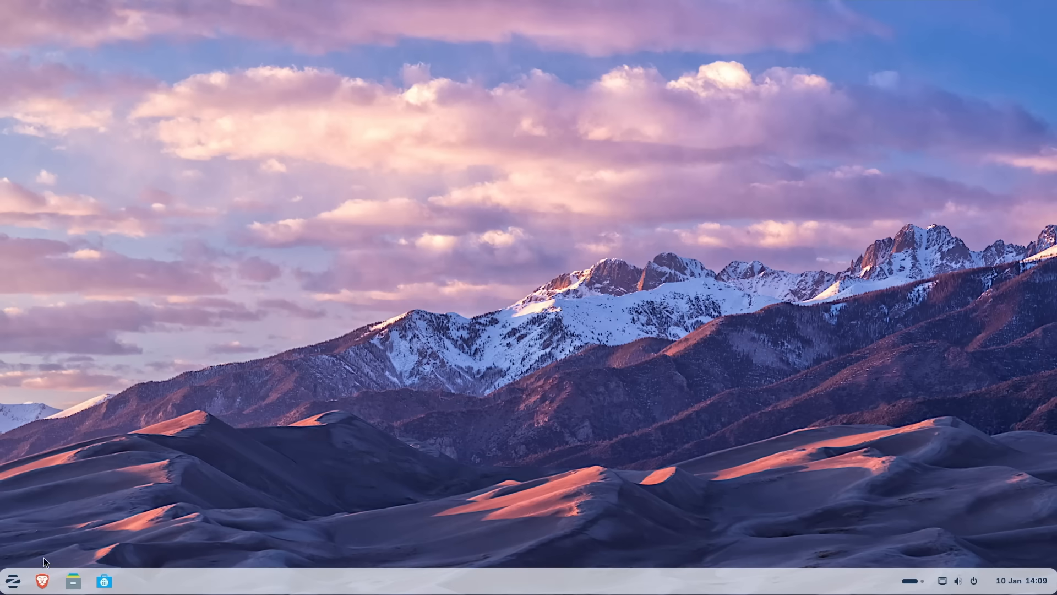
click(12, 580)
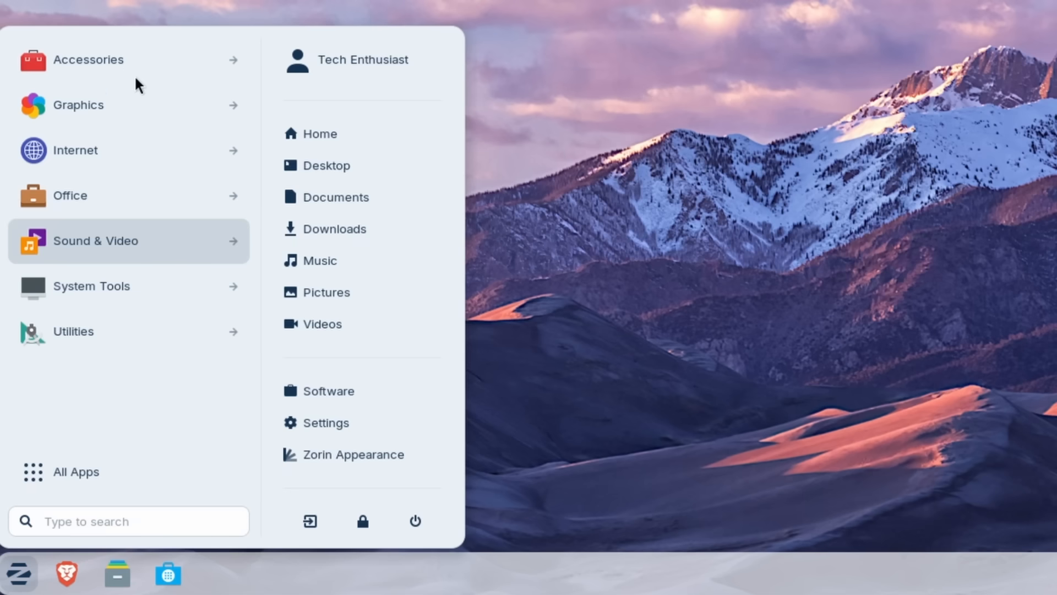
mouse_move(87, 471)
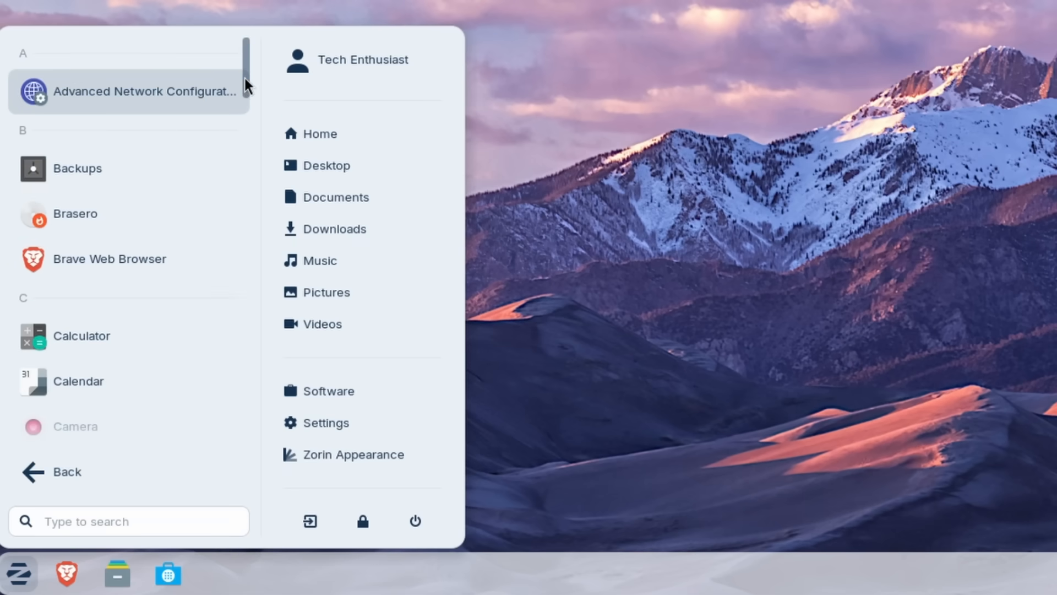
scroll(down, 3)
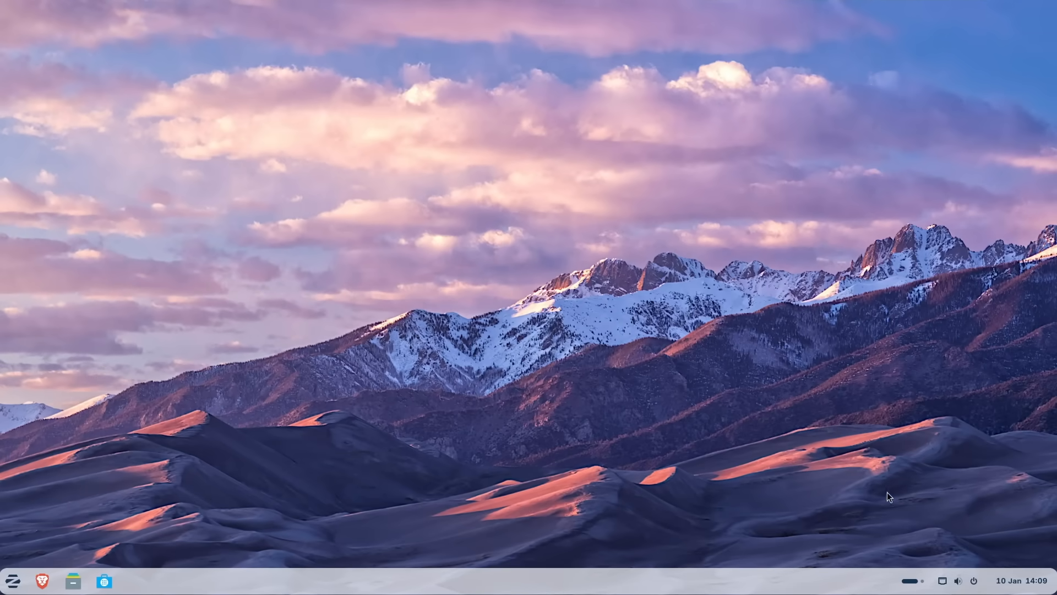
mouse_move(903, 462)
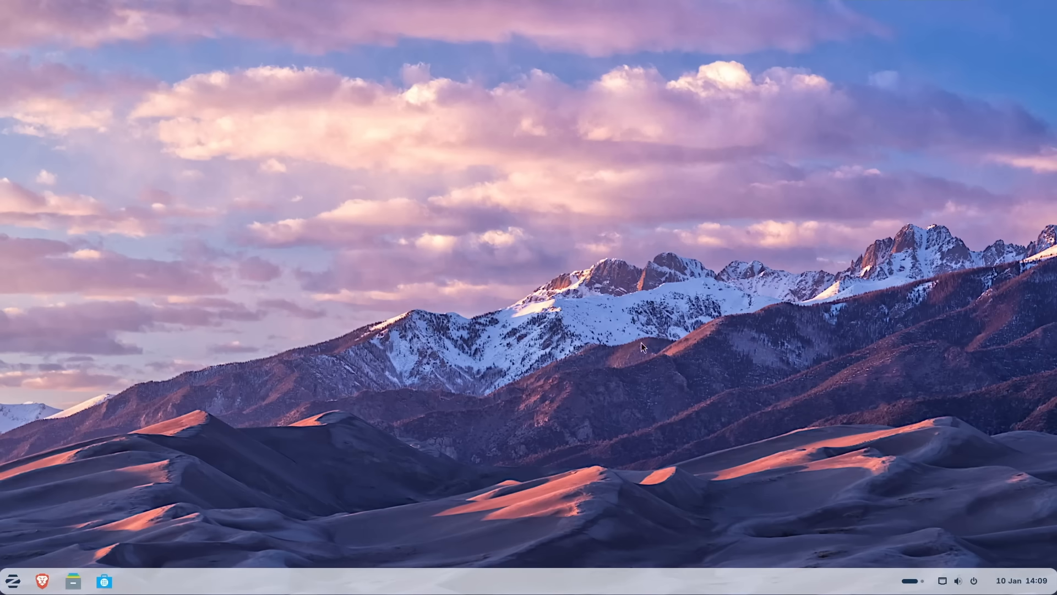
mouse_move(944, 555)
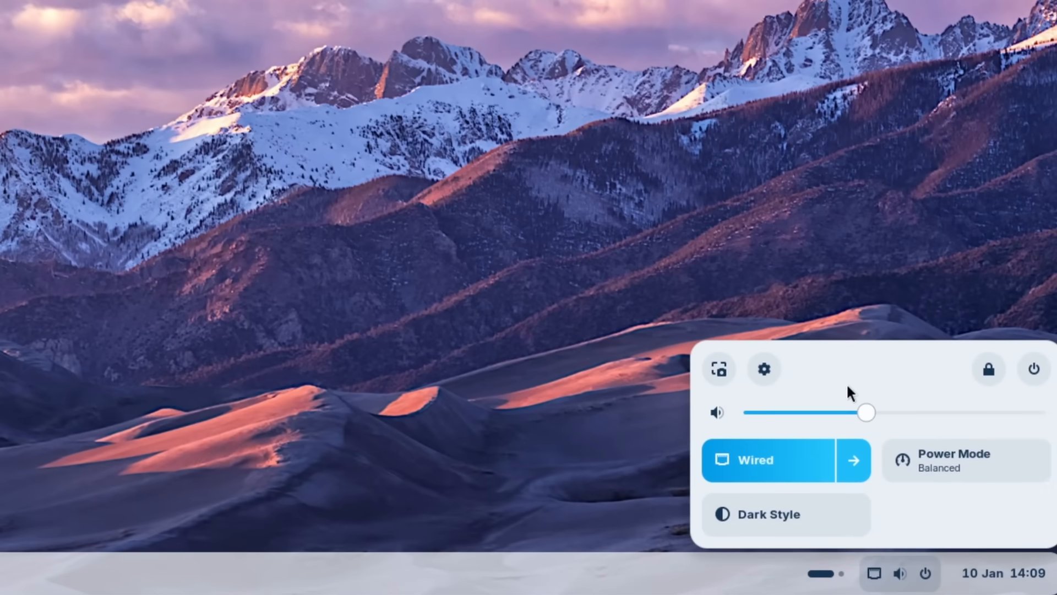
mouse_move(751, 406)
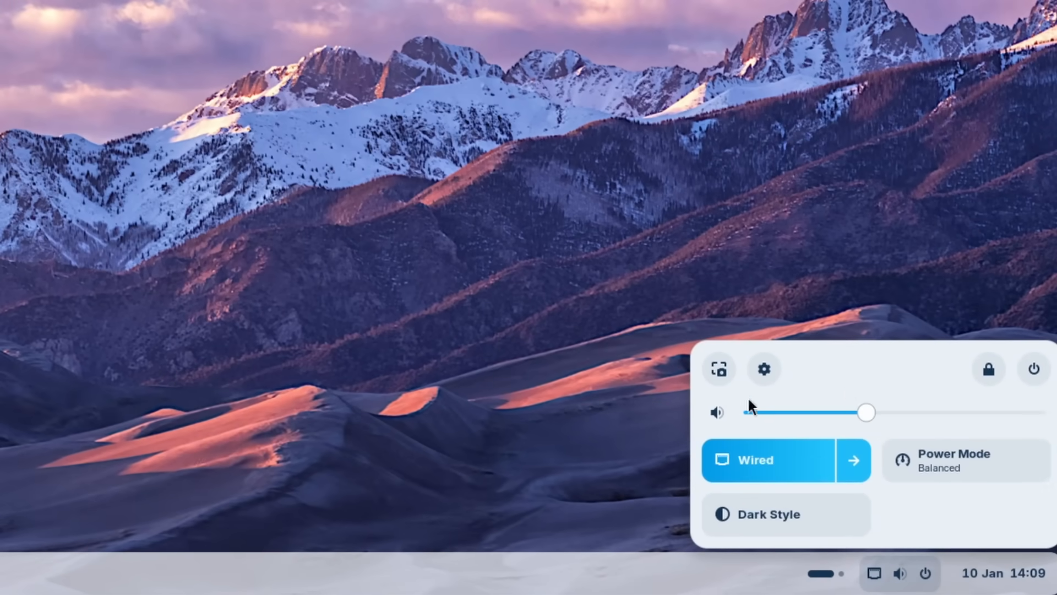
- Launch the screenshot tool and resize the capture selection rectangle
click(719, 368)
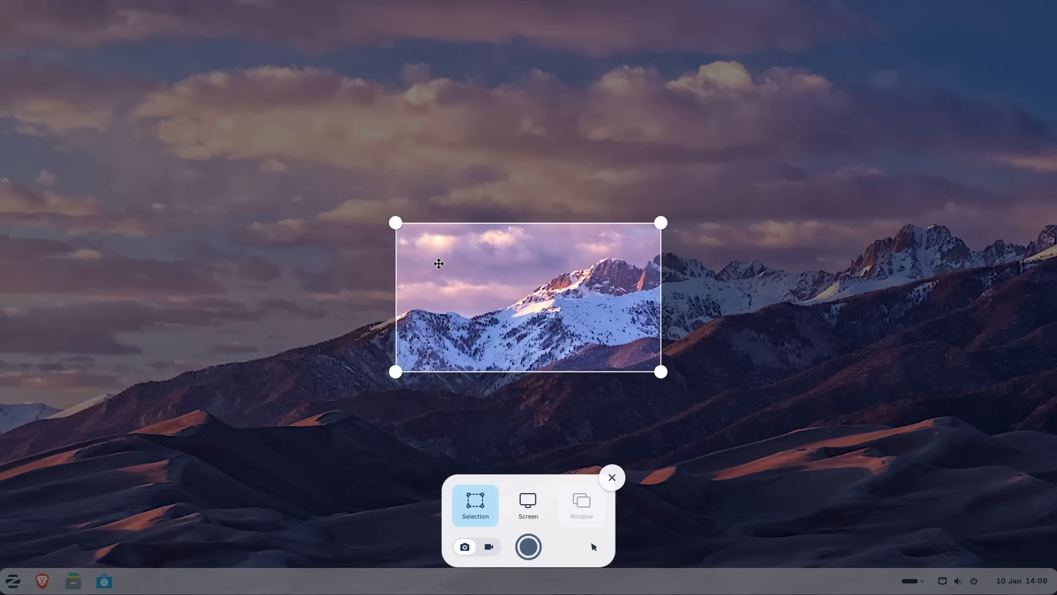
drag(438, 263, 499, 393)
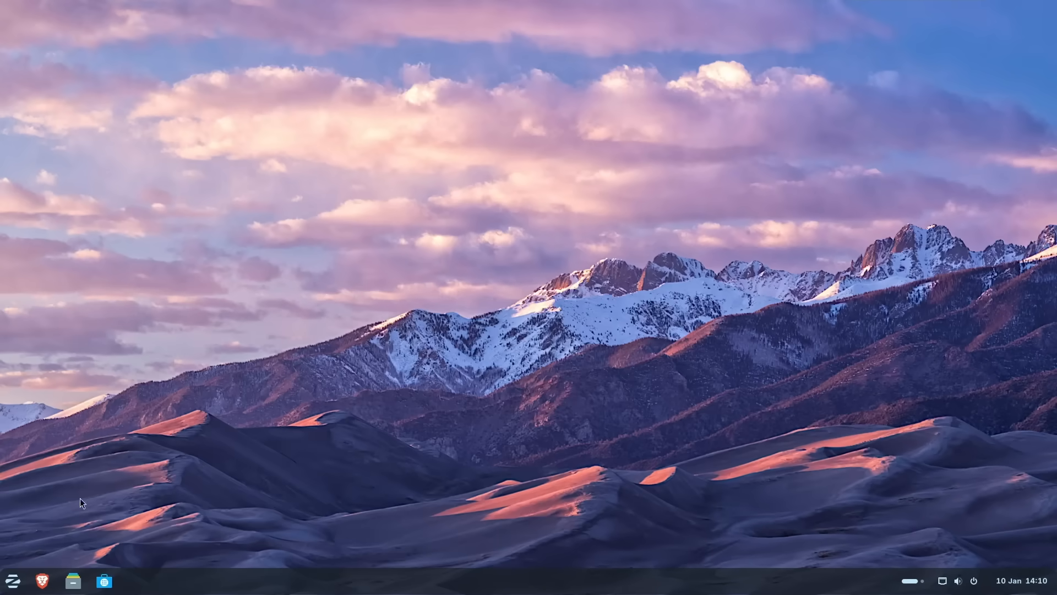
mouse_move(224, 424)
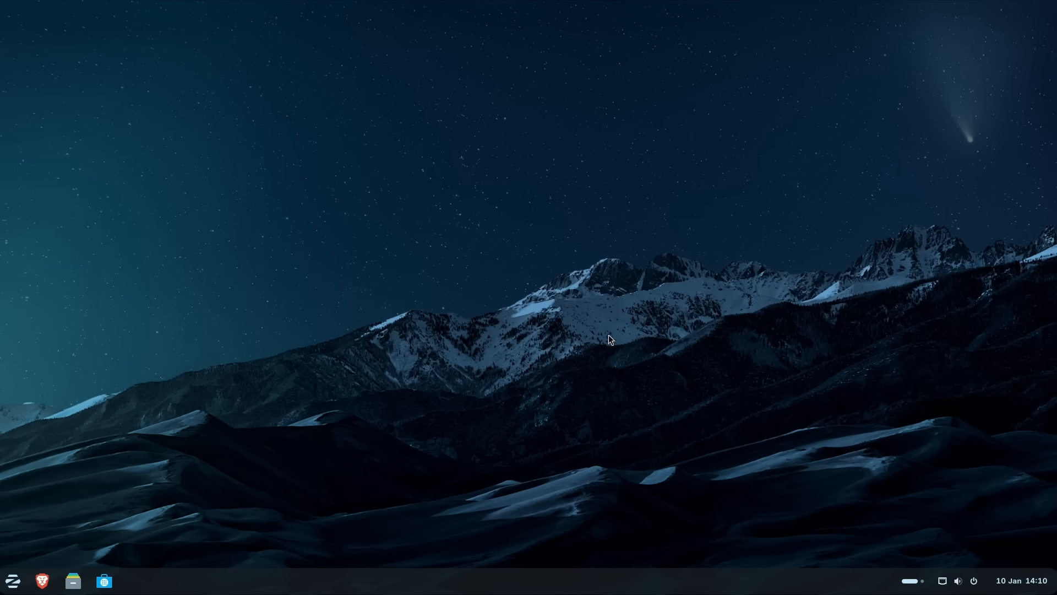
mouse_move(504, 286)
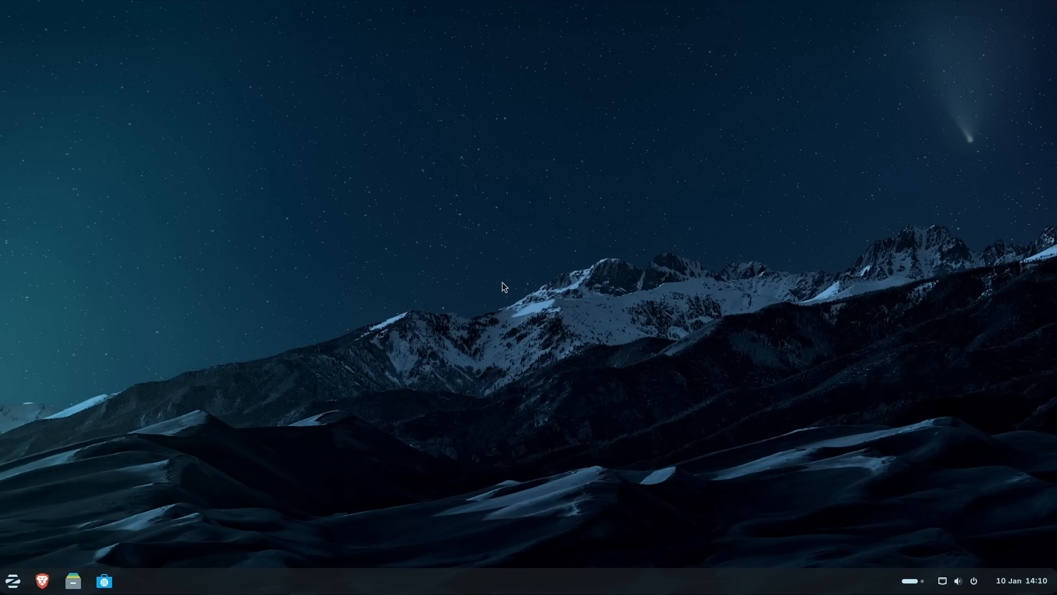
mouse_move(105, 490)
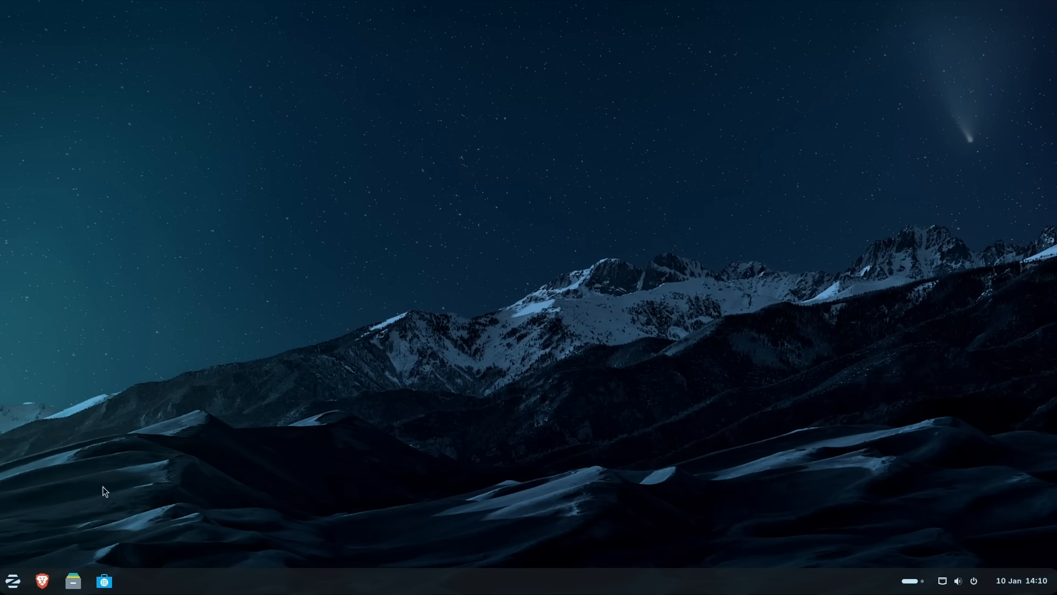
mouse_move(109, 498)
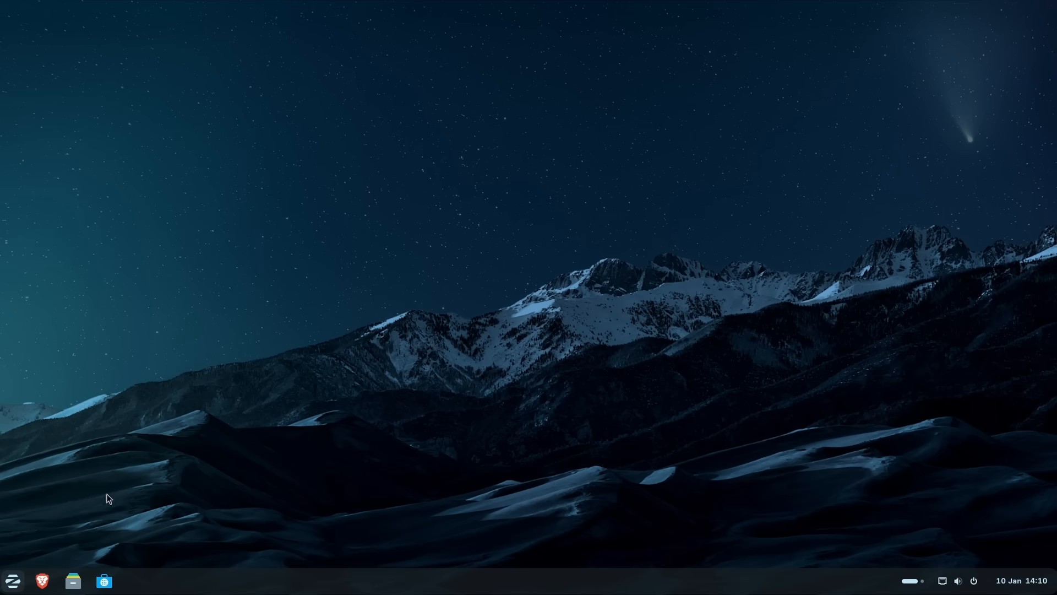
- Show the Zorin app menu, then the quick settings panel
click(12, 580)
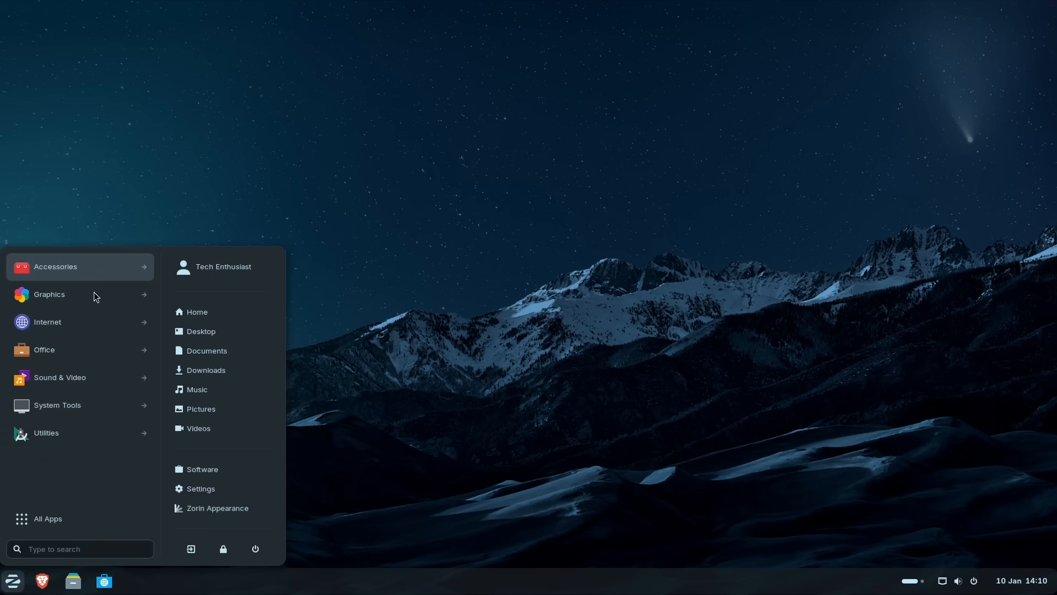
click(943, 580)
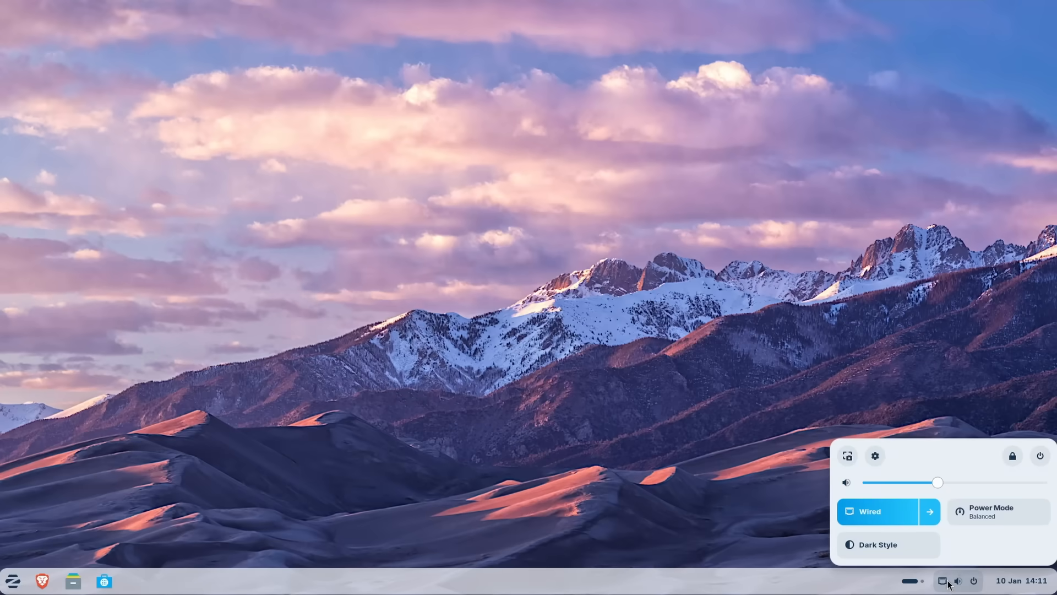
mouse_move(988, 519)
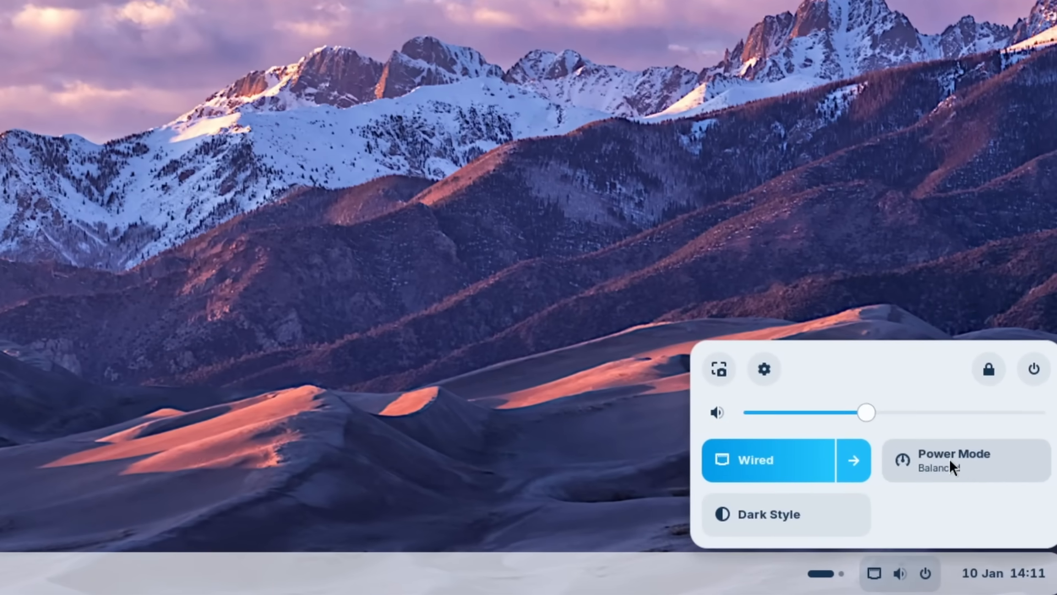
- Toggle Power Mode to Power Saver and back to Balanced
click(964, 460)
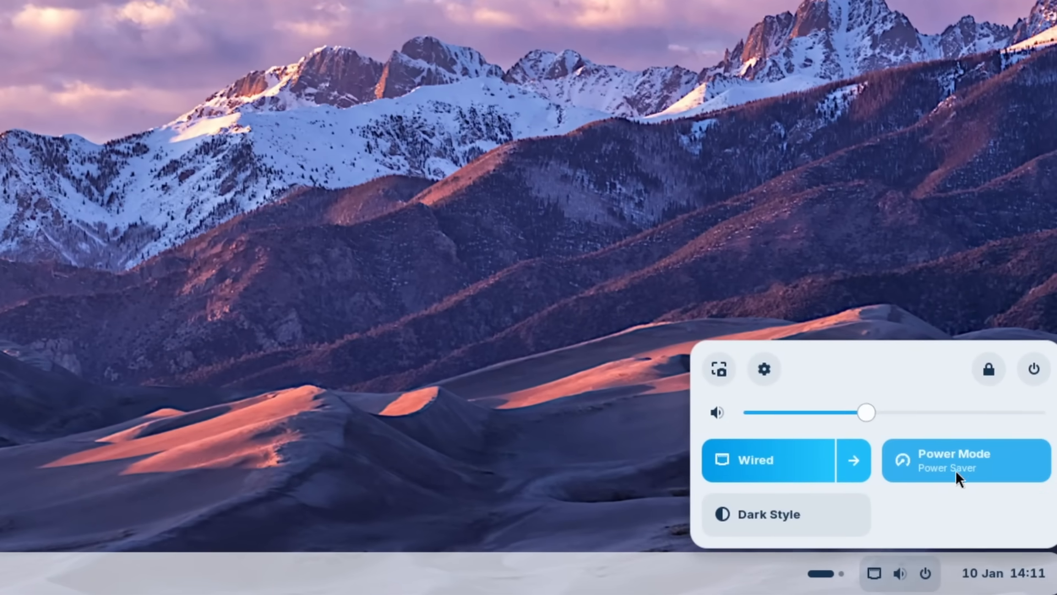
click(965, 460)
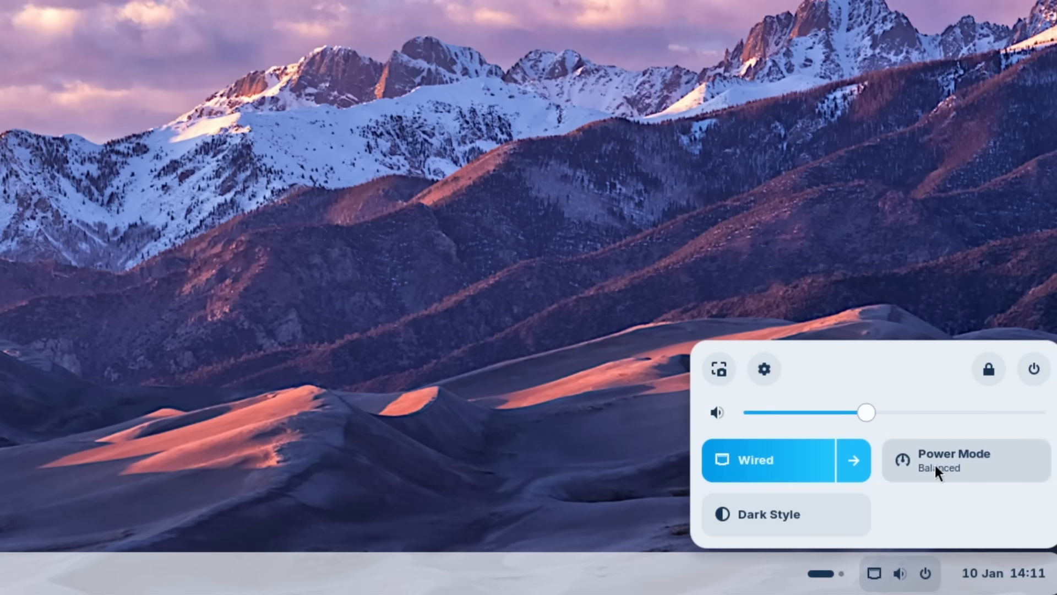
mouse_move(718, 424)
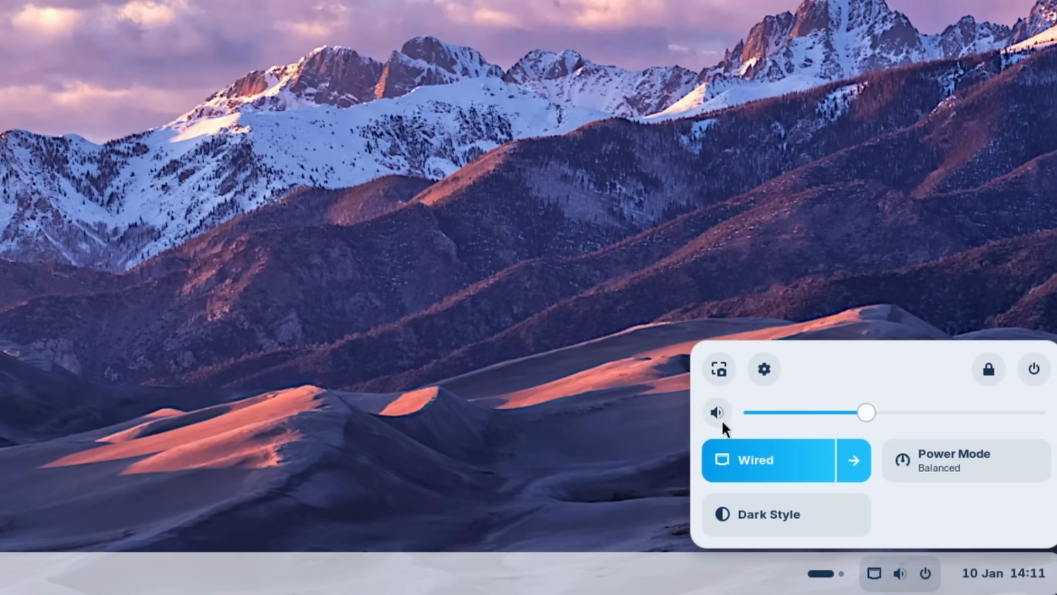
mouse_move(988, 368)
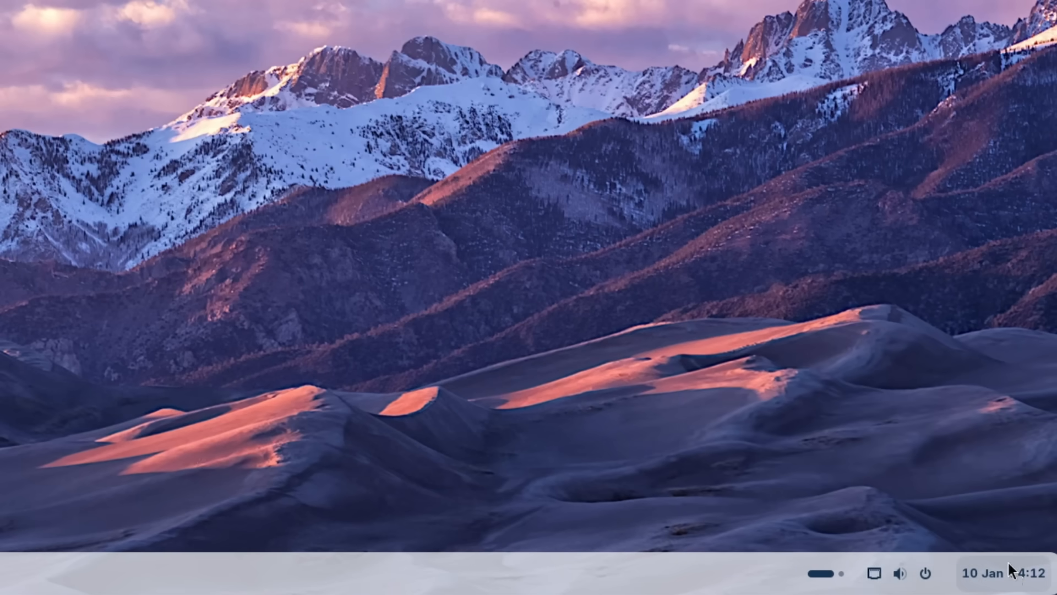
click(993, 574)
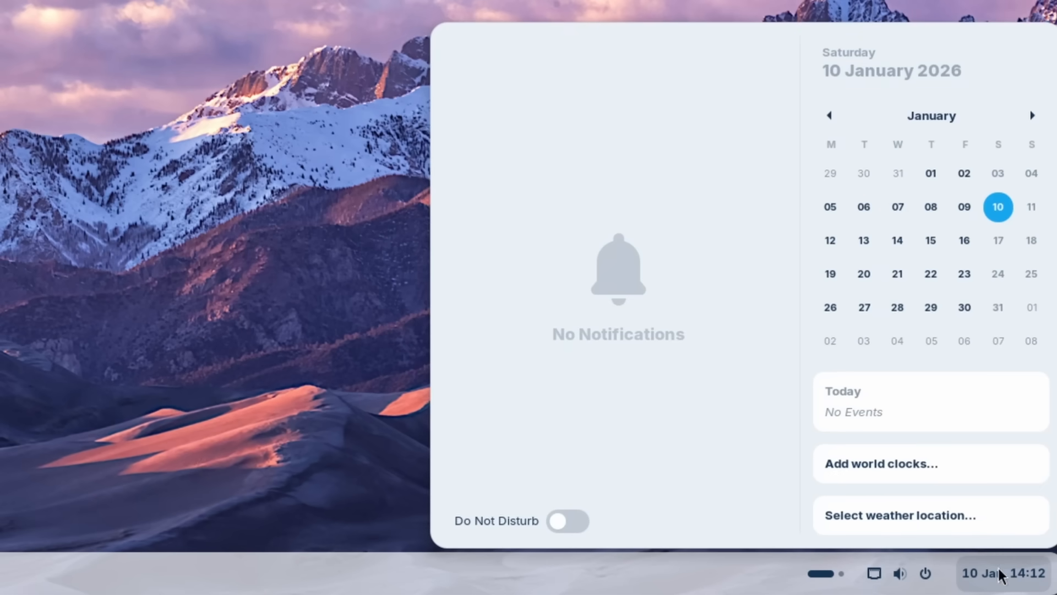
mouse_move(699, 149)
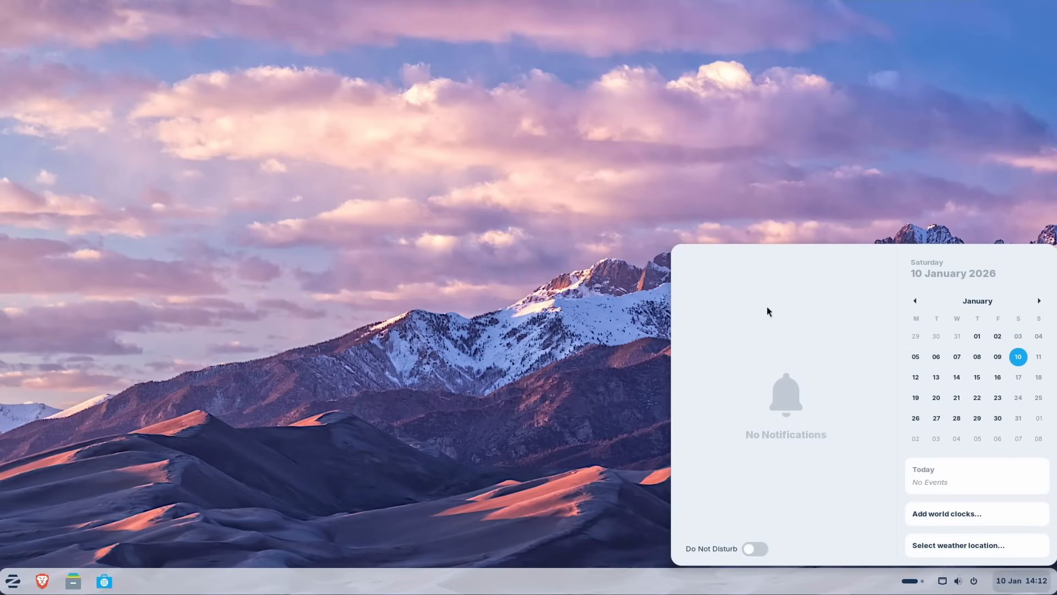
mouse_move(784, 358)
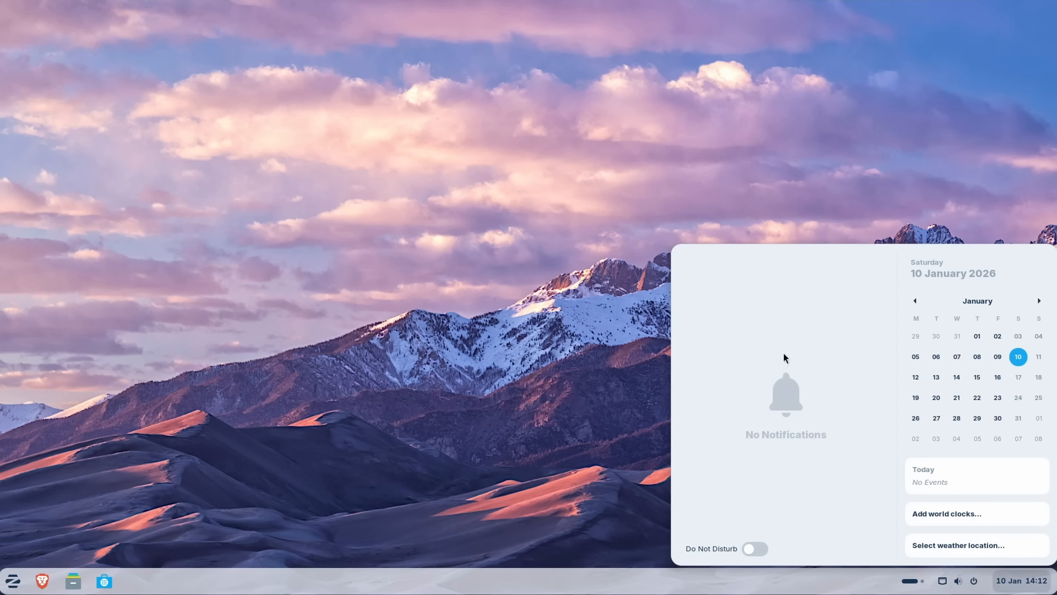
mouse_move(717, 549)
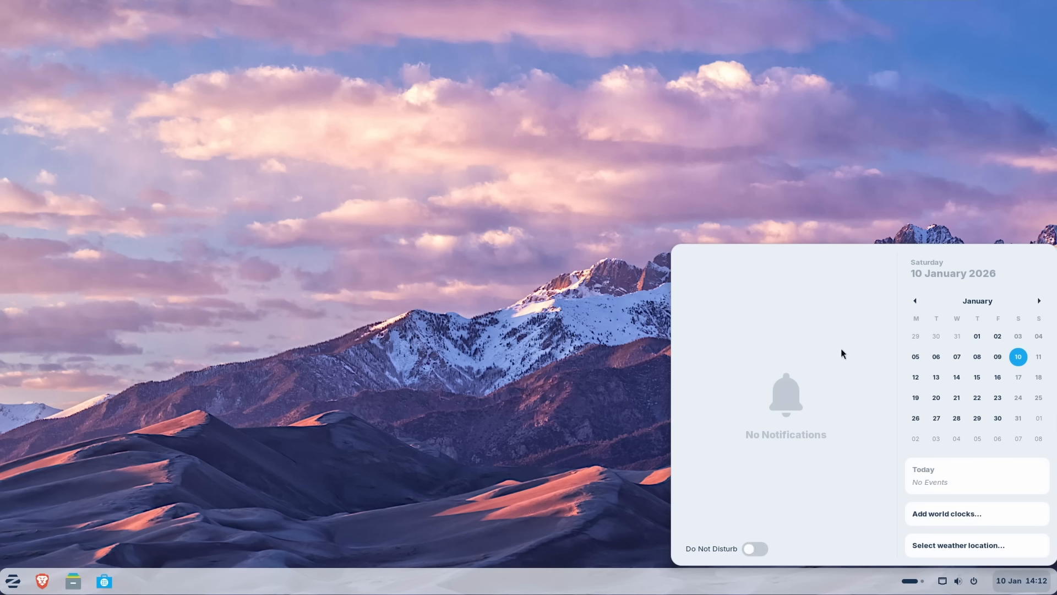
mouse_move(820, 323)
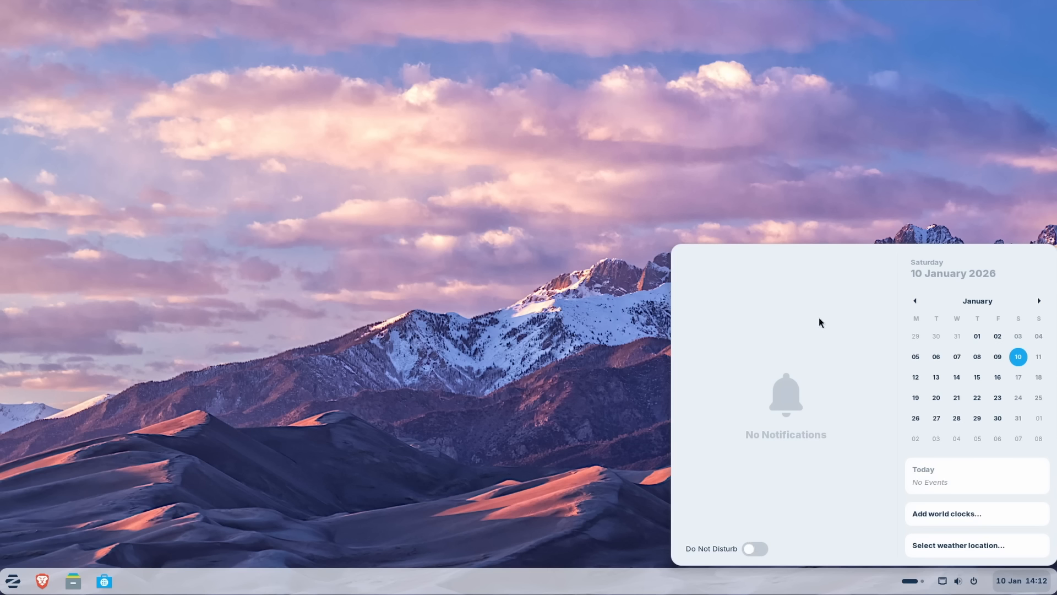
mouse_move(707, 270)
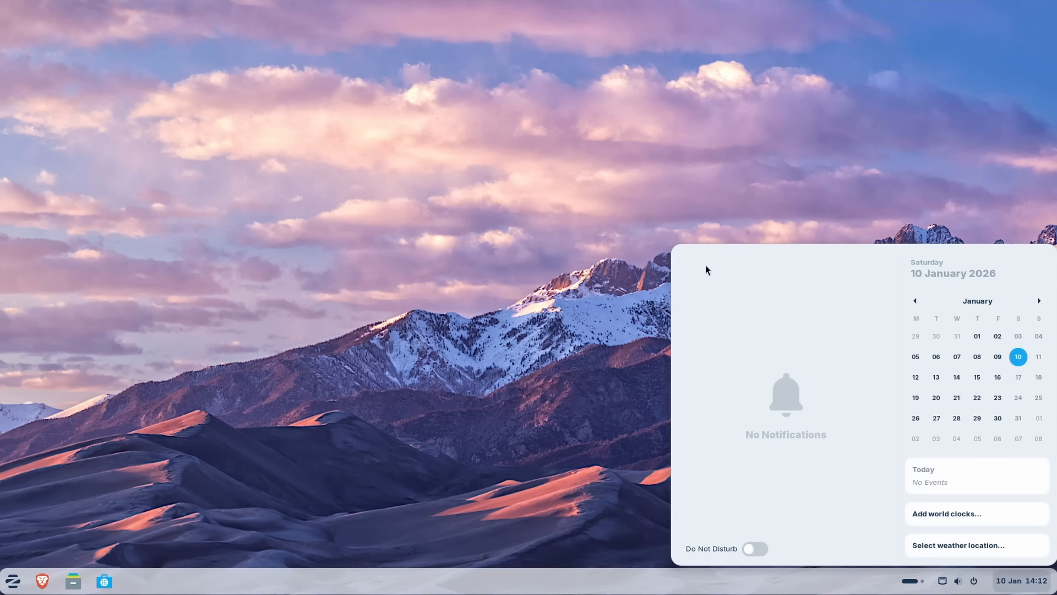
mouse_move(739, 455)
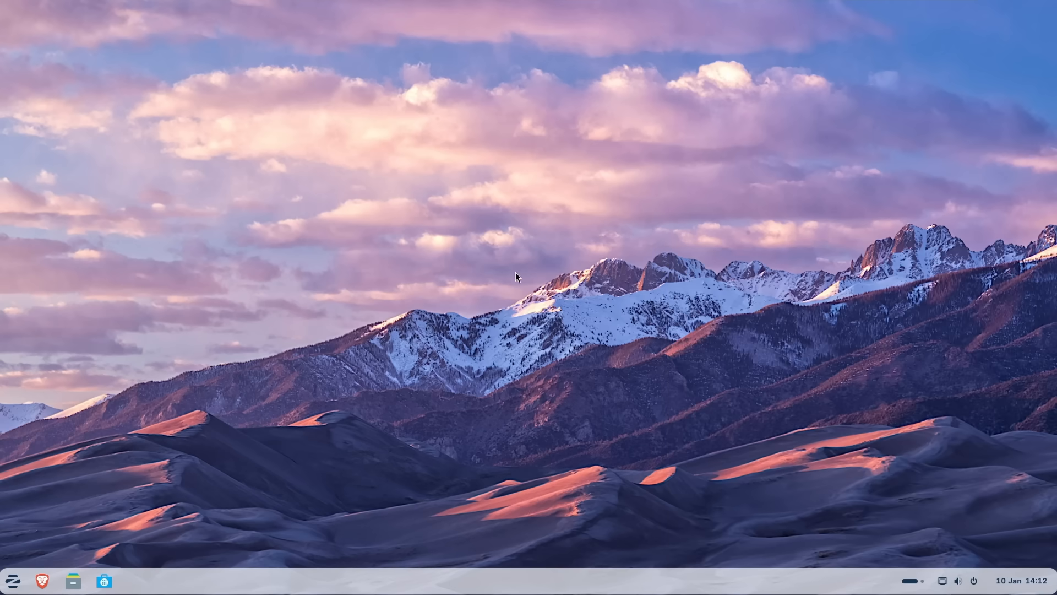
mouse_move(496, 262)
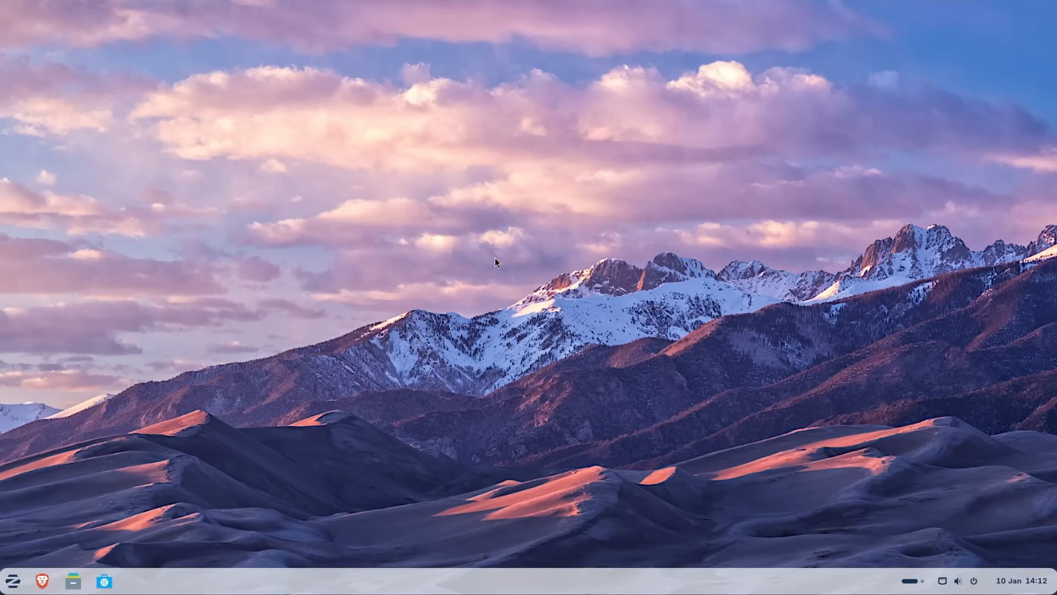
mouse_move(471, 207)
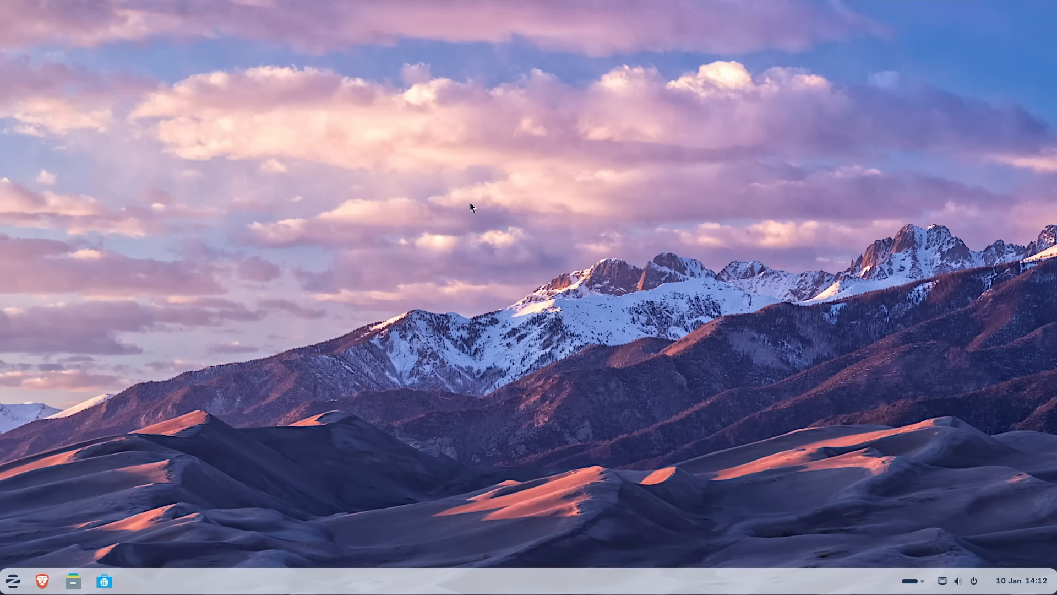
right_click(472, 207)
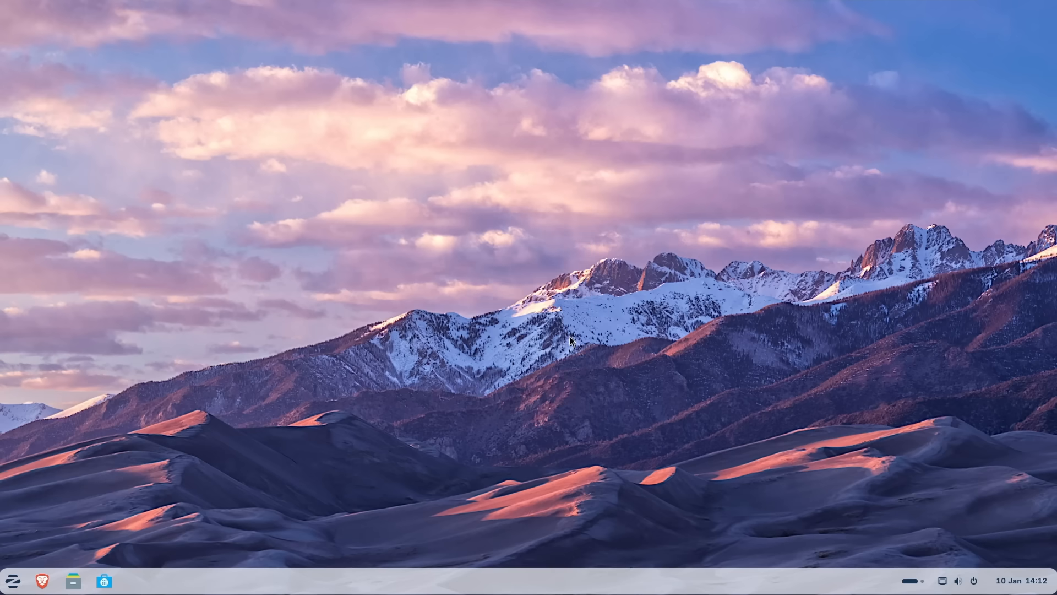
mouse_move(571, 337)
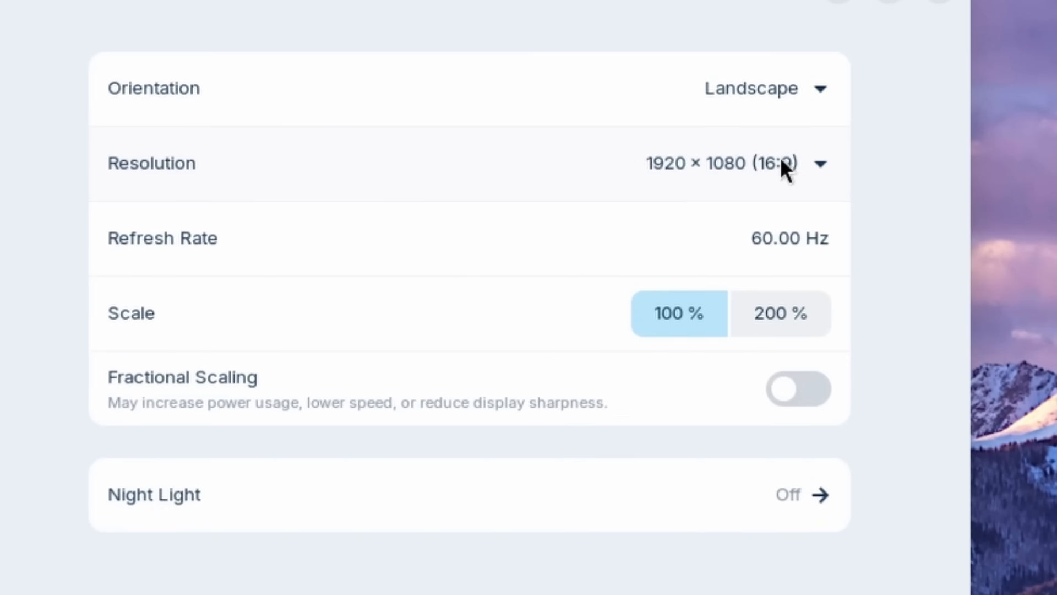
mouse_move(249, 247)
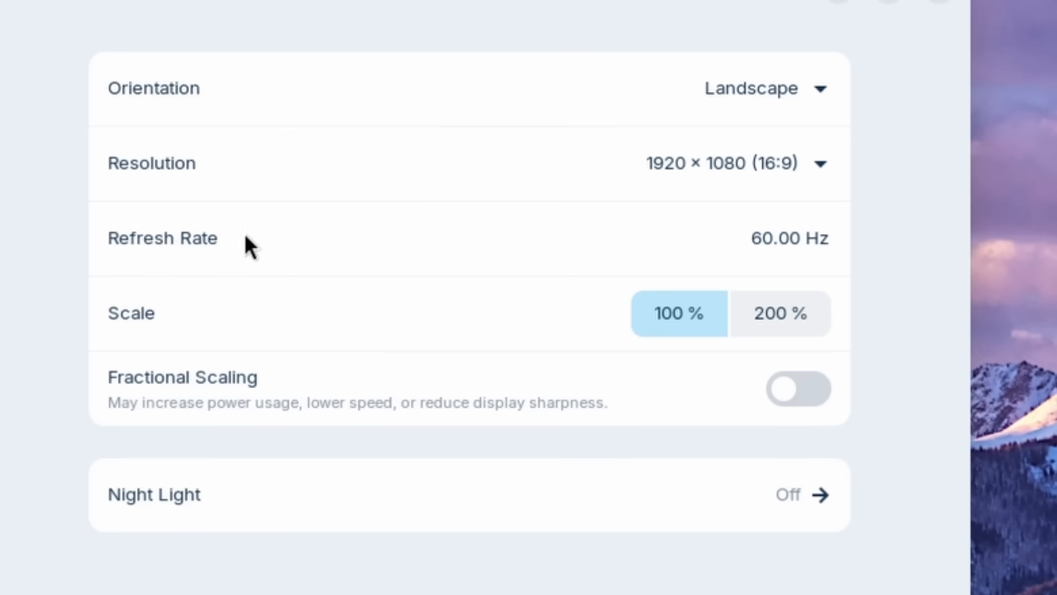
mouse_move(806, 242)
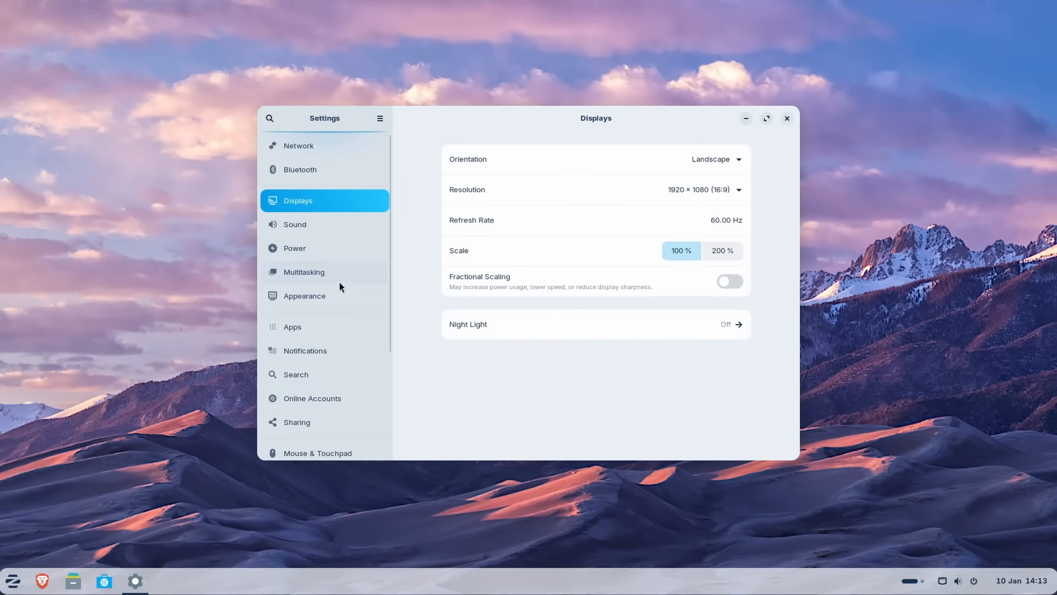
mouse_move(298, 145)
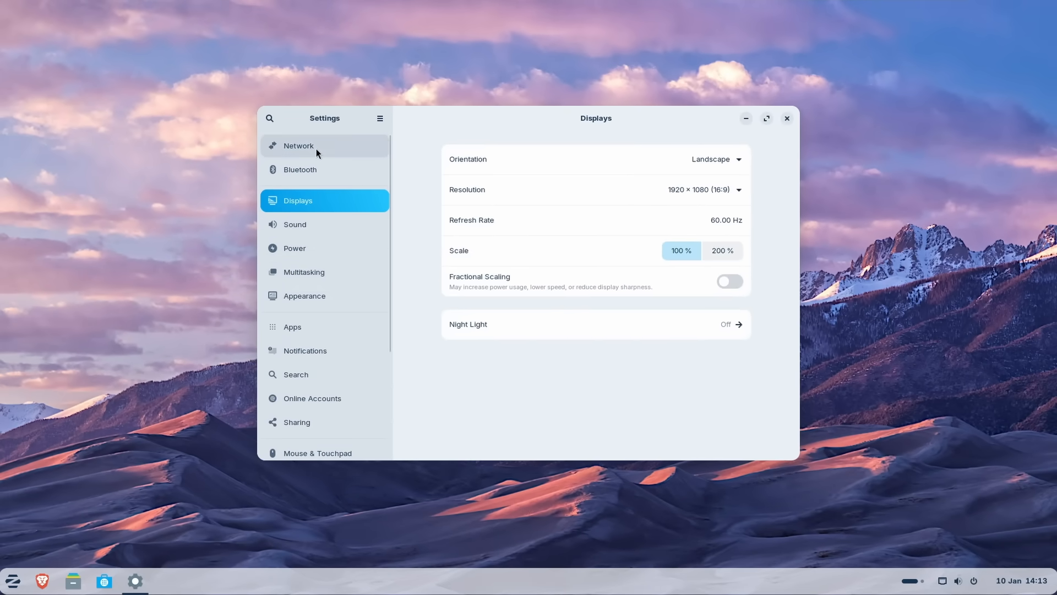
- Browse the Bluetooth, Sound and Power pages, ending on Appearance
click(300, 169)
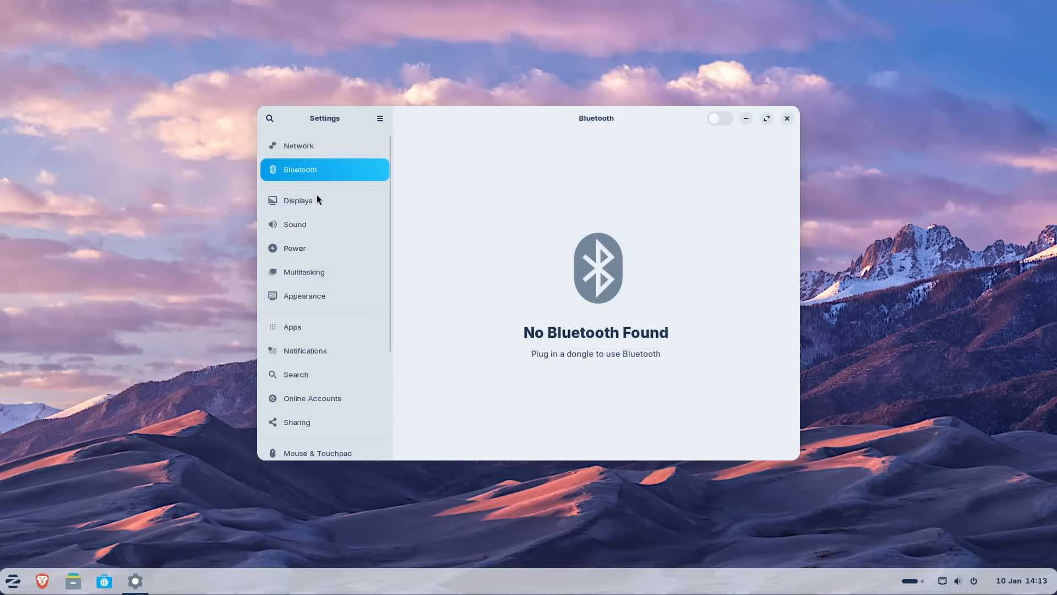
click(295, 224)
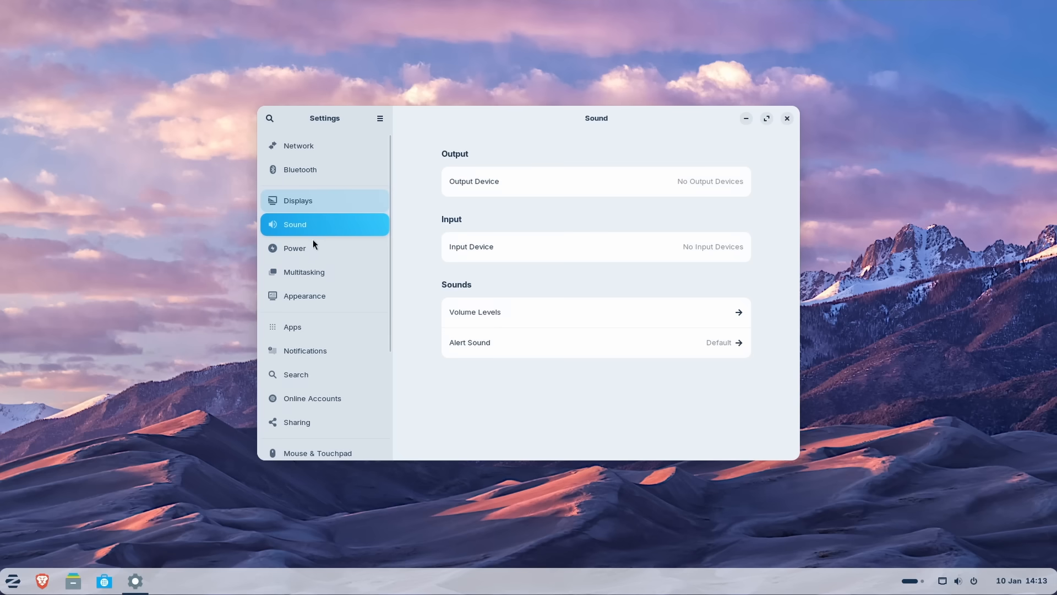
mouse_move(325, 257)
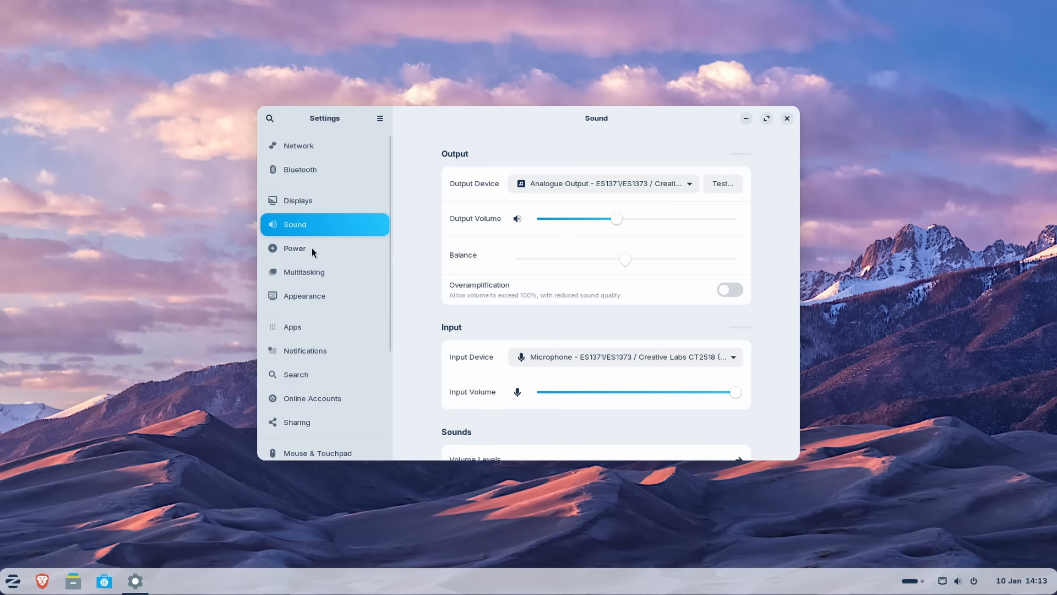
click(294, 249)
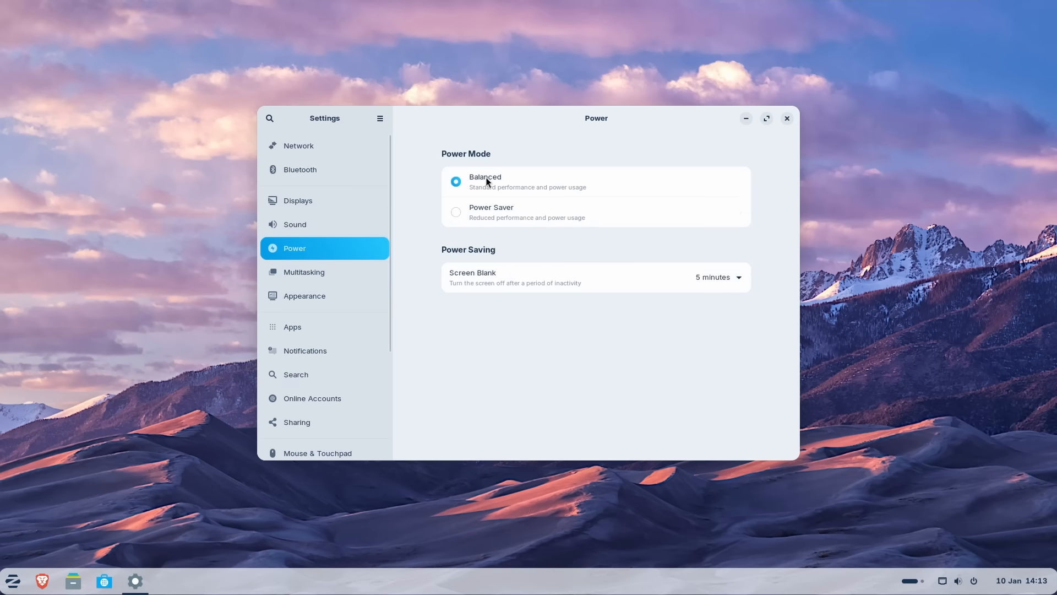
mouse_move(309, 277)
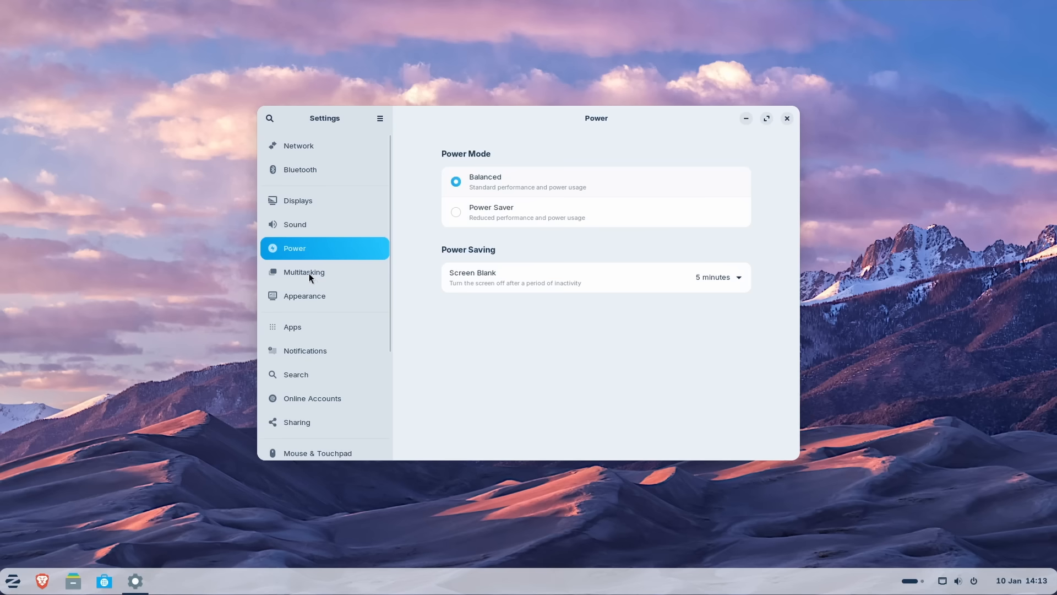
mouse_move(313, 297)
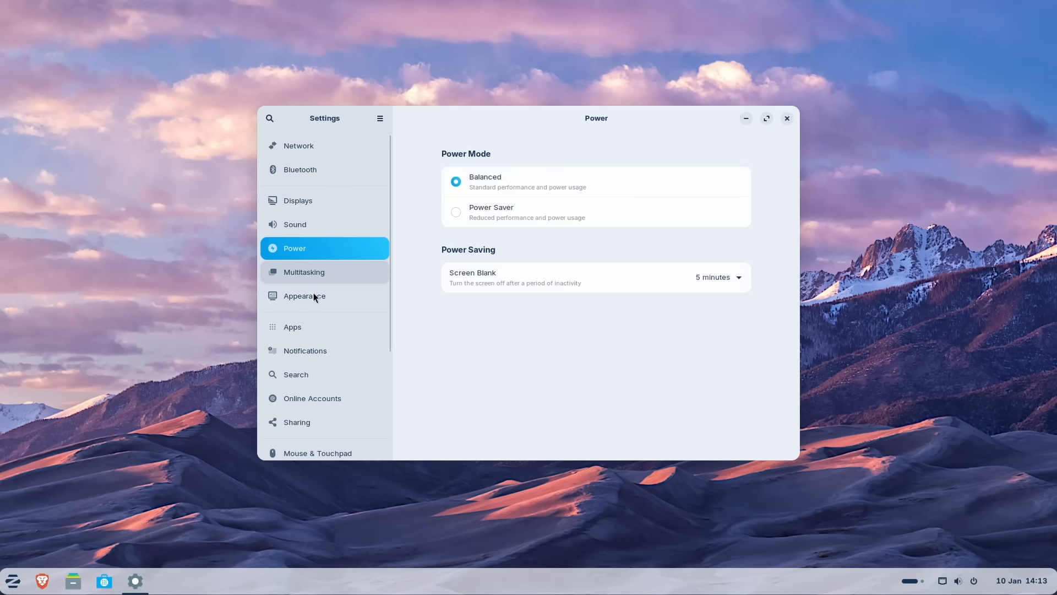
click(304, 295)
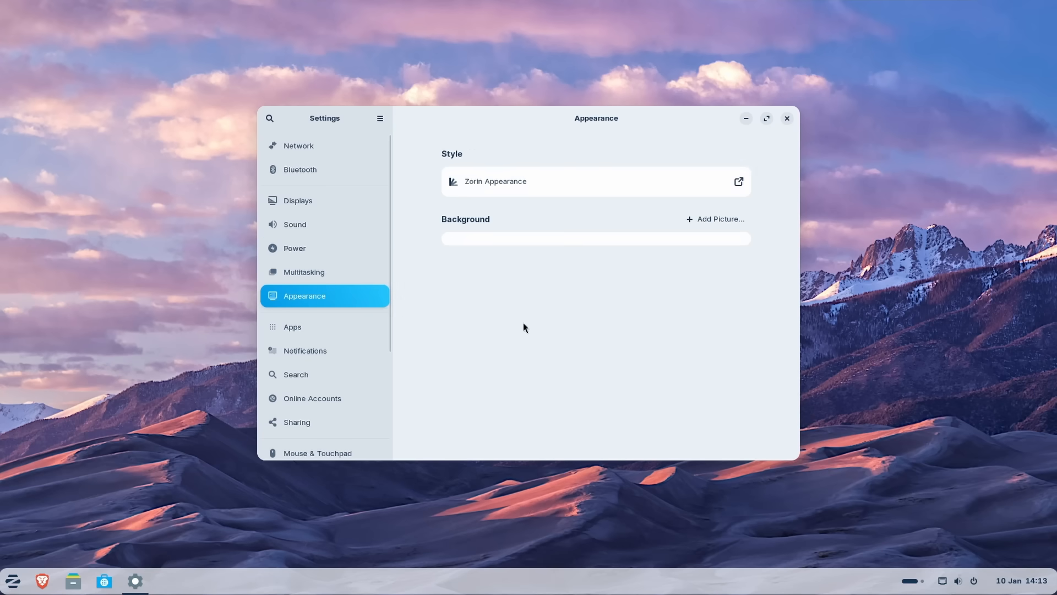
mouse_move(479, 182)
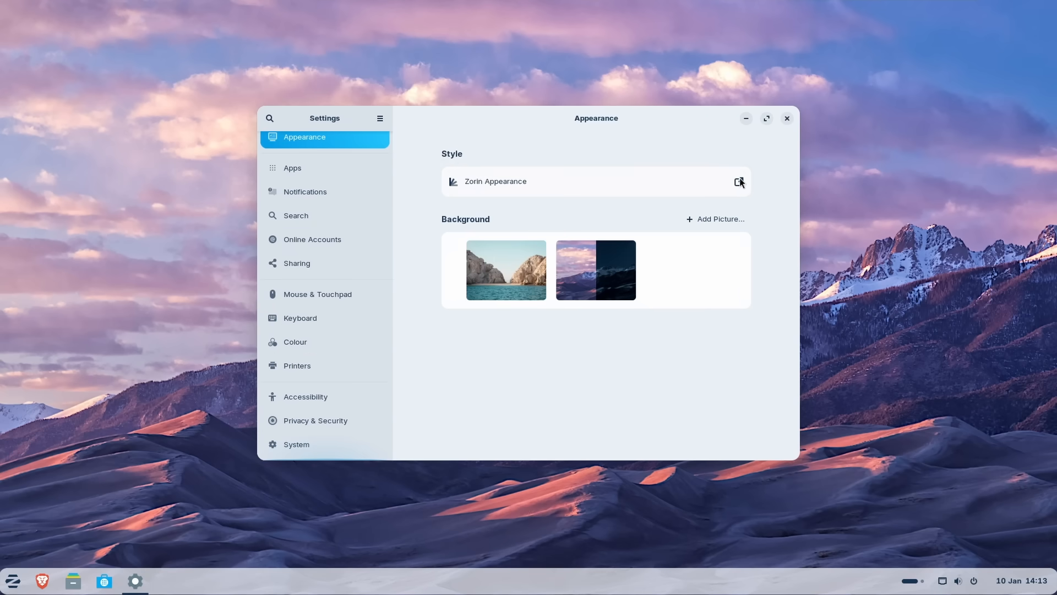
click(739, 181)
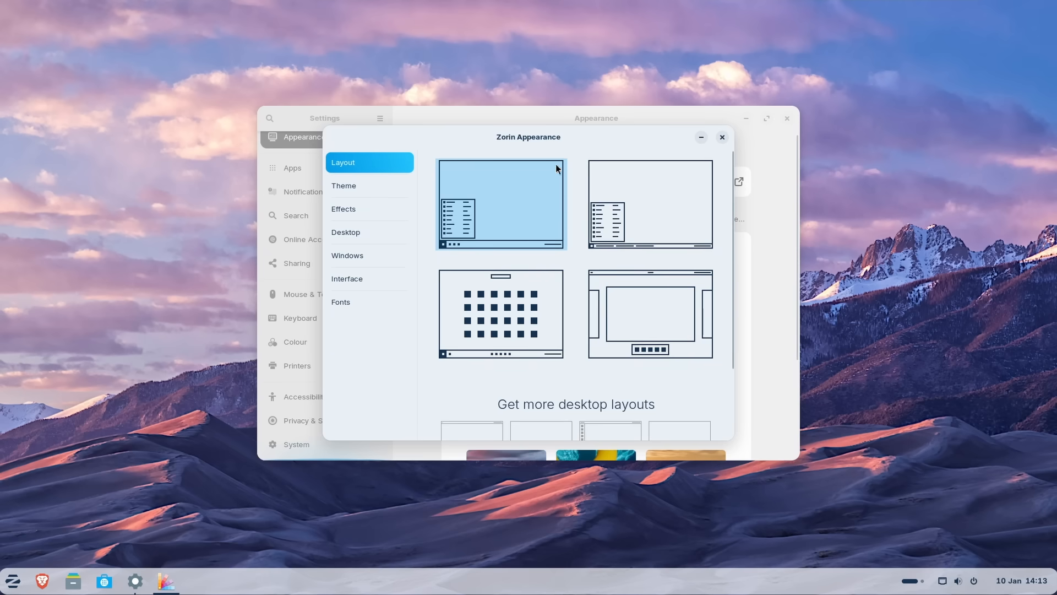
mouse_move(657, 151)
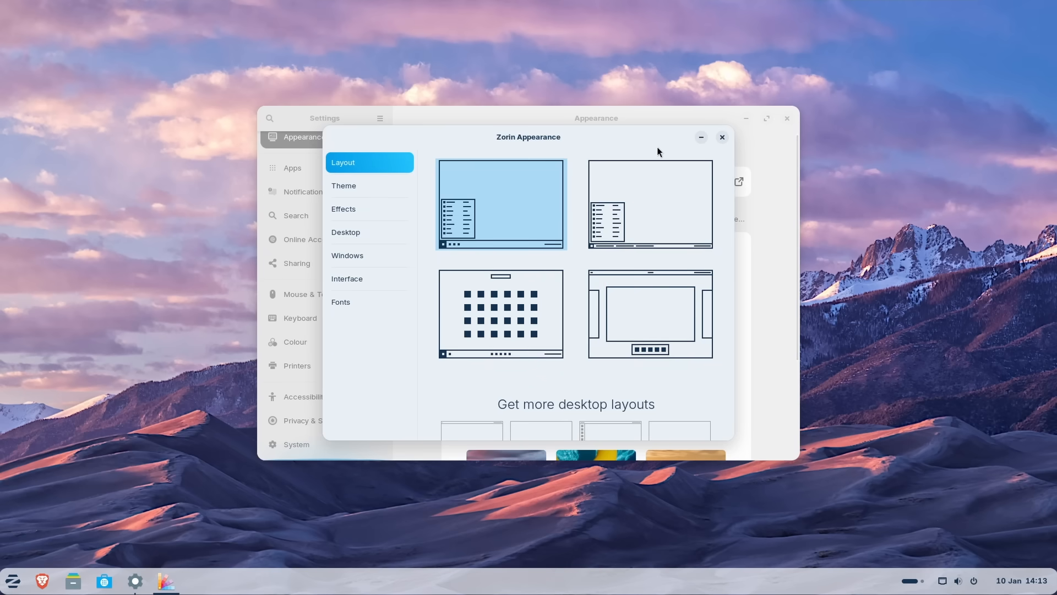
click(721, 137)
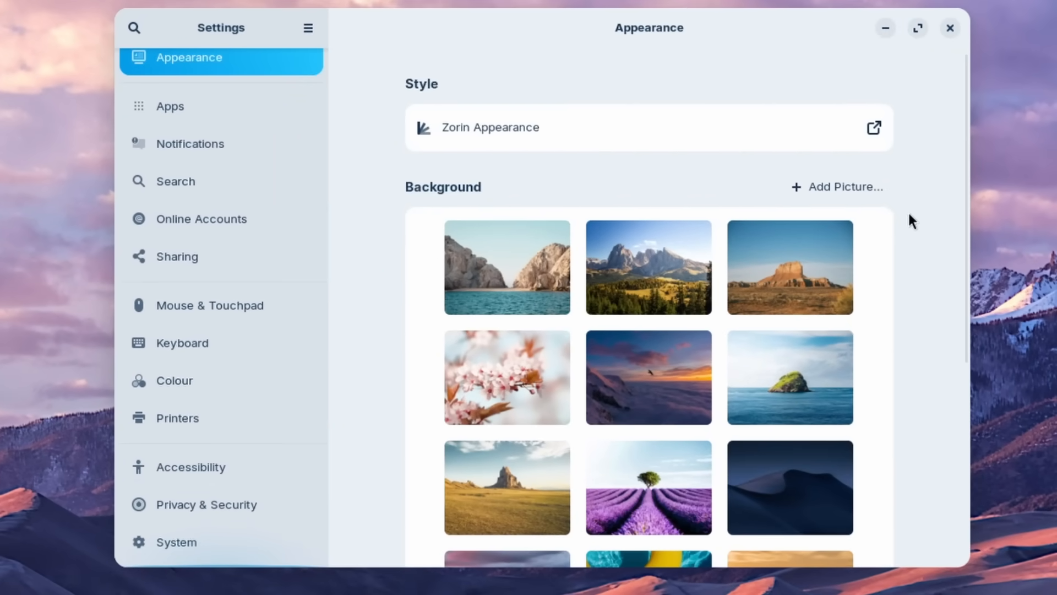
- Scroll down through the Background wallpaper gallery
scroll(down, 3)
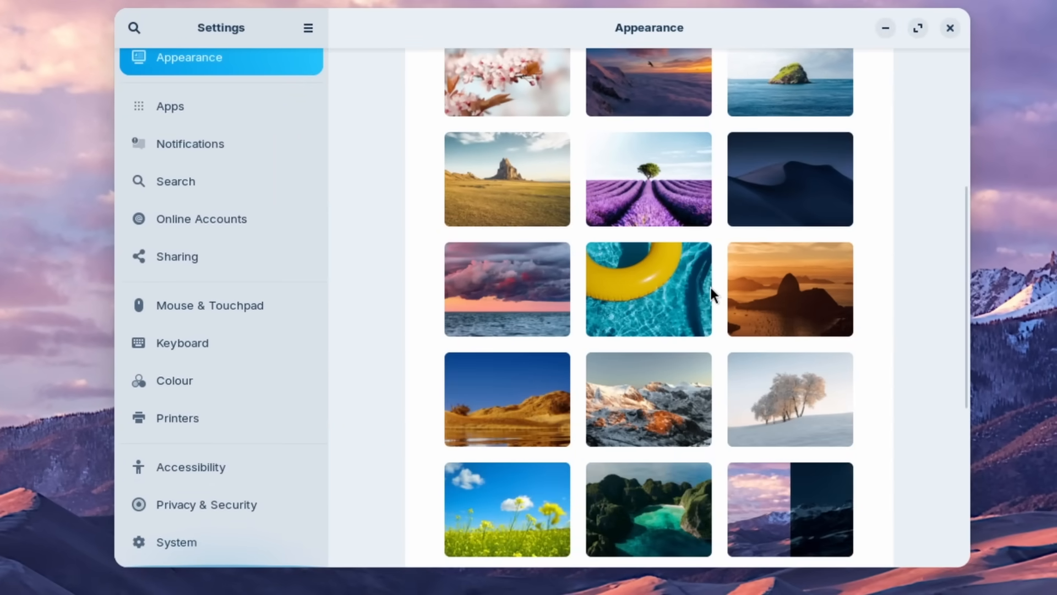
scroll(down, 3)
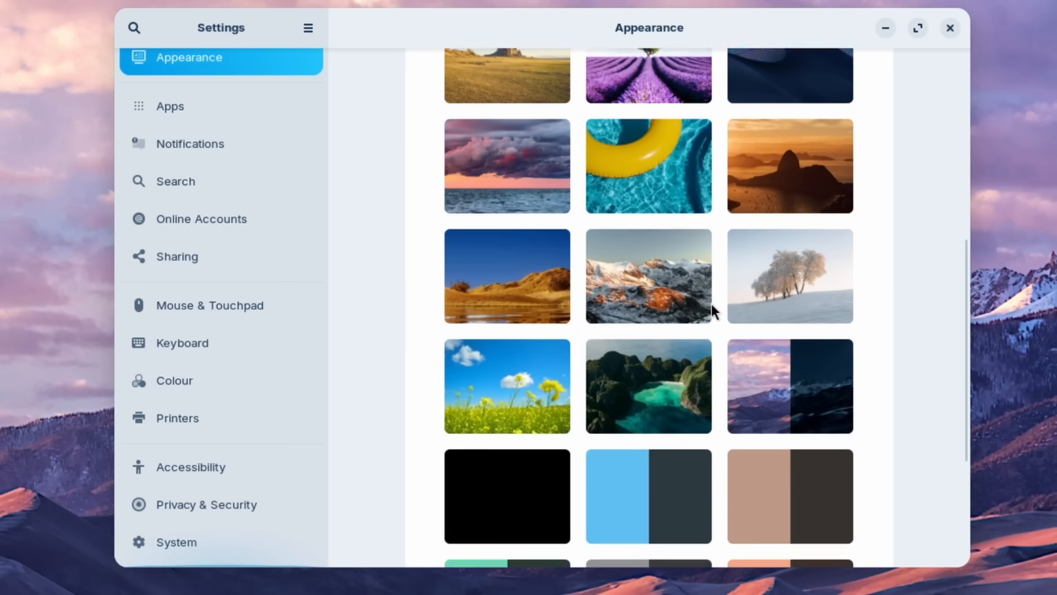
scroll(down, 3)
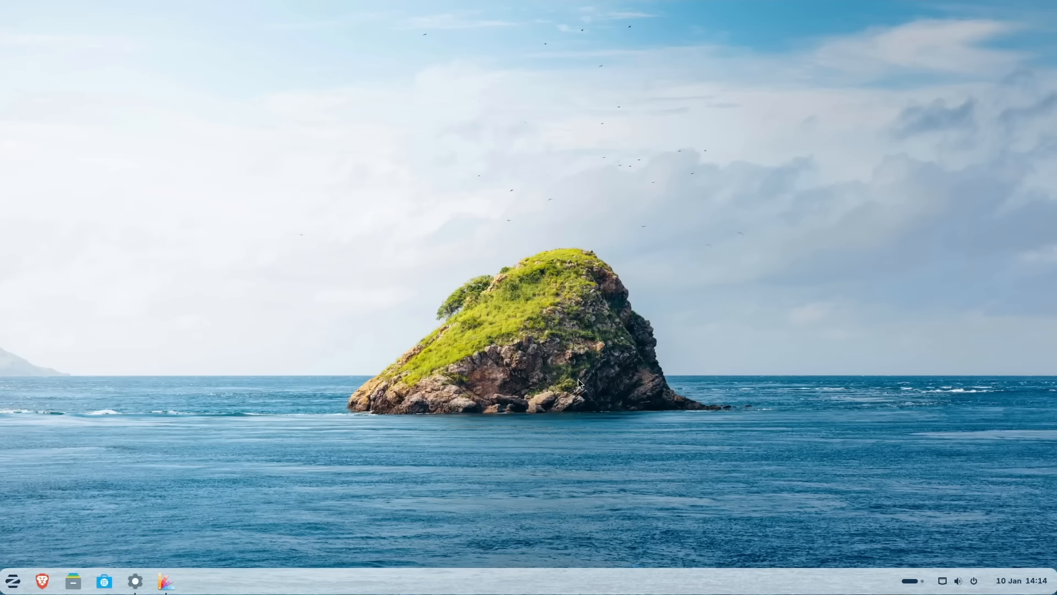
mouse_move(393, 421)
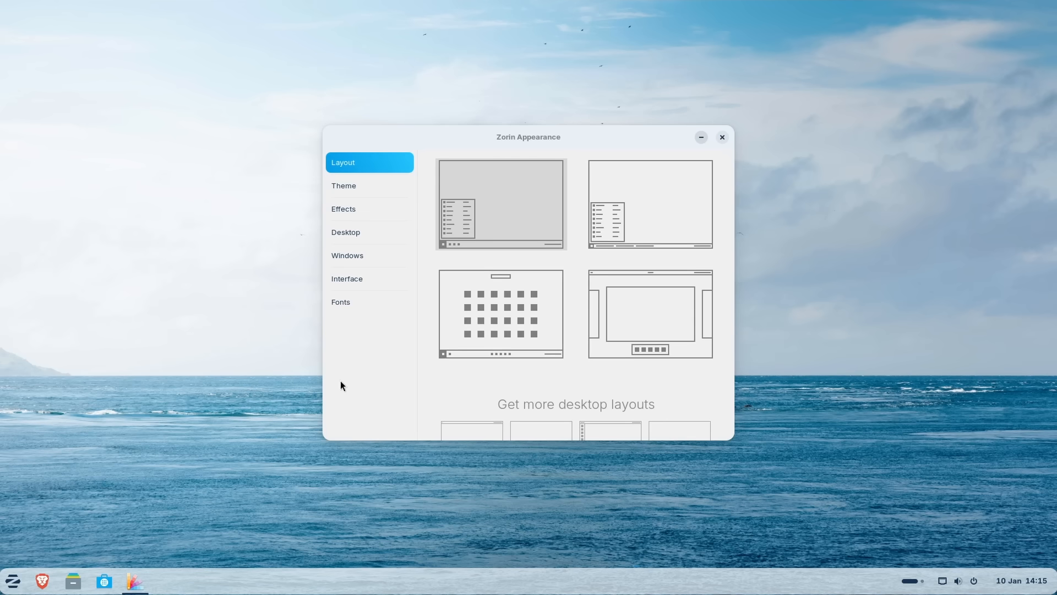
- Apply the second layout with a window-name taskbar and try its app menu
click(501, 203)
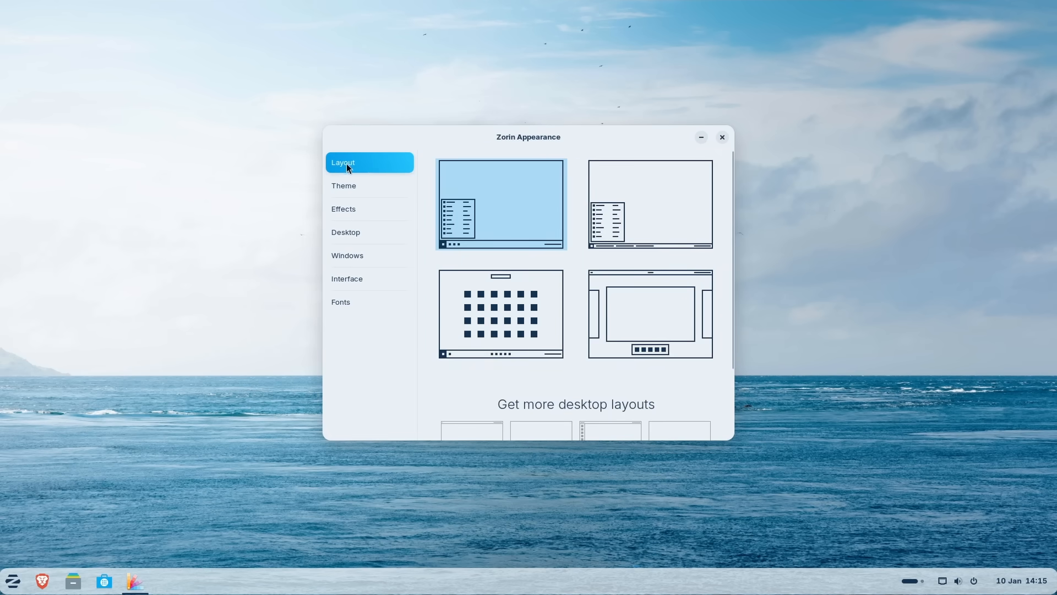
mouse_move(499, 225)
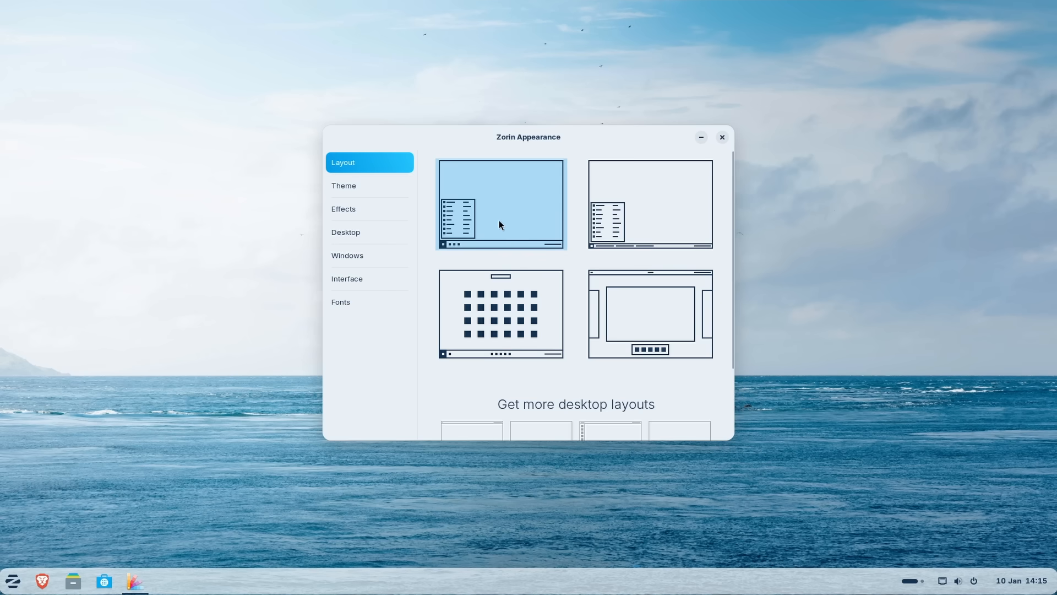
mouse_move(648, 204)
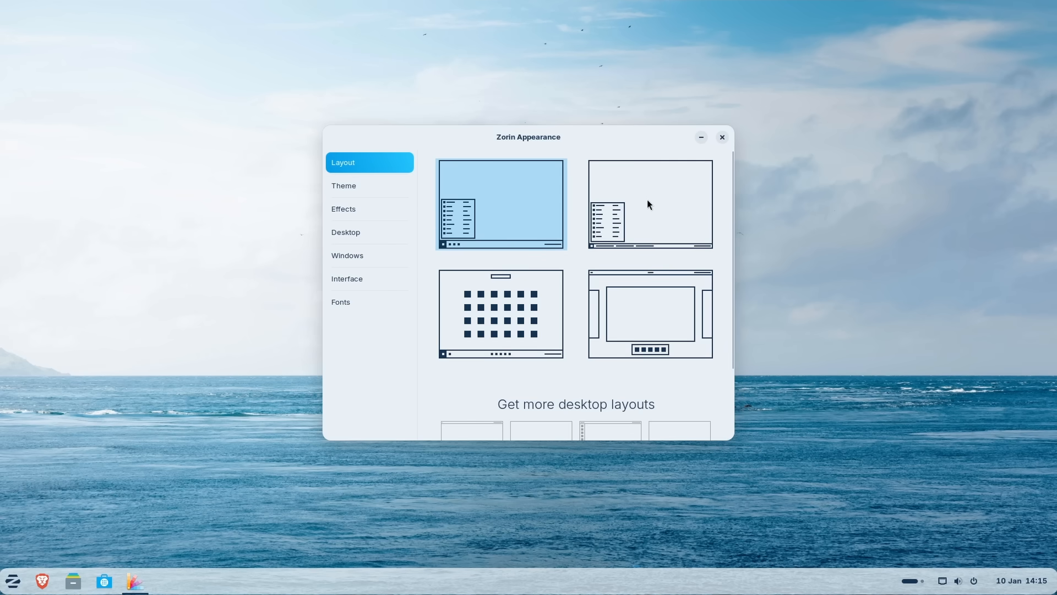
click(649, 205)
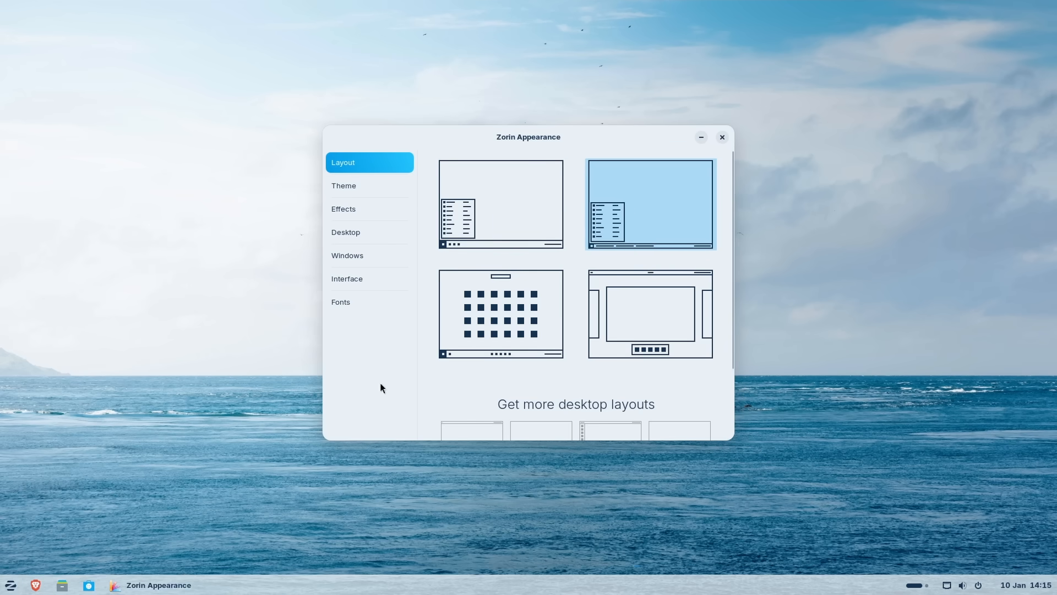
mouse_move(187, 585)
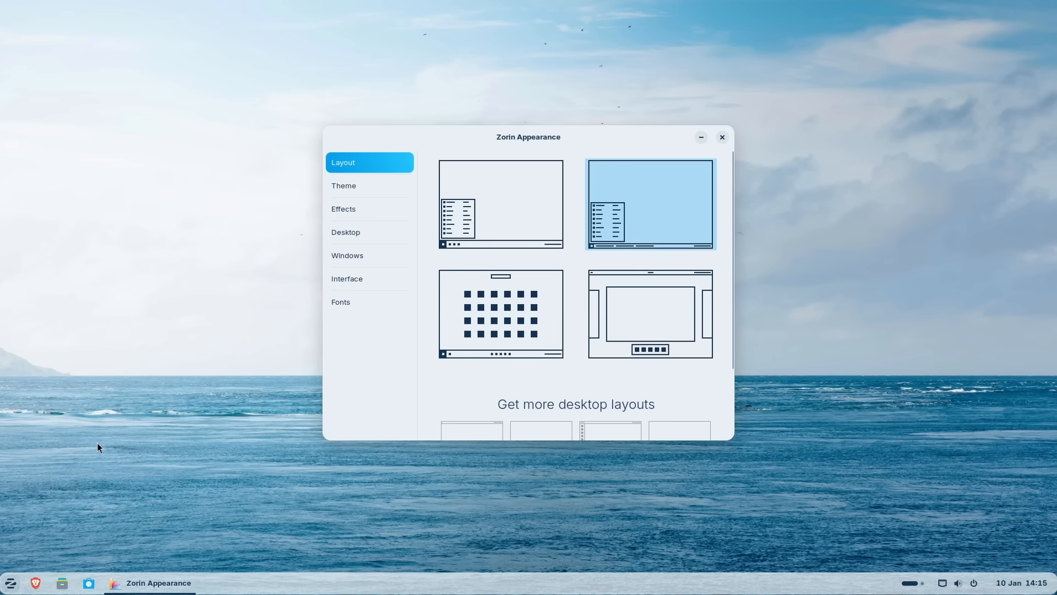
click(11, 582)
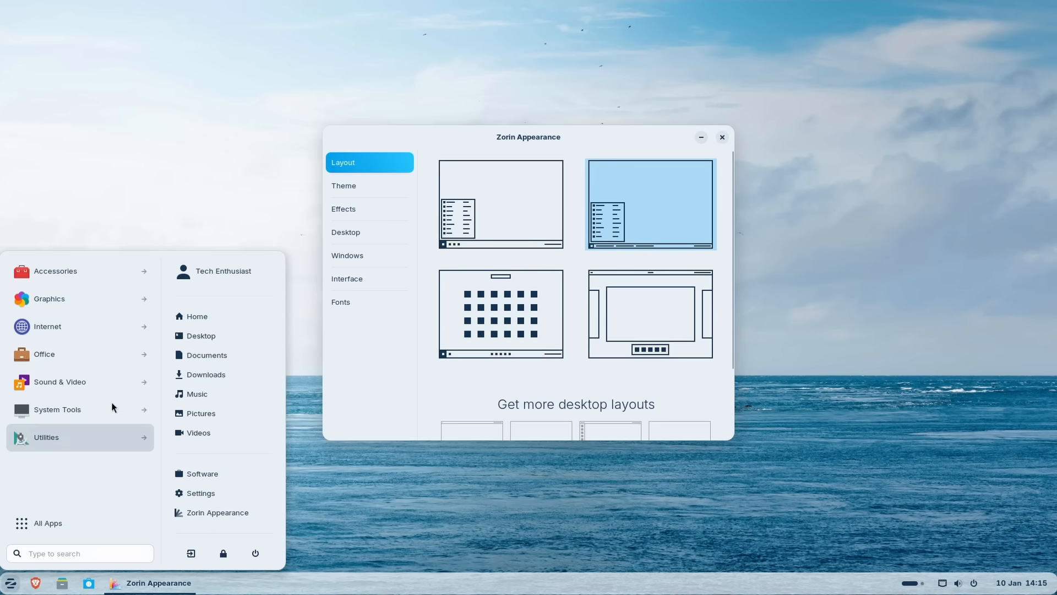
mouse_move(243, 324)
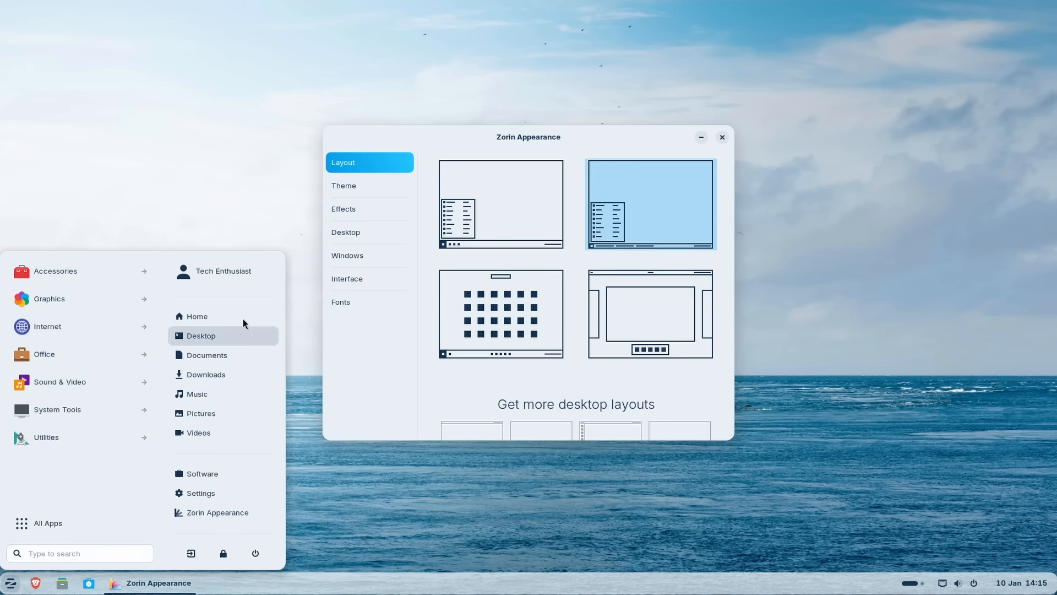
- Apply the third layout thumbnail, with centred taskbar icons and a full-screen app grid
click(500, 314)
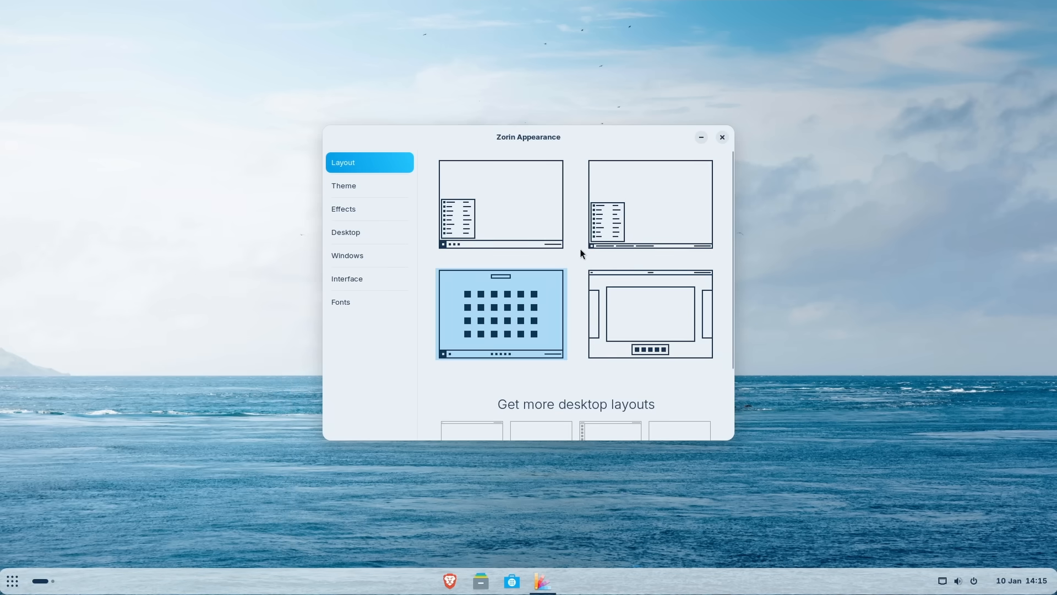
mouse_move(575, 293)
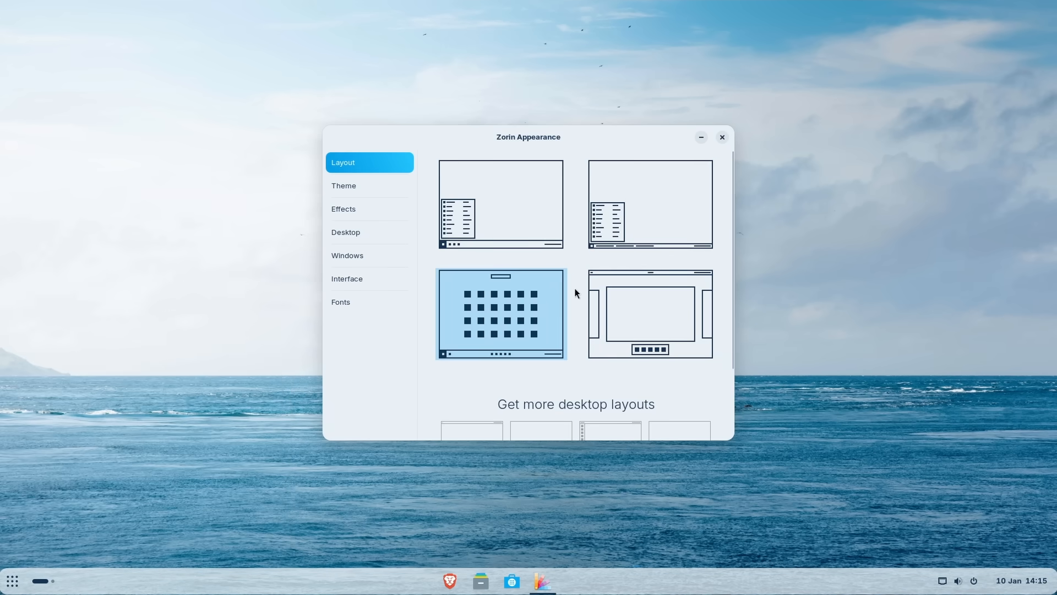
mouse_move(559, 549)
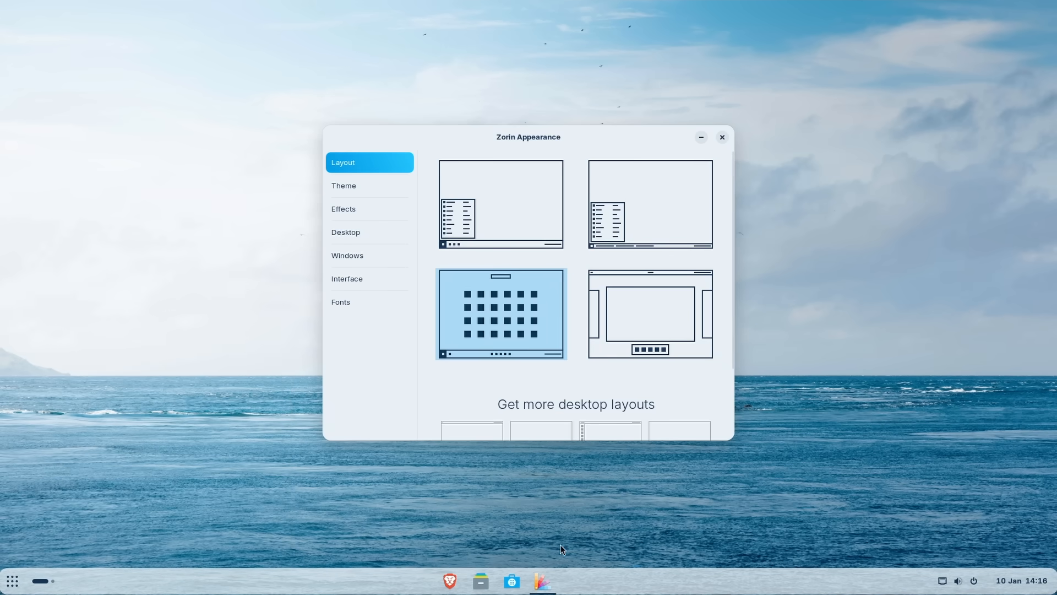
mouse_move(480, 581)
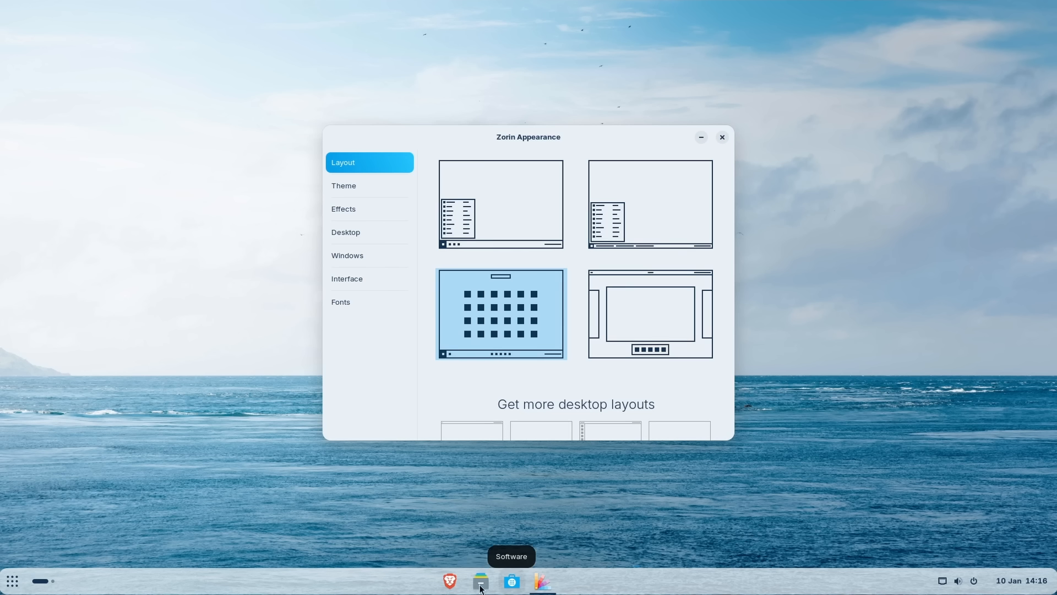
mouse_move(12, 580)
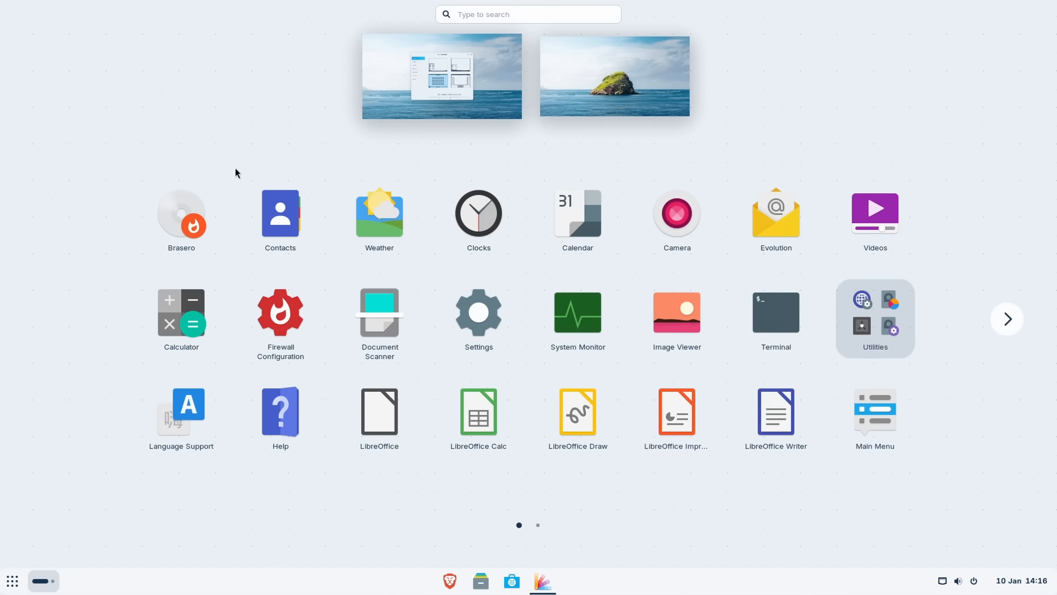
mouse_move(356, 482)
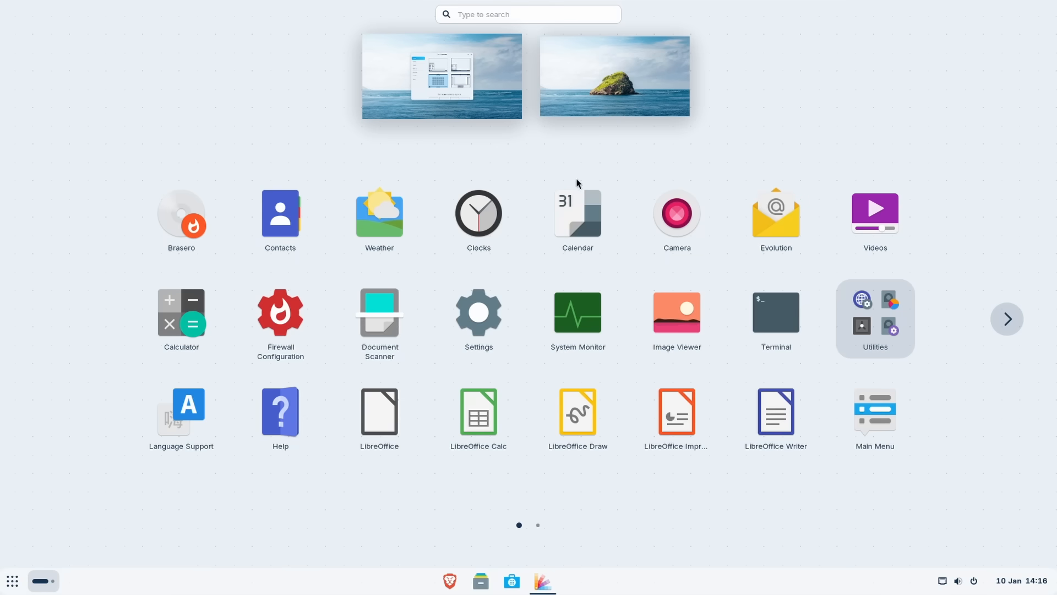
mouse_move(549, 123)
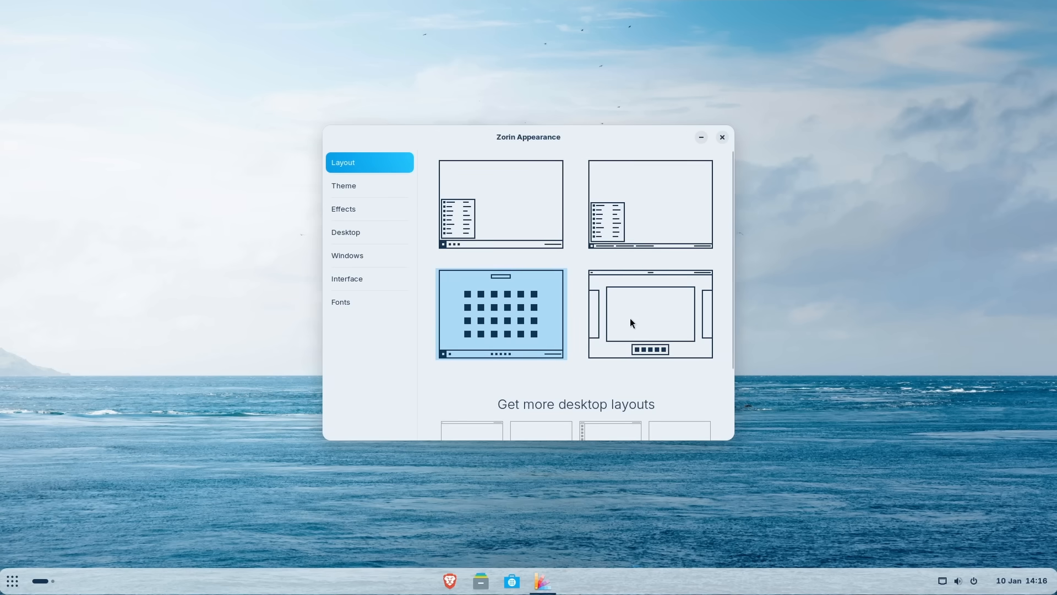
mouse_move(631, 301)
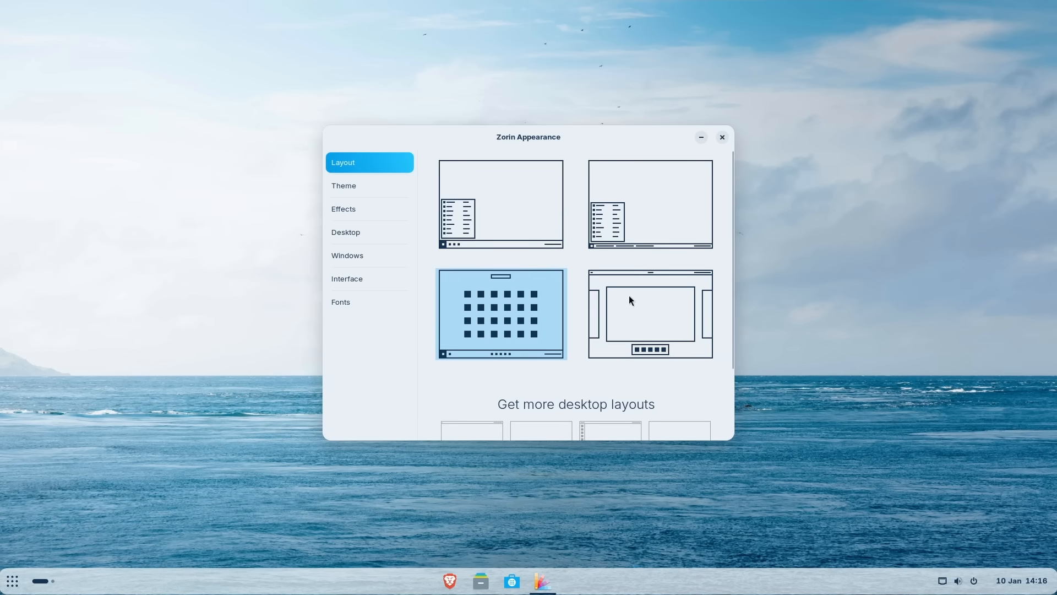
- Apply the fourth layout thumbnail, with a top bar and a dock in the overview
click(648, 313)
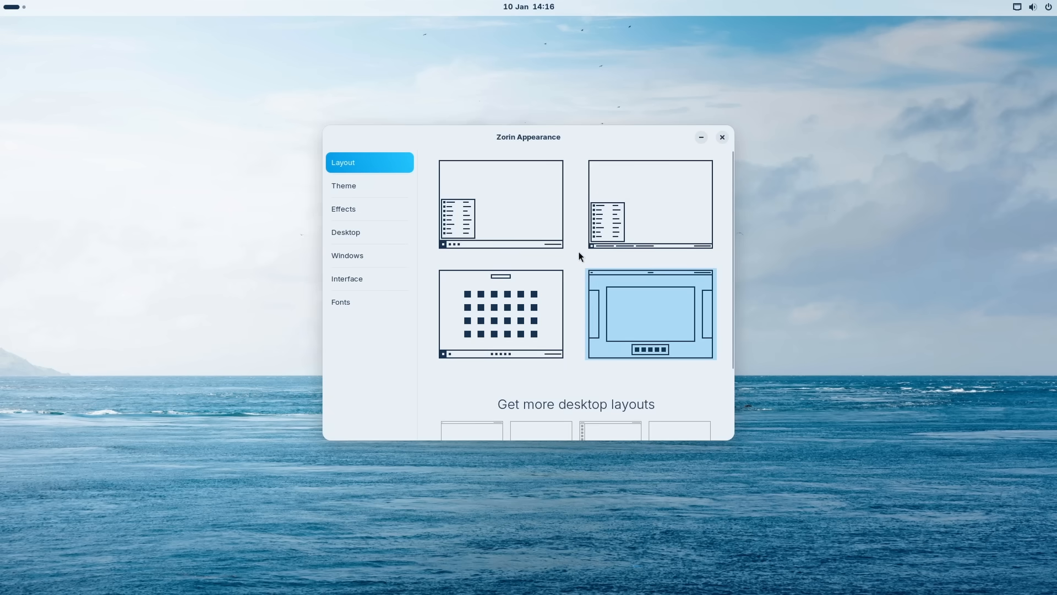
mouse_move(601, 285)
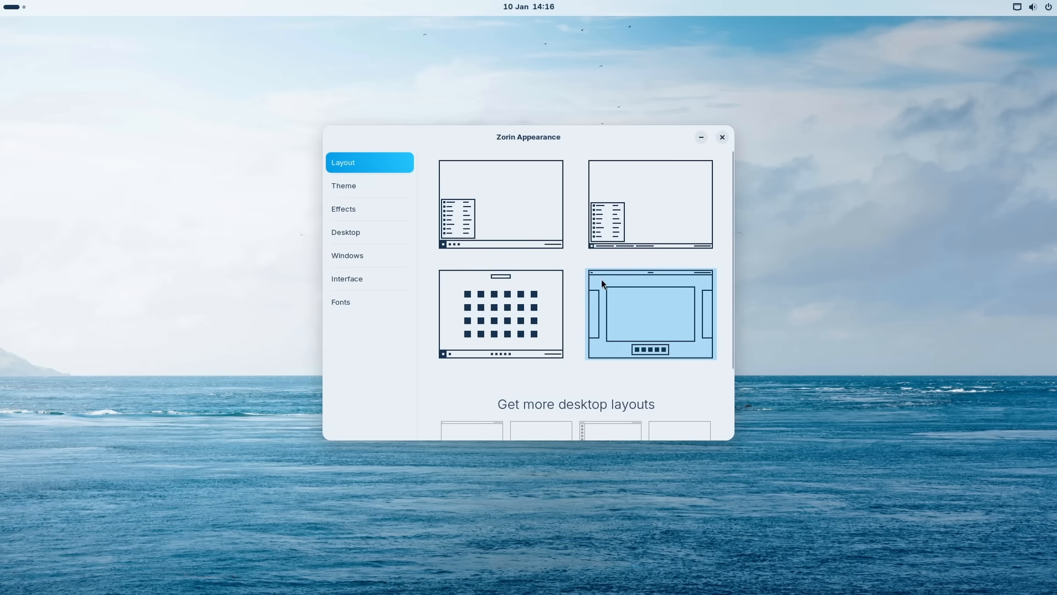
mouse_move(579, 283)
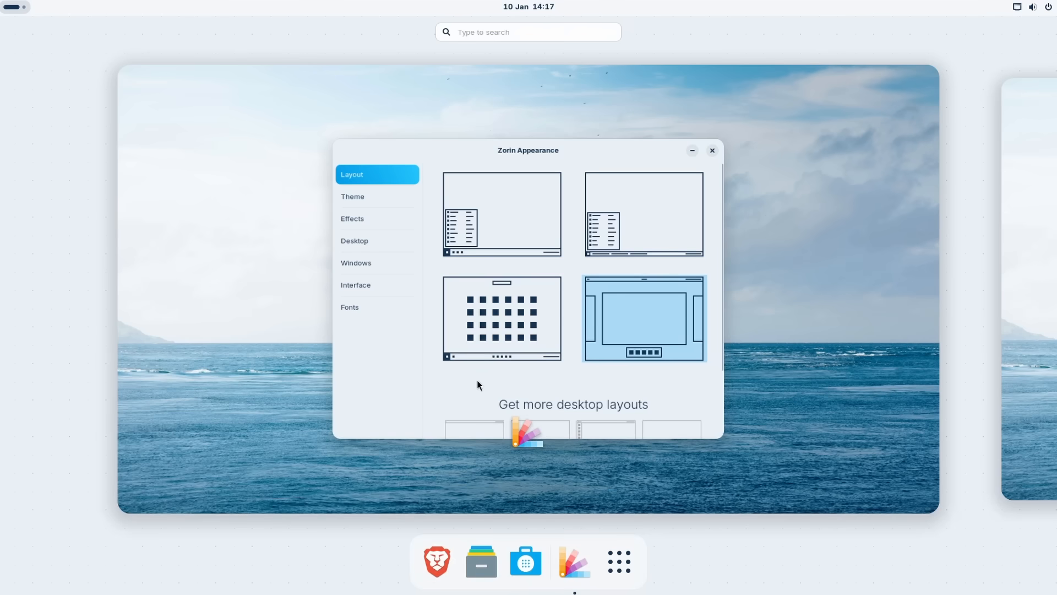
mouse_move(436, 561)
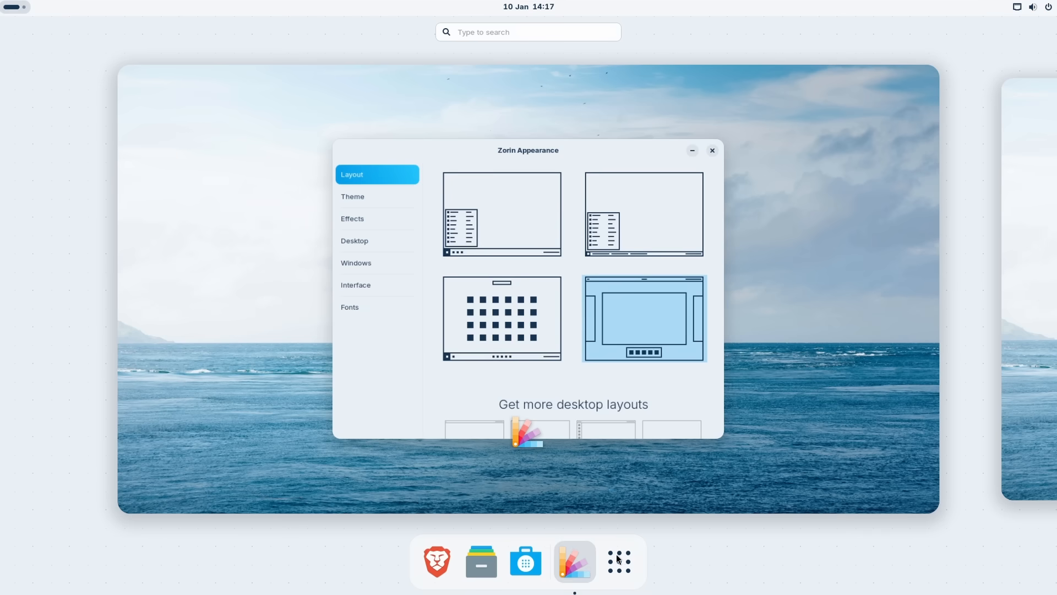
mouse_move(481, 563)
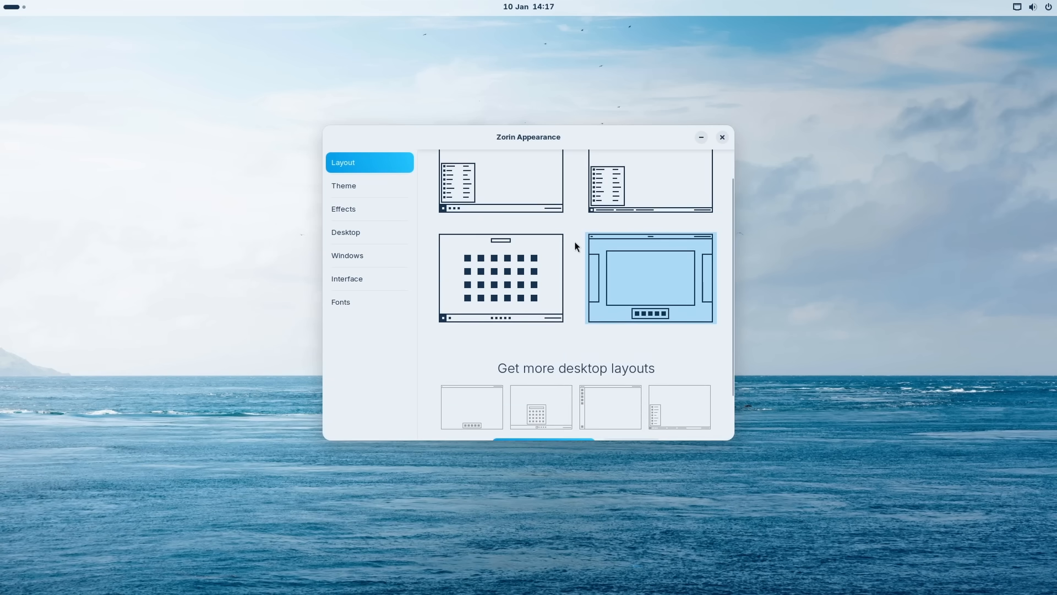
- Reapply the third layout, the bottom taskbar with the full-screen app grid
scroll(down, 3)
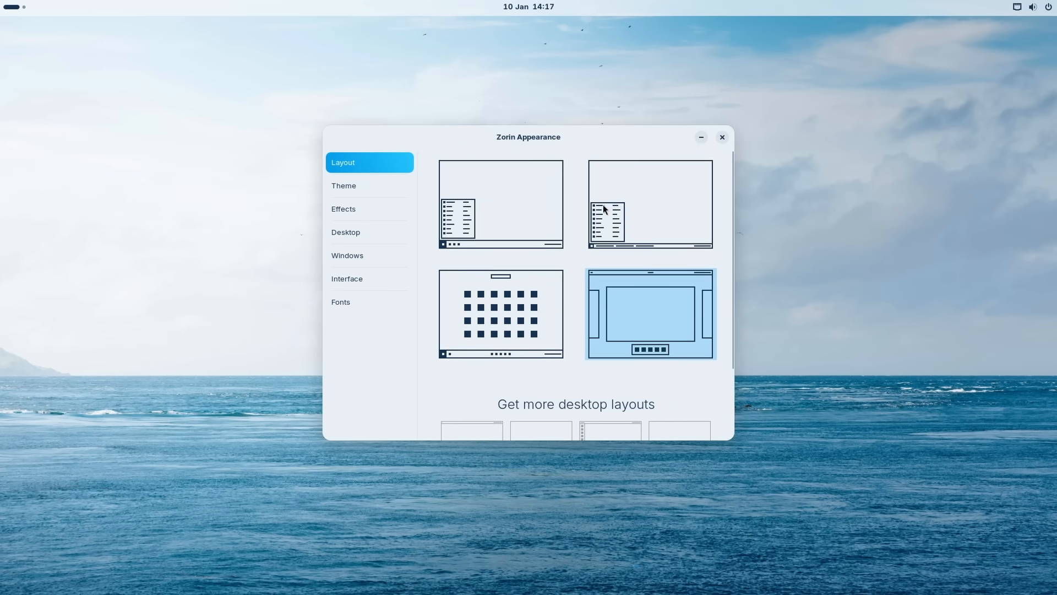
mouse_move(495, 310)
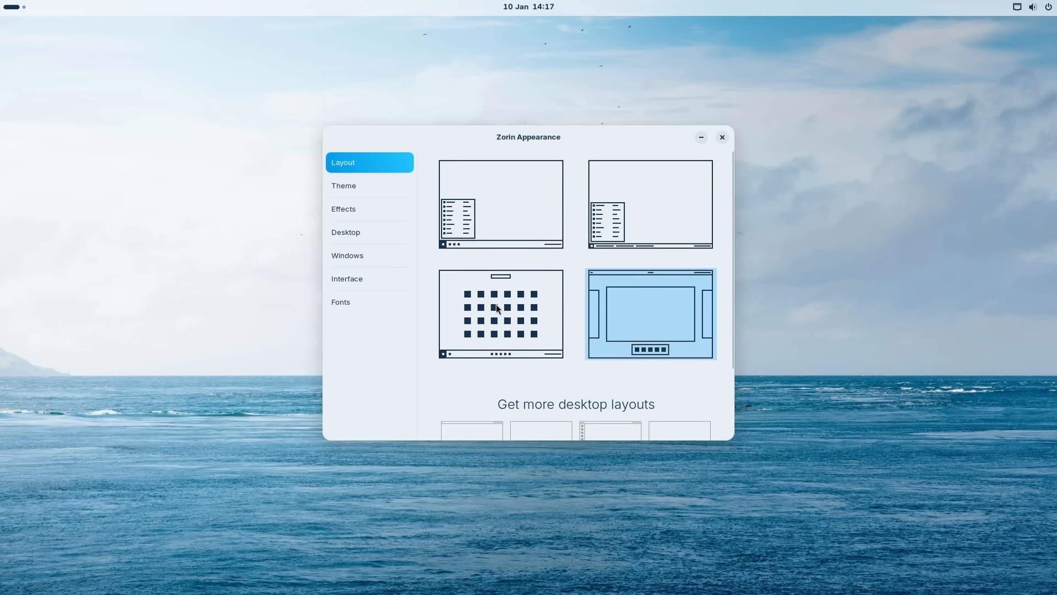
click(501, 313)
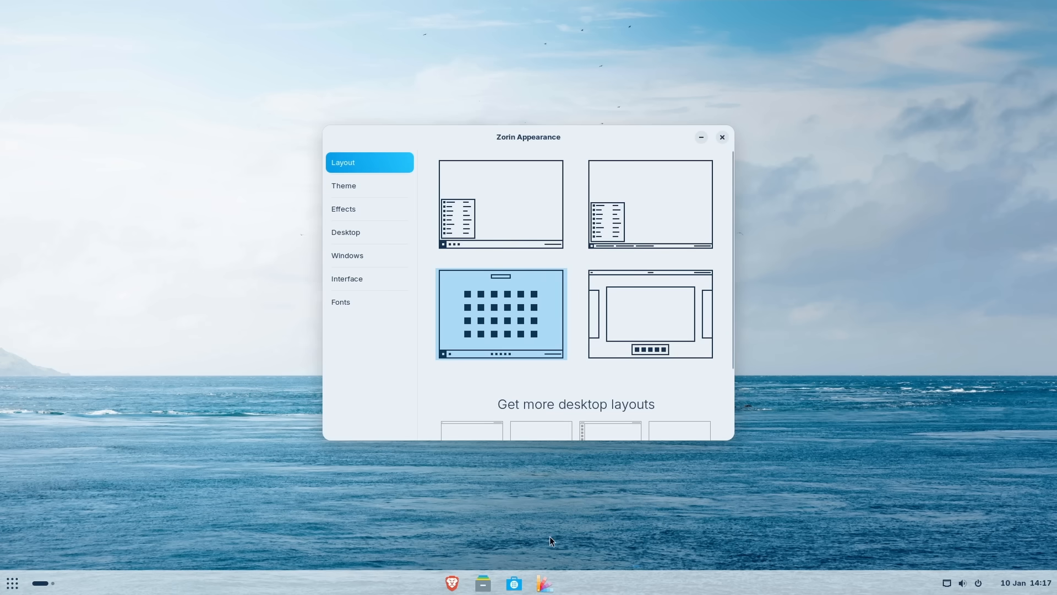
mouse_move(543, 581)
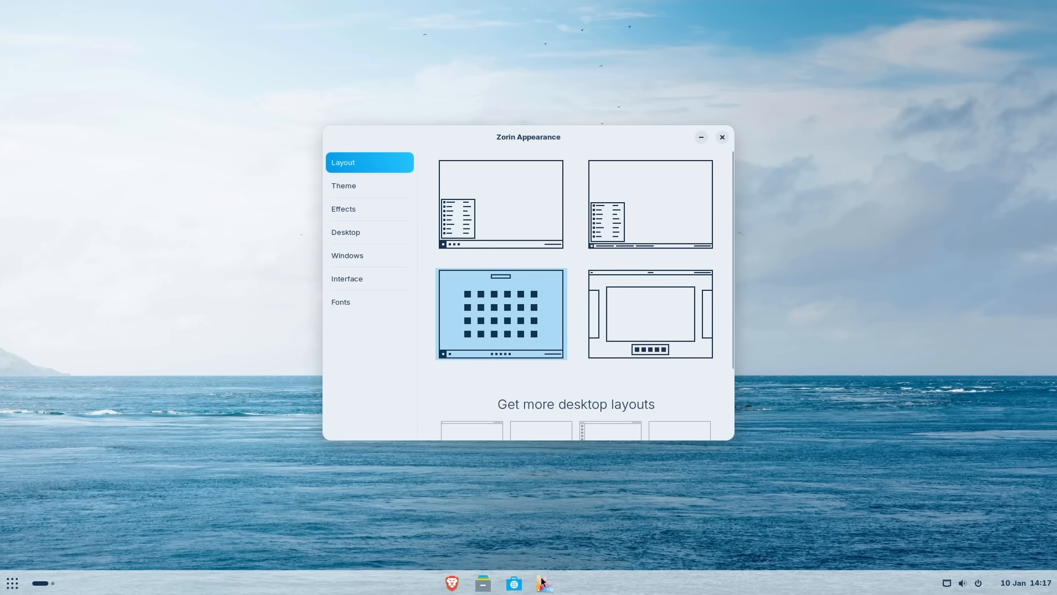
mouse_move(142, 517)
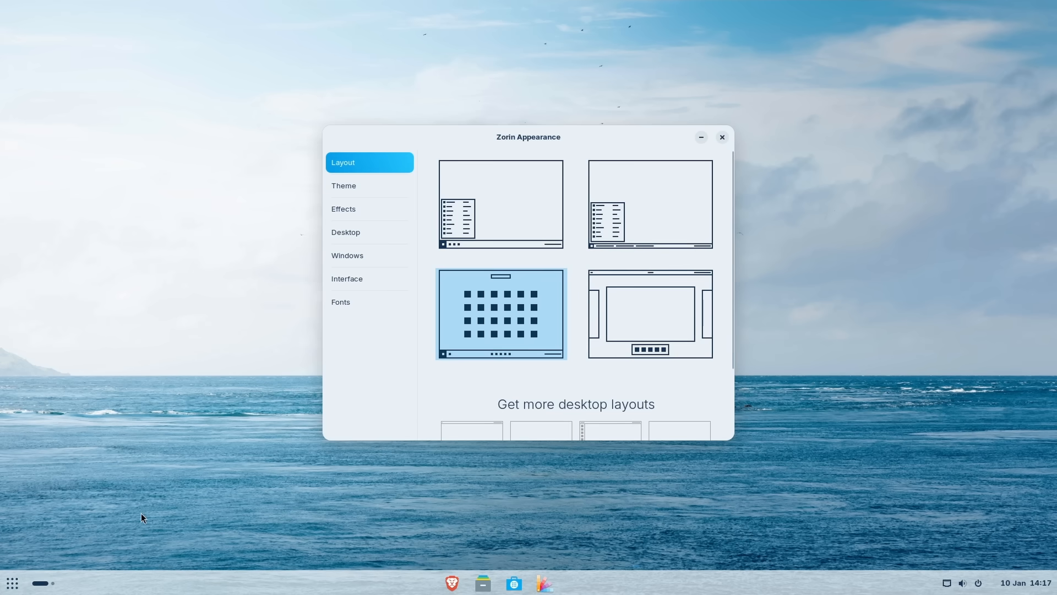
mouse_move(11, 582)
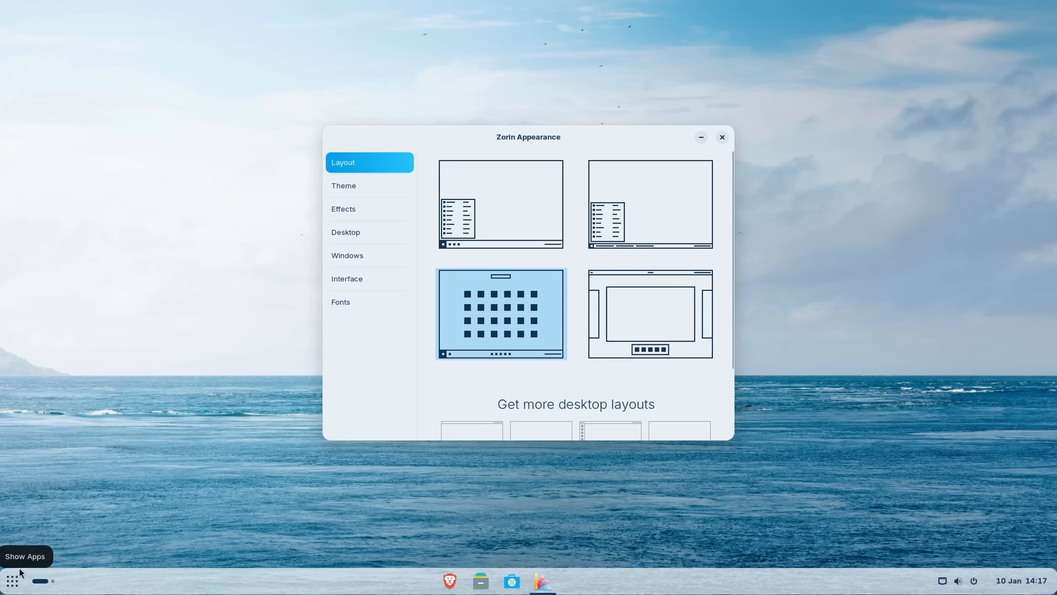
mouse_move(155, 501)
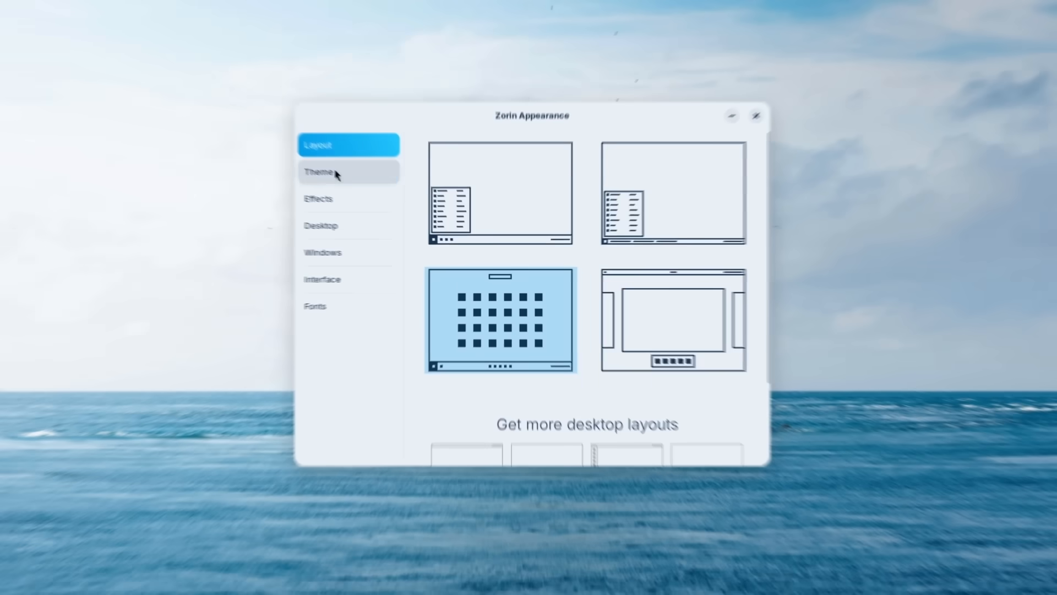
- Under Theme > Other, set the cursor theme to Whiteglass and review the application theme choices
click(317, 171)
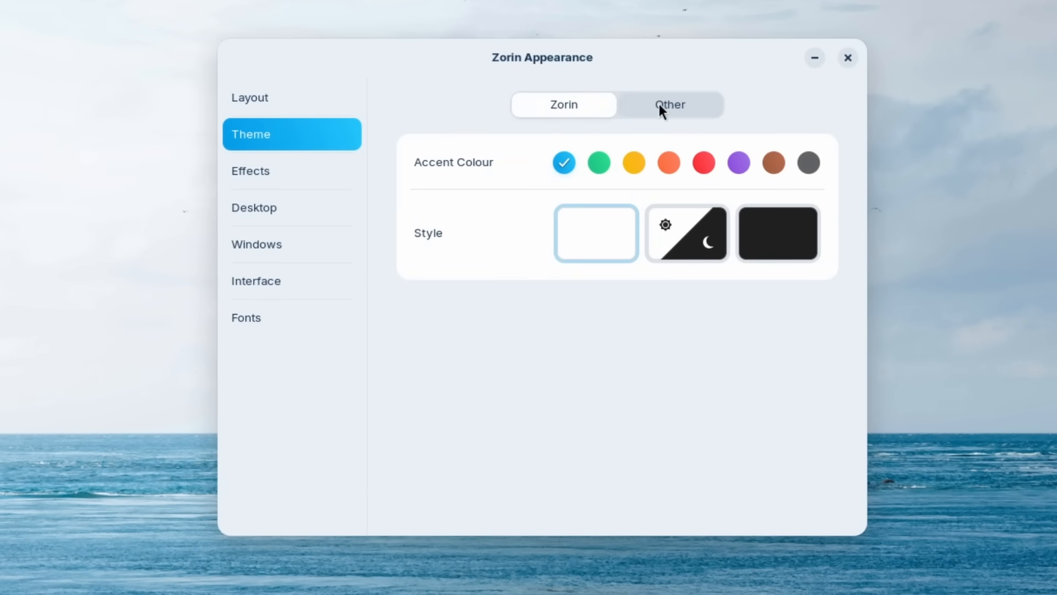
click(669, 105)
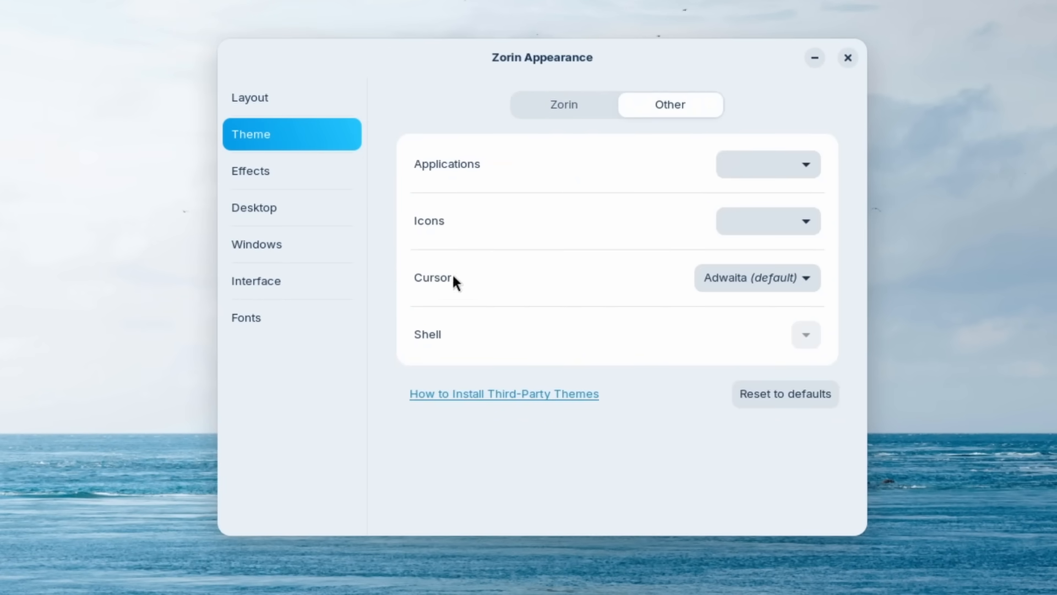
mouse_move(433, 292)
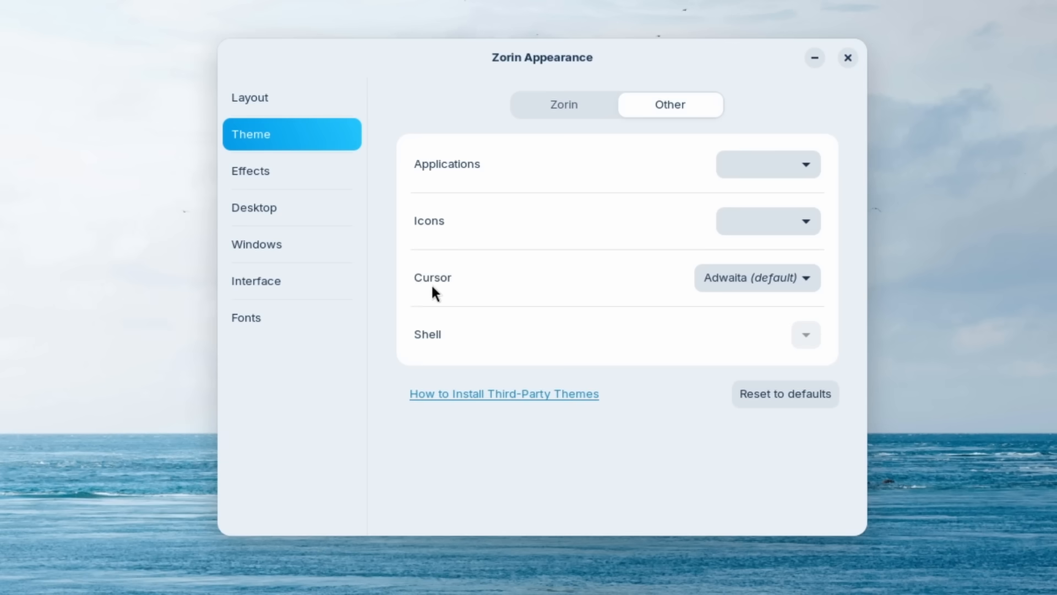
mouse_move(499, 283)
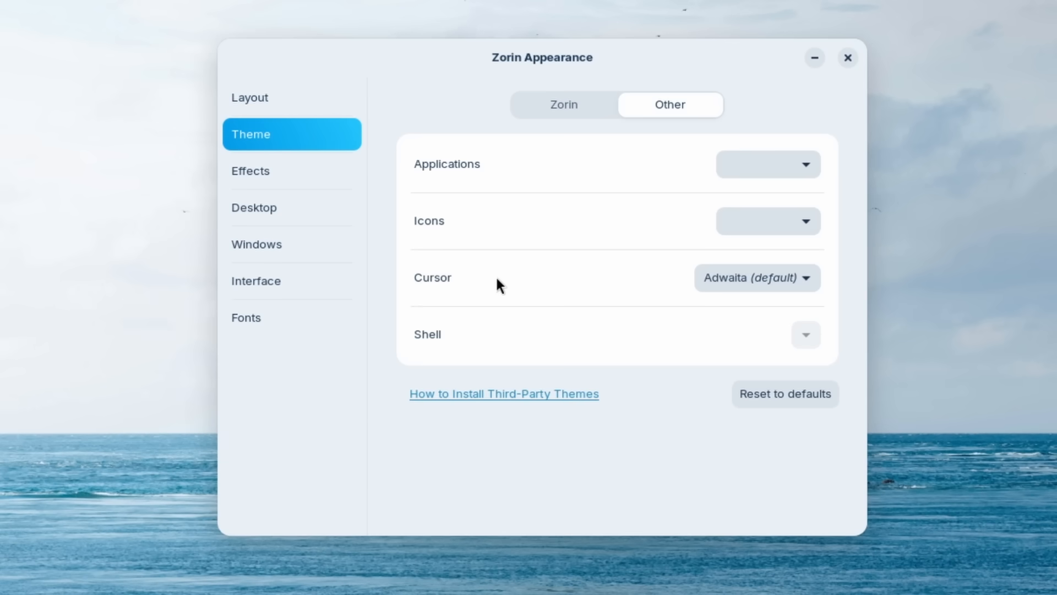
mouse_move(478, 279)
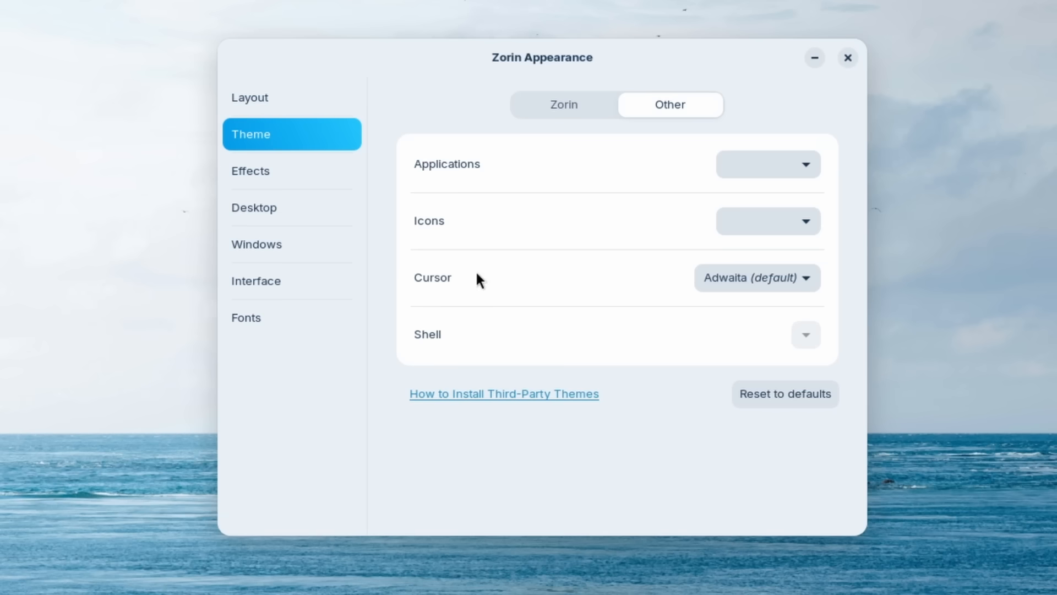
mouse_move(567, 267)
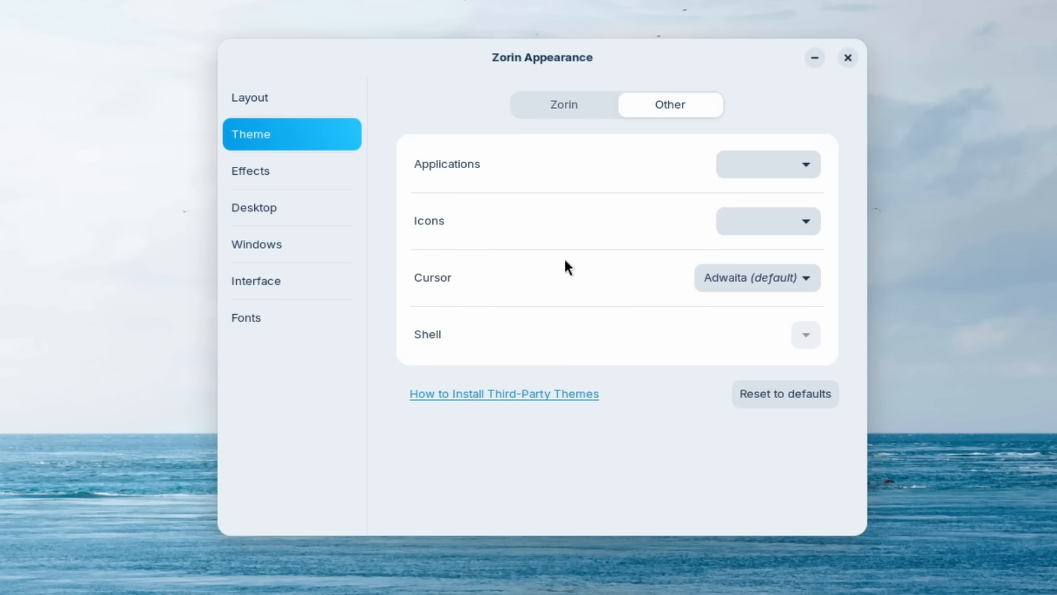
click(756, 277)
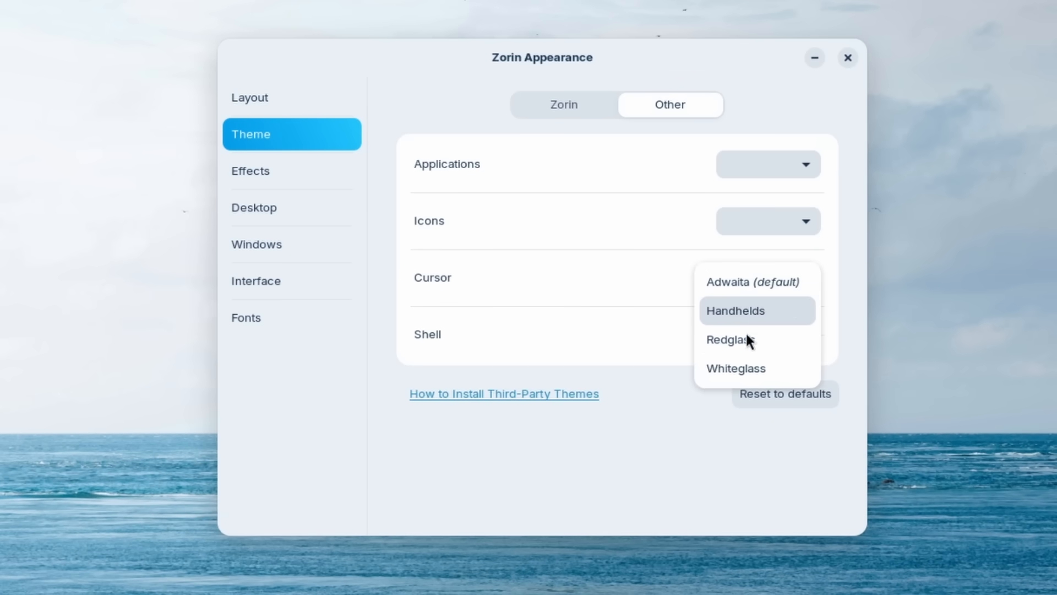
click(734, 368)
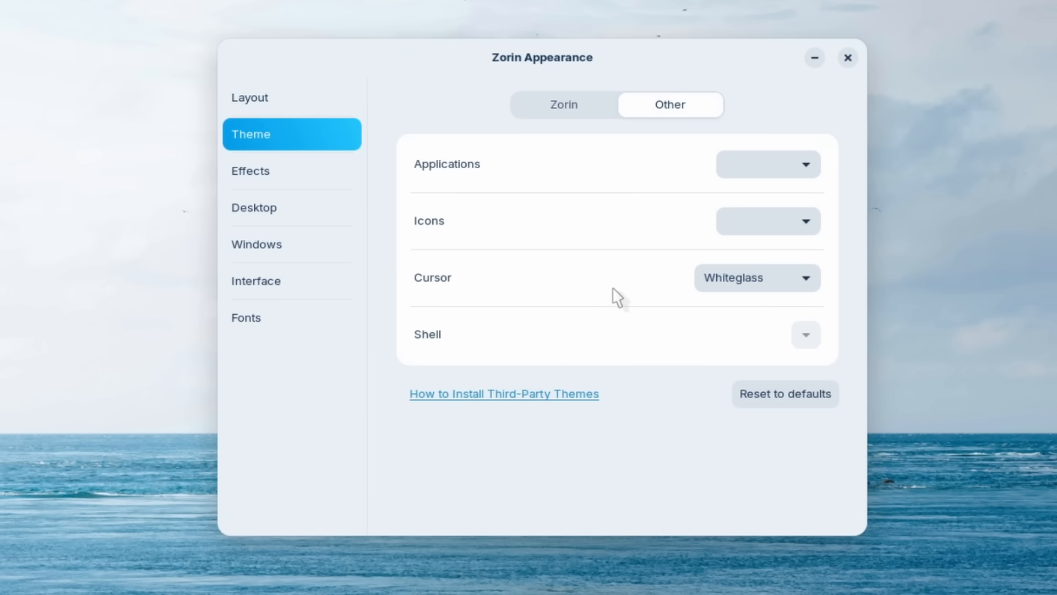
mouse_move(425, 283)
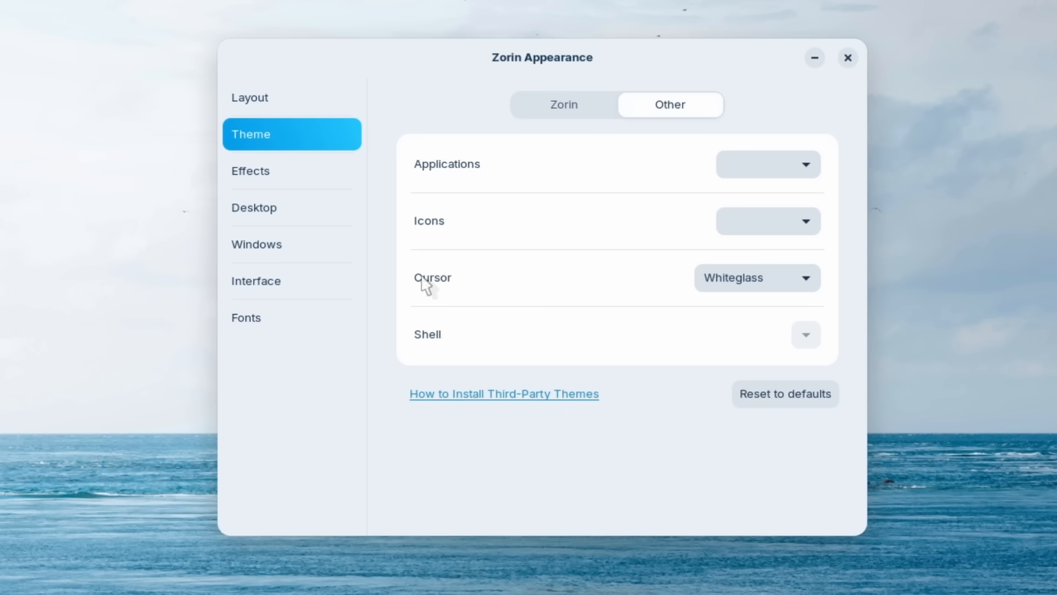
mouse_move(483, 186)
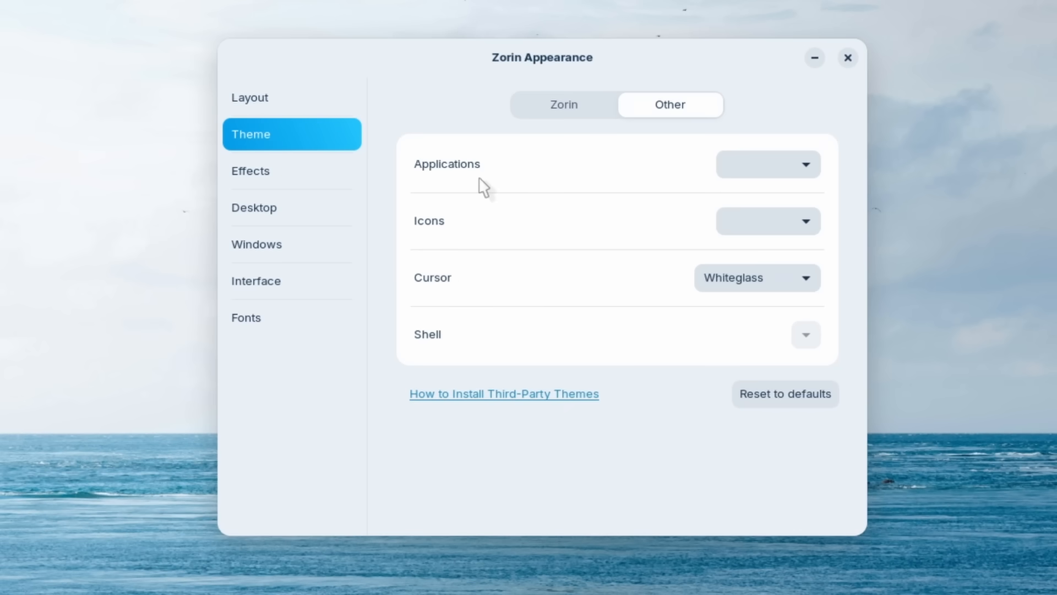
mouse_move(767, 164)
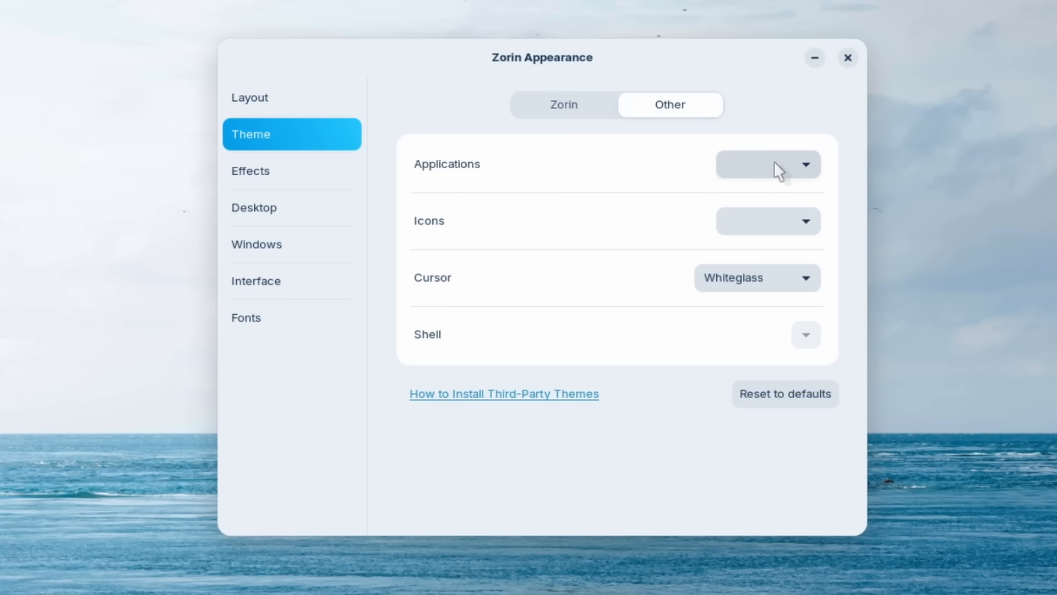
click(767, 164)
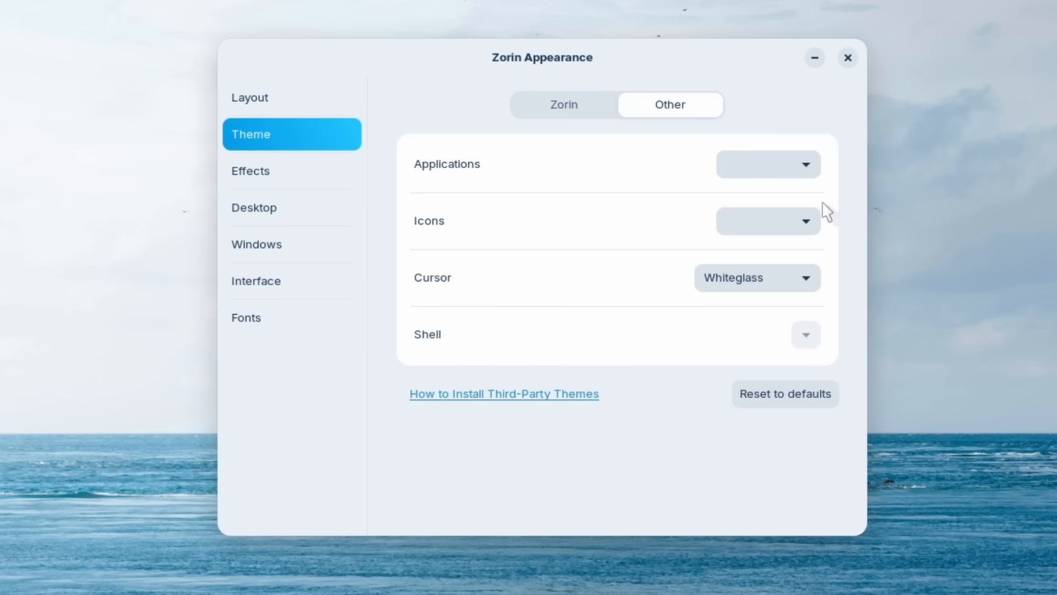
click(767, 220)
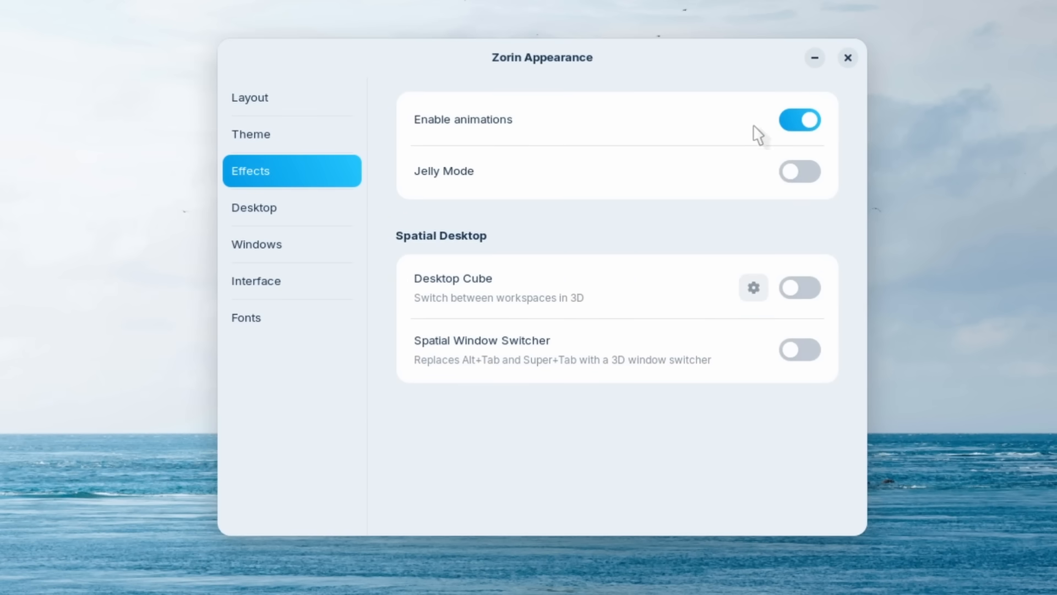
- Toggle desktop icons off and back on, then show the Interface page
click(254, 207)
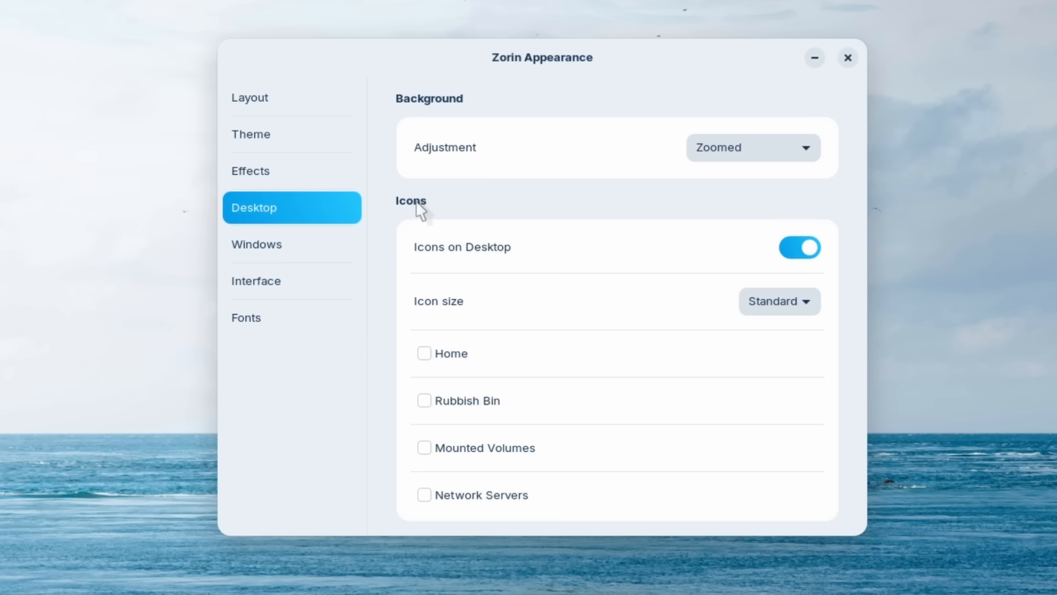
mouse_move(491, 251)
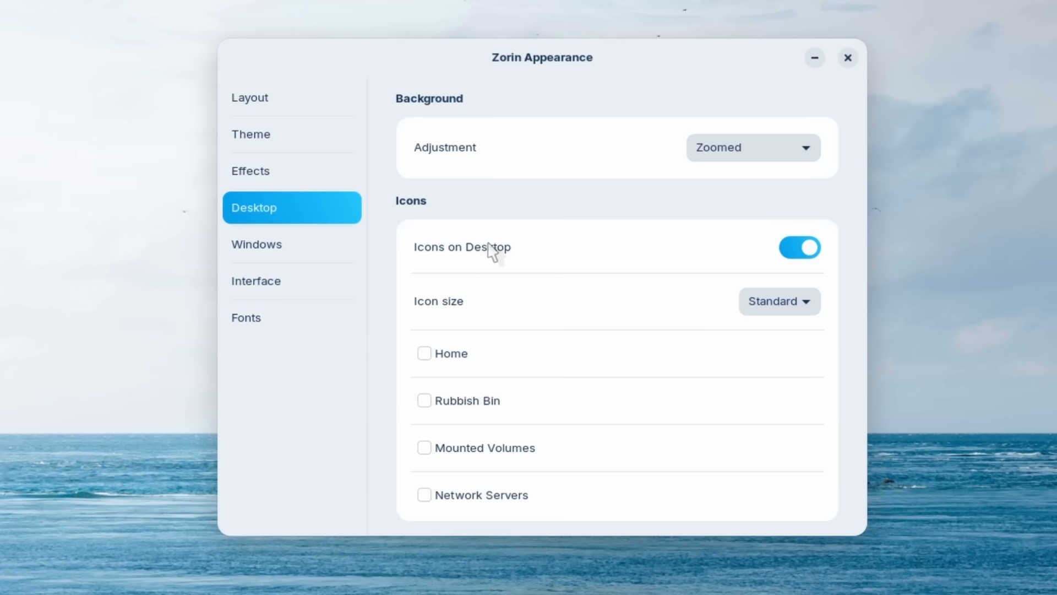
click(800, 247)
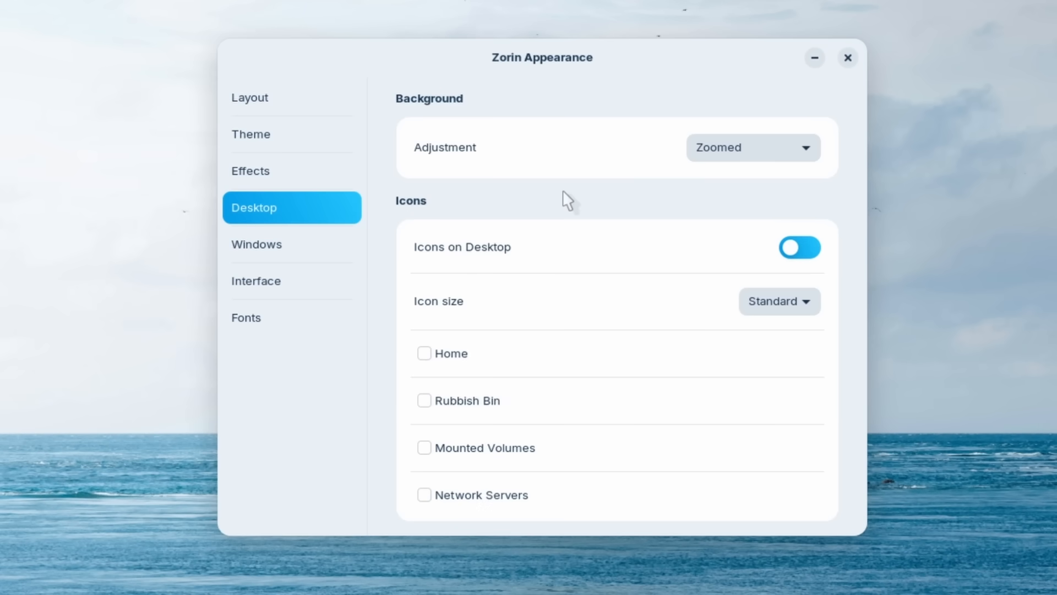
mouse_move(608, 210)
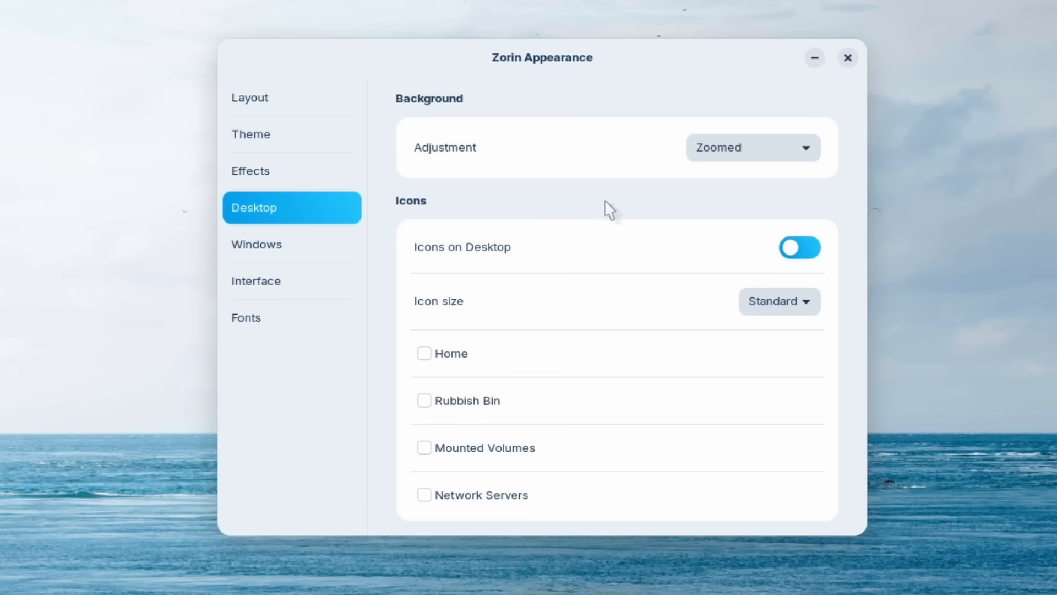
click(800, 248)
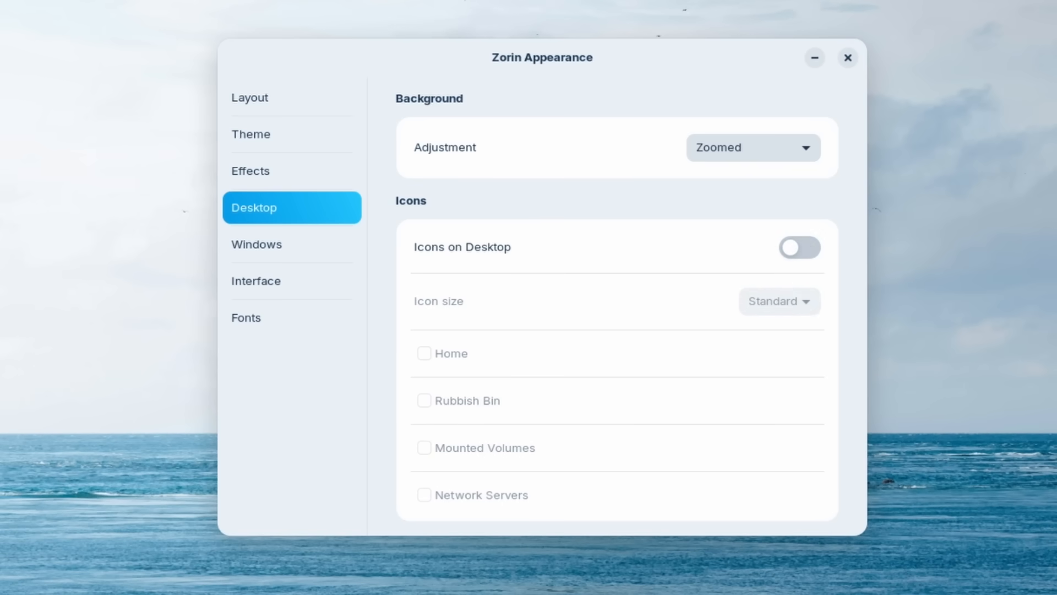
click(800, 248)
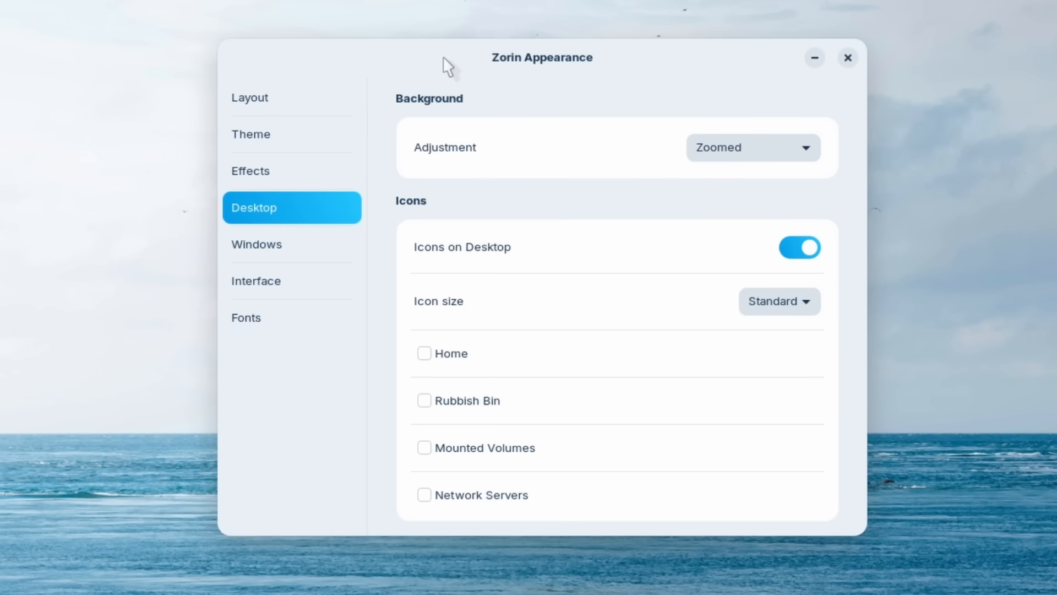
mouse_move(637, 71)
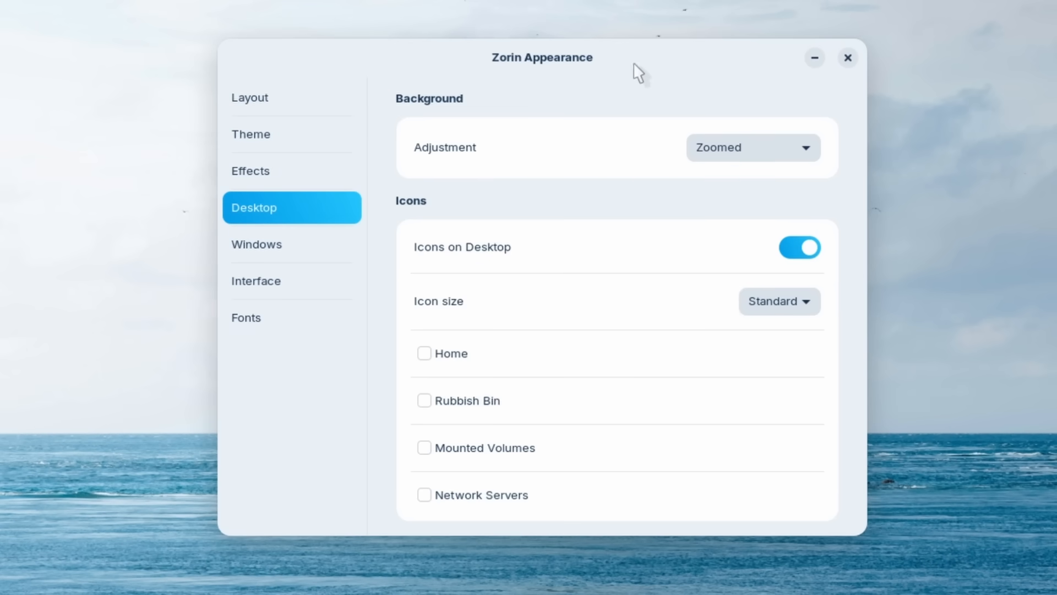
click(291, 280)
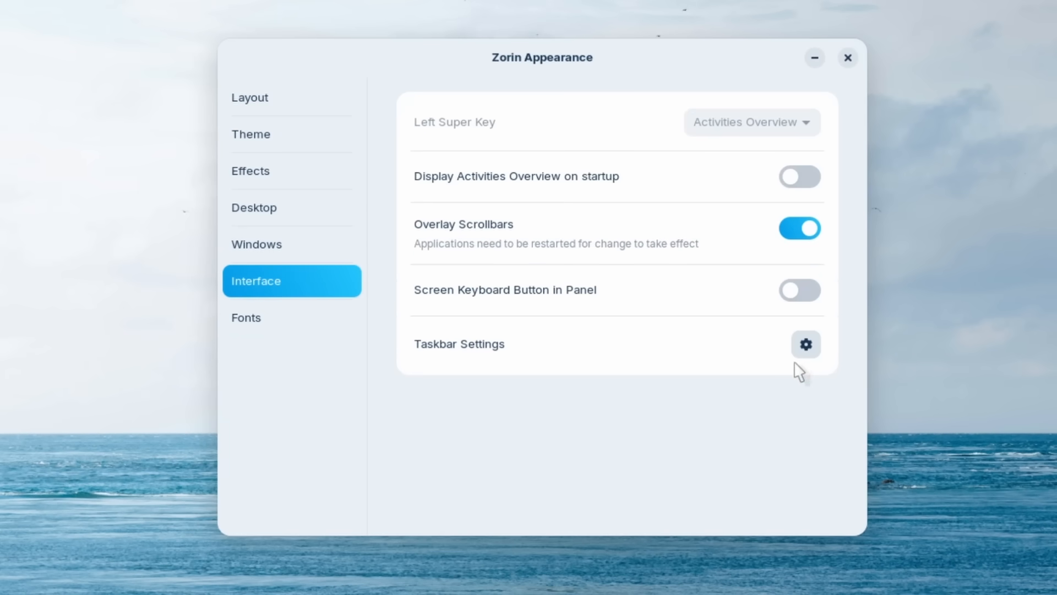
- Browse the Taskbar Settings Style, Position, Behavior and Action pages, then close the window
click(805, 344)
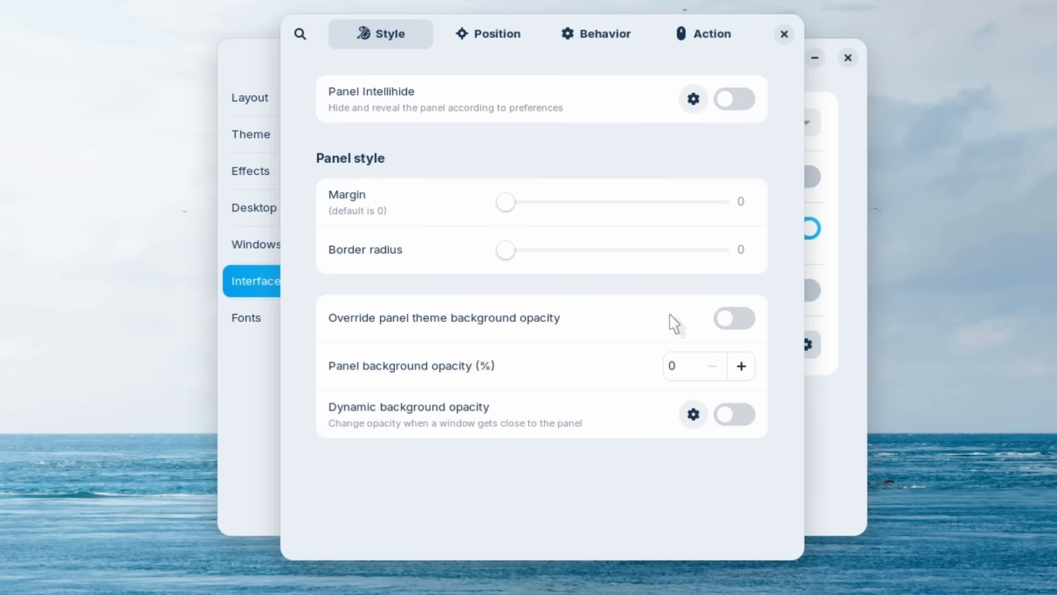
mouse_move(433, 88)
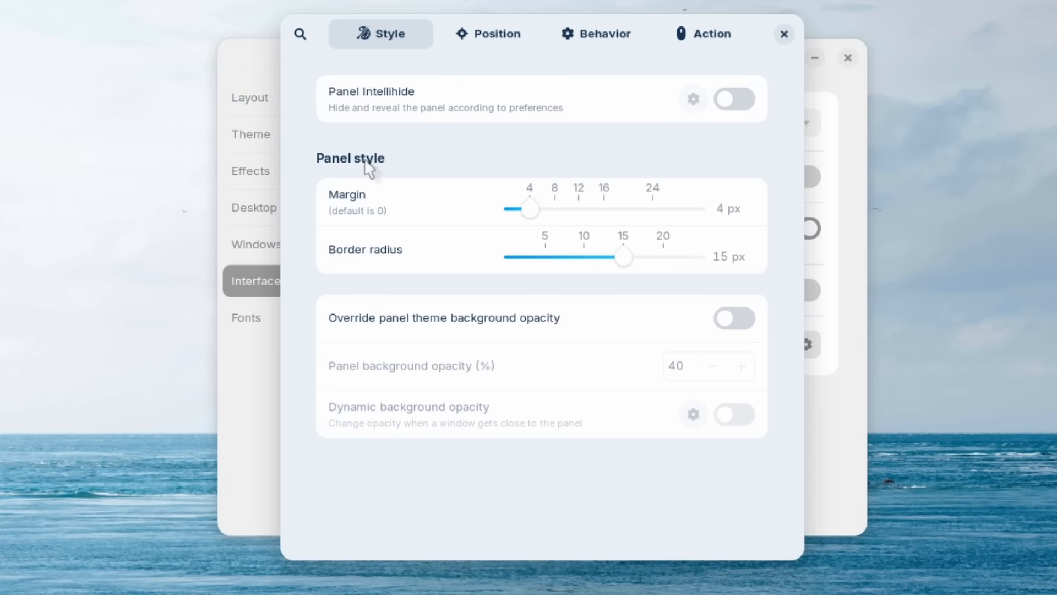
mouse_move(372, 208)
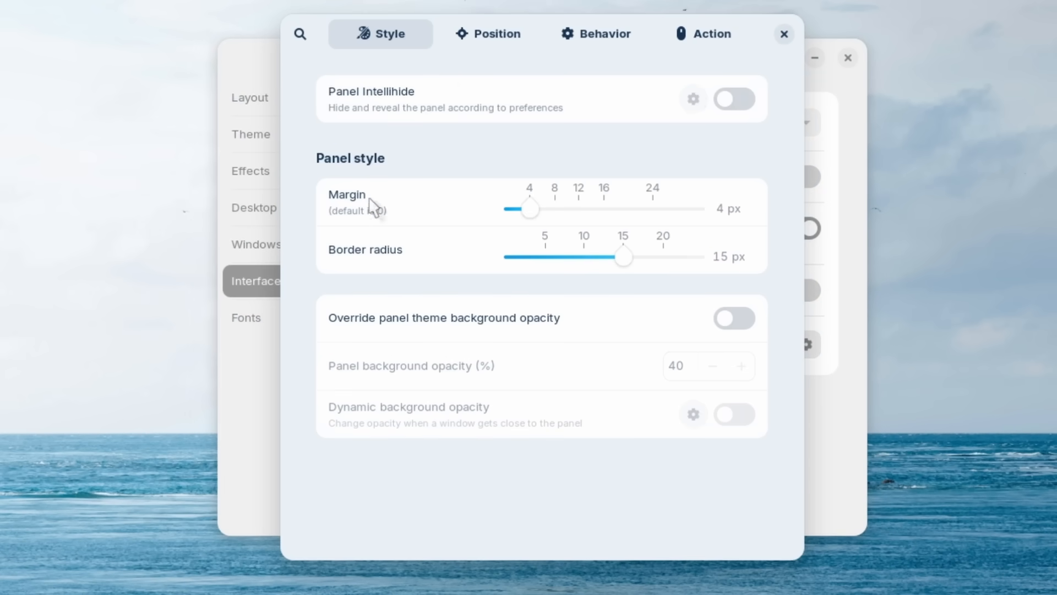
mouse_move(371, 261)
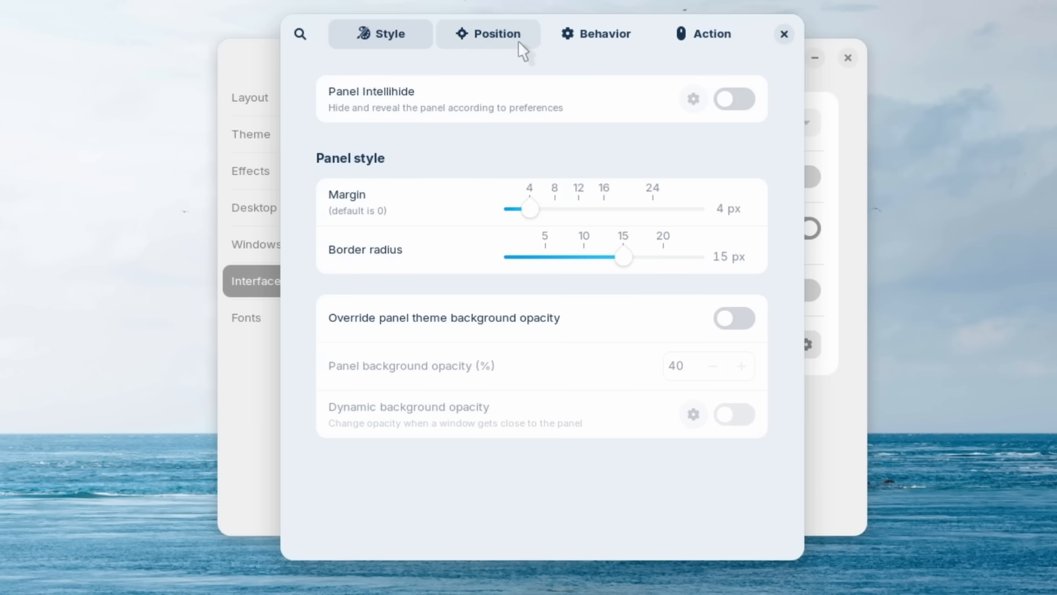
click(489, 33)
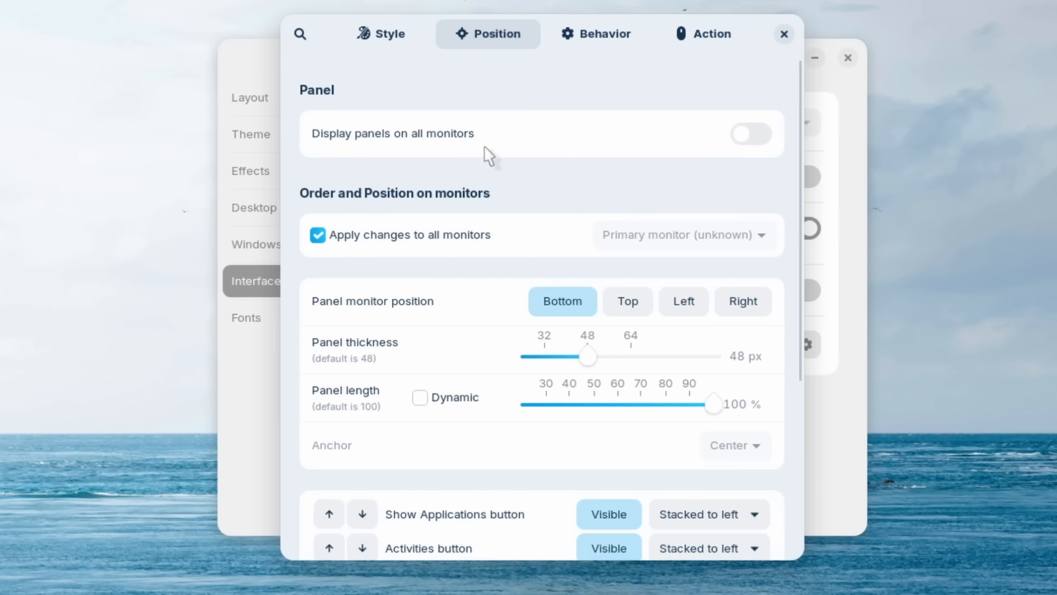
mouse_move(528, 313)
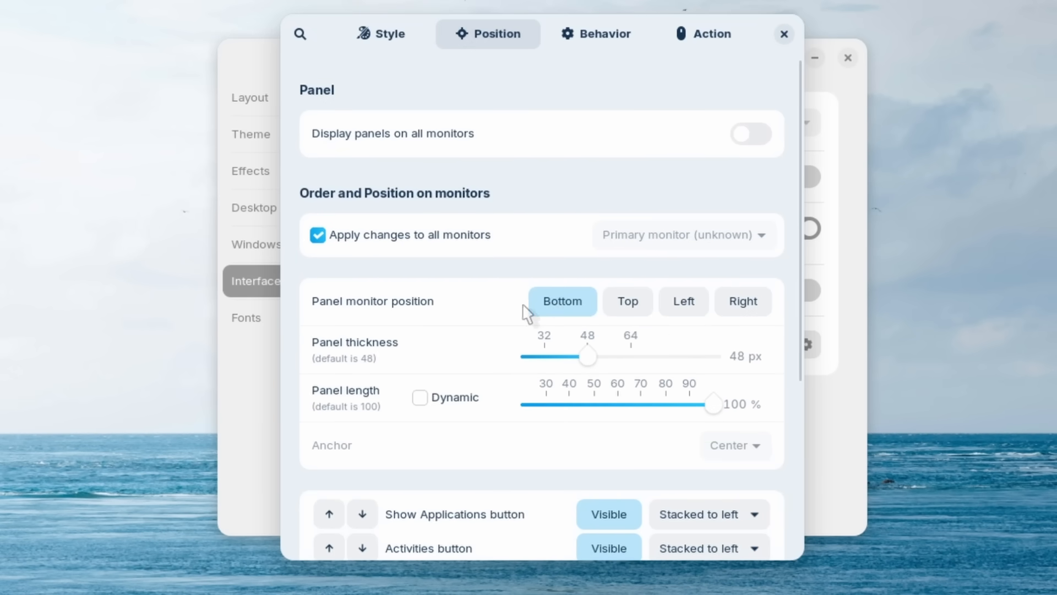
mouse_move(677, 225)
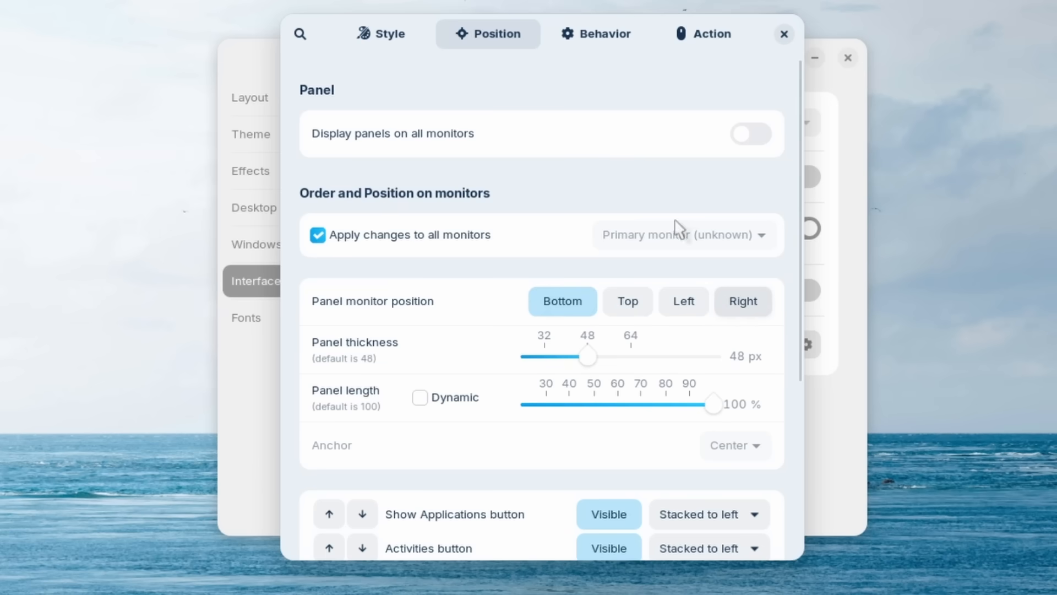
click(595, 33)
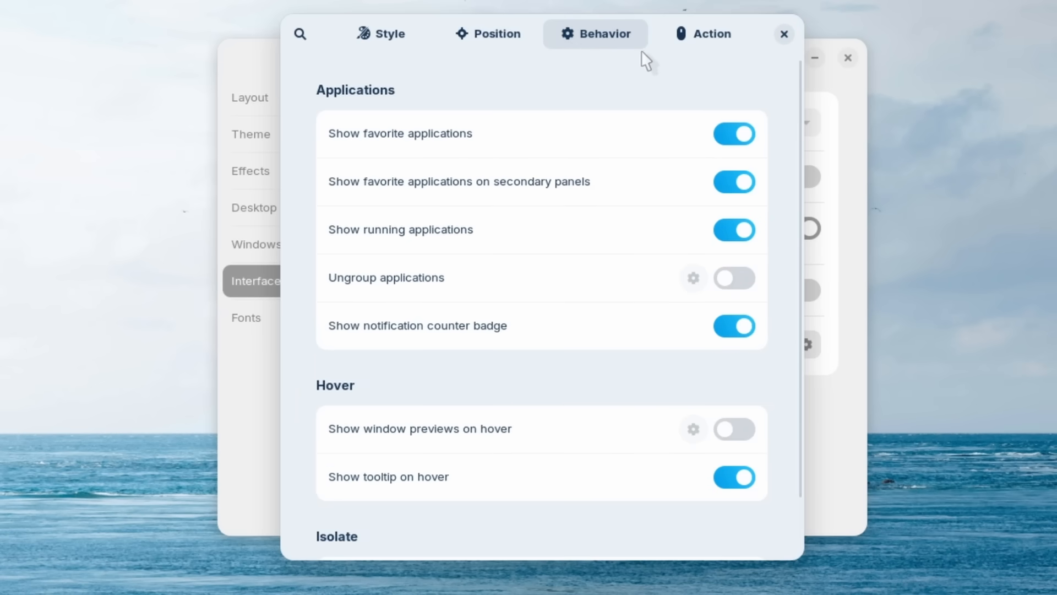
click(703, 33)
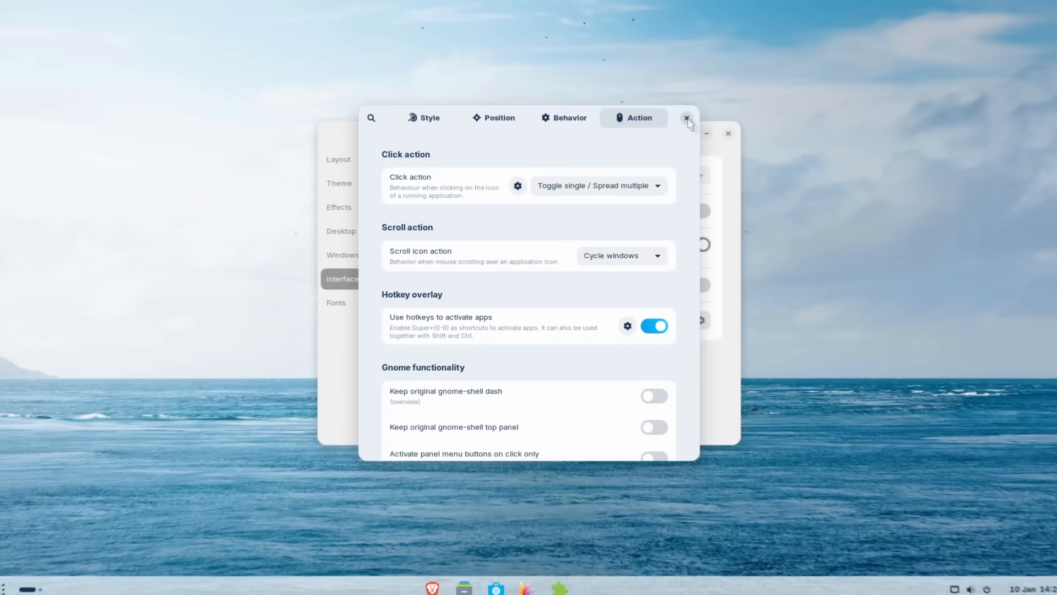
click(687, 118)
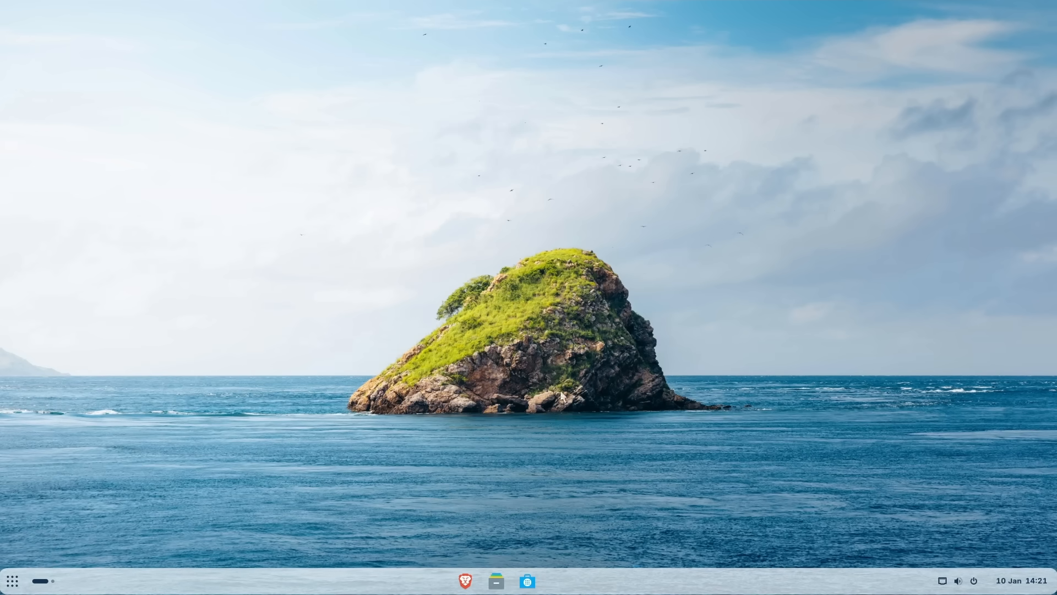
mouse_move(464, 580)
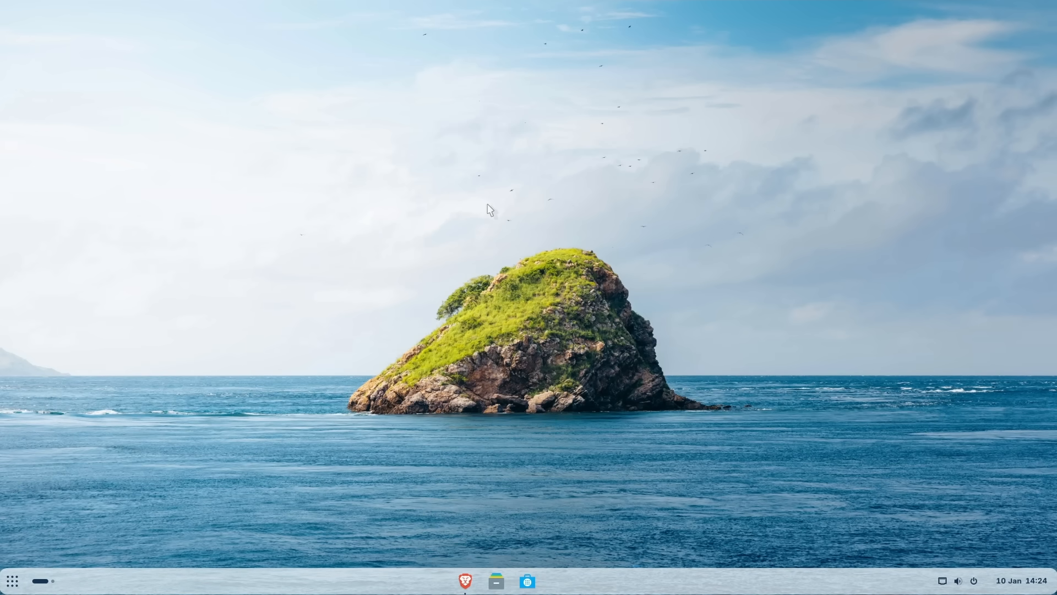
mouse_move(489, 199)
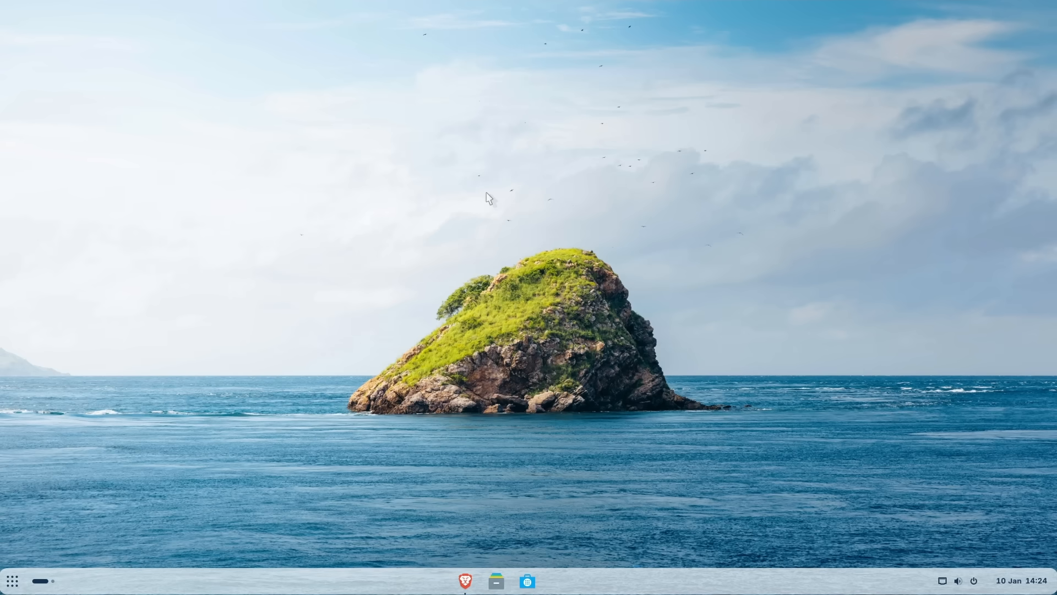
mouse_move(90, 416)
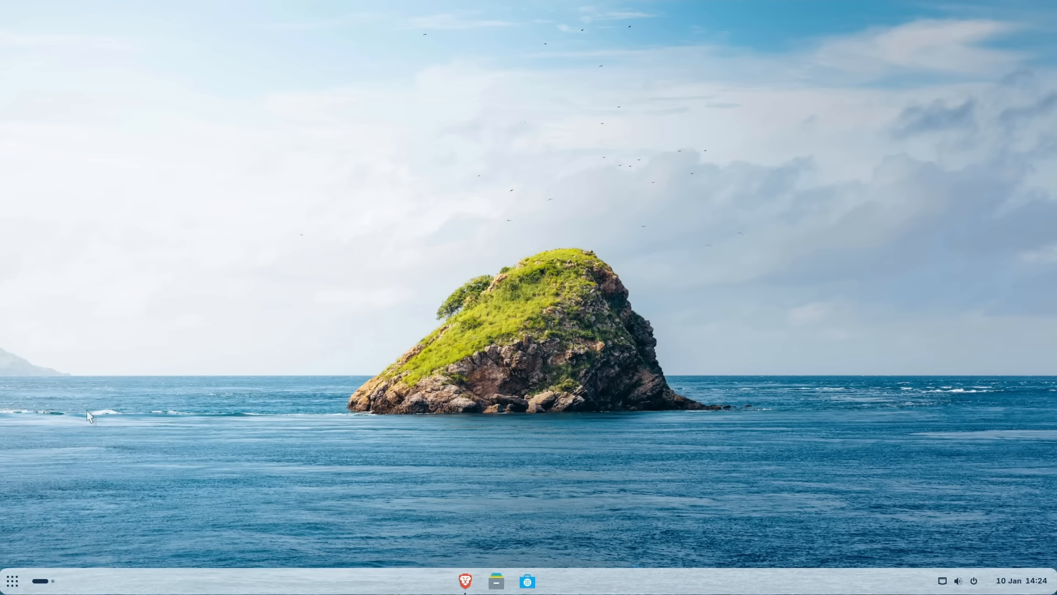
- Add the Settings app to the desktop from the app grid's context menu
click(12, 580)
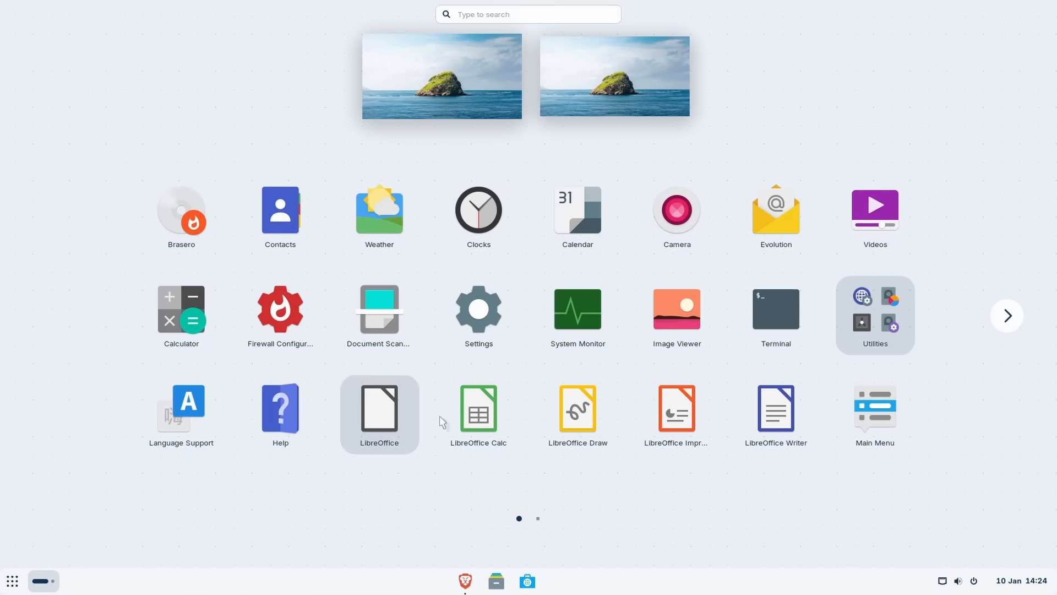
right_click(478, 308)
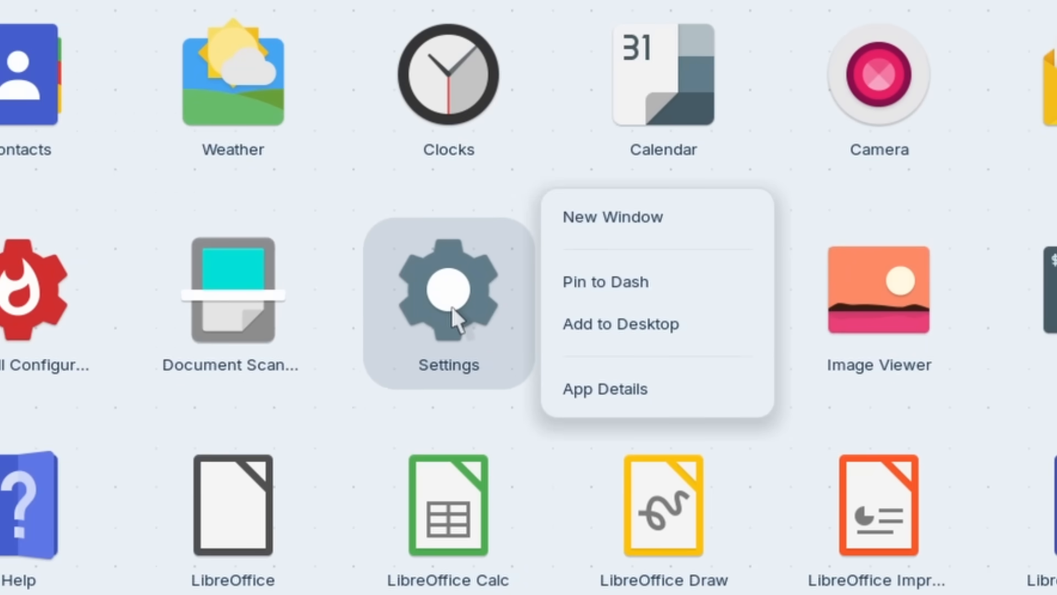
mouse_move(613, 337)
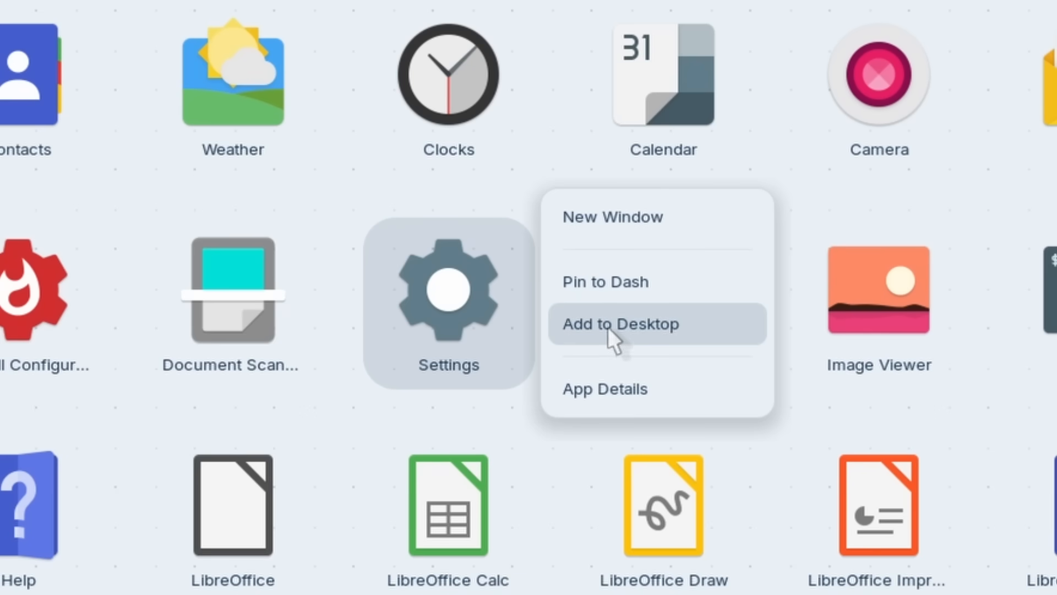
click(619, 324)
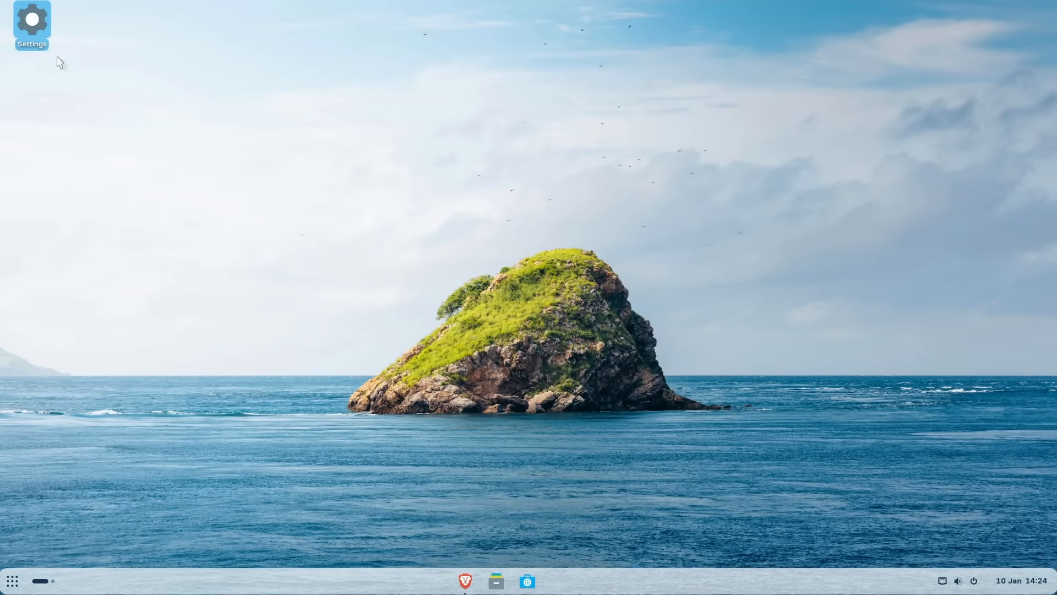
mouse_move(272, 150)
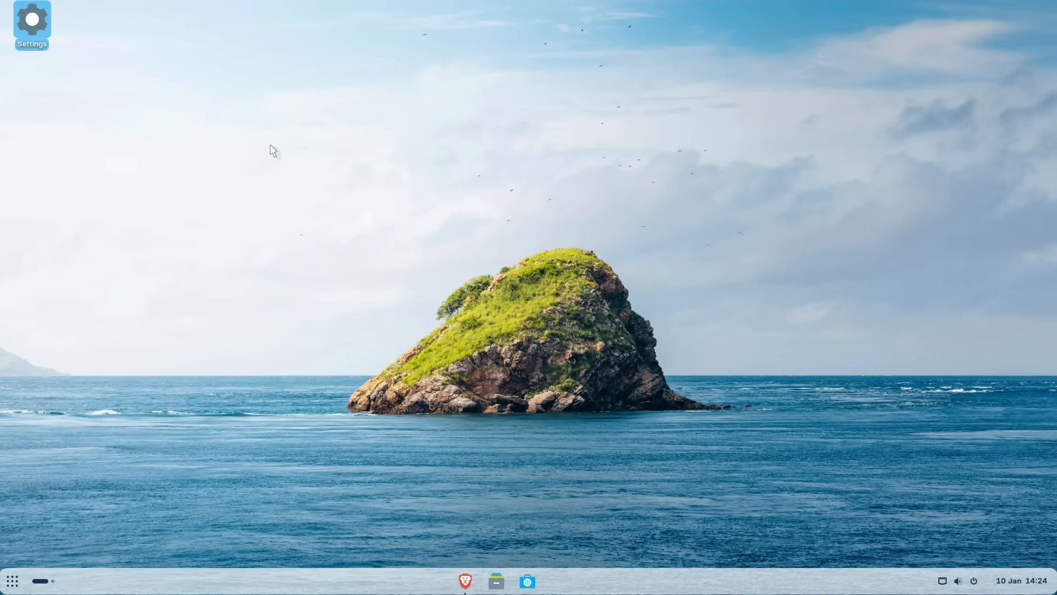
mouse_move(293, 132)
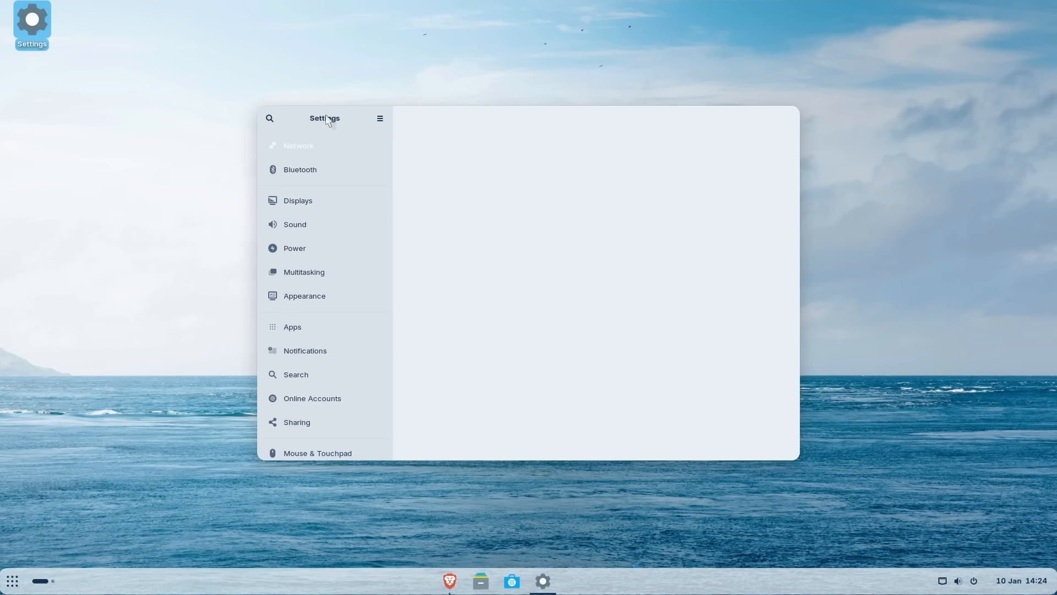
- View the Appearance page in Settings, then close the window
click(304, 296)
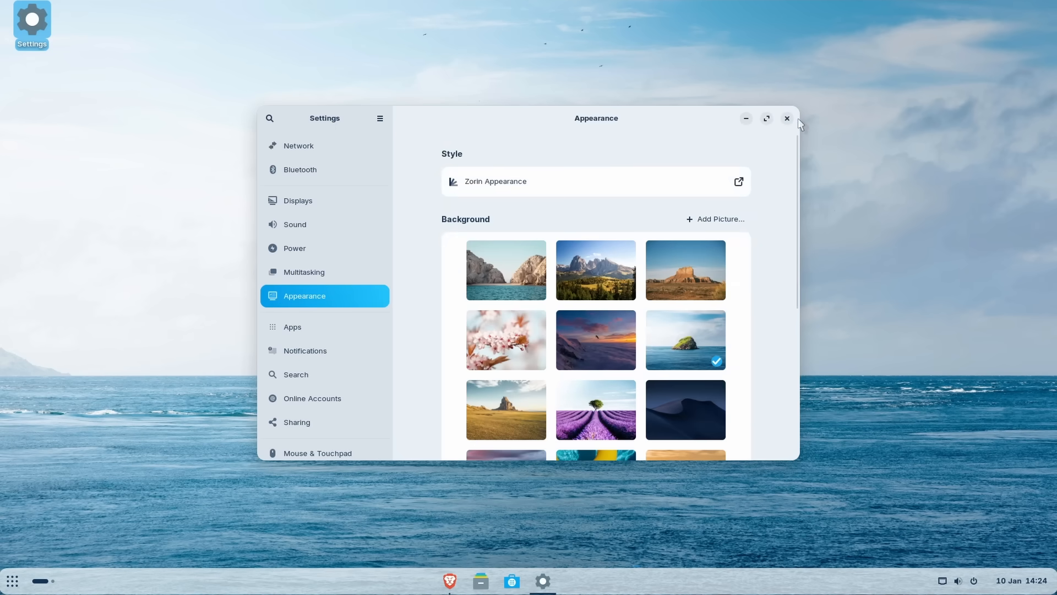
click(786, 118)
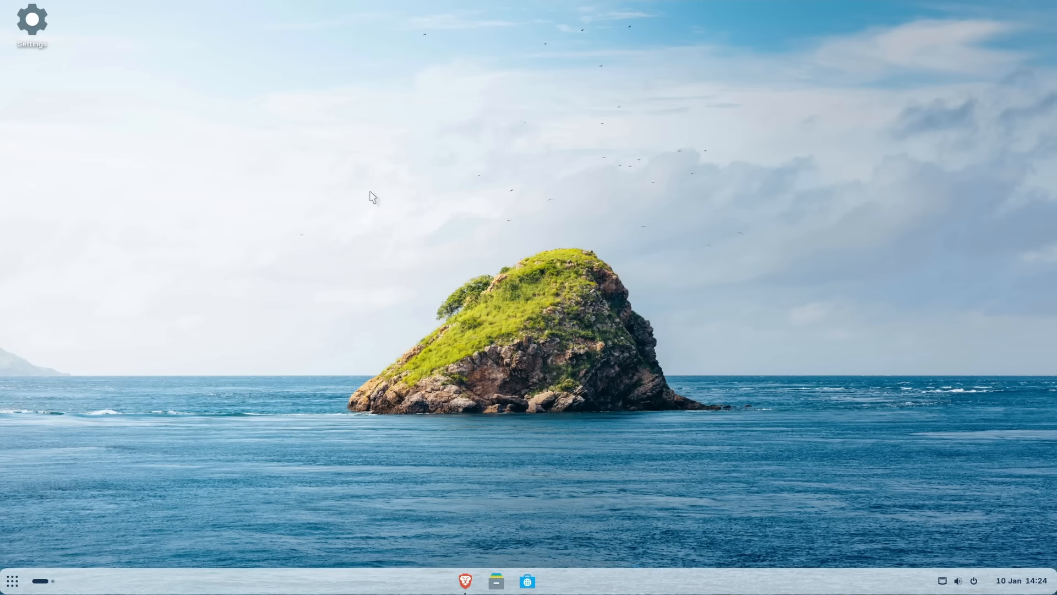
mouse_move(647, 304)
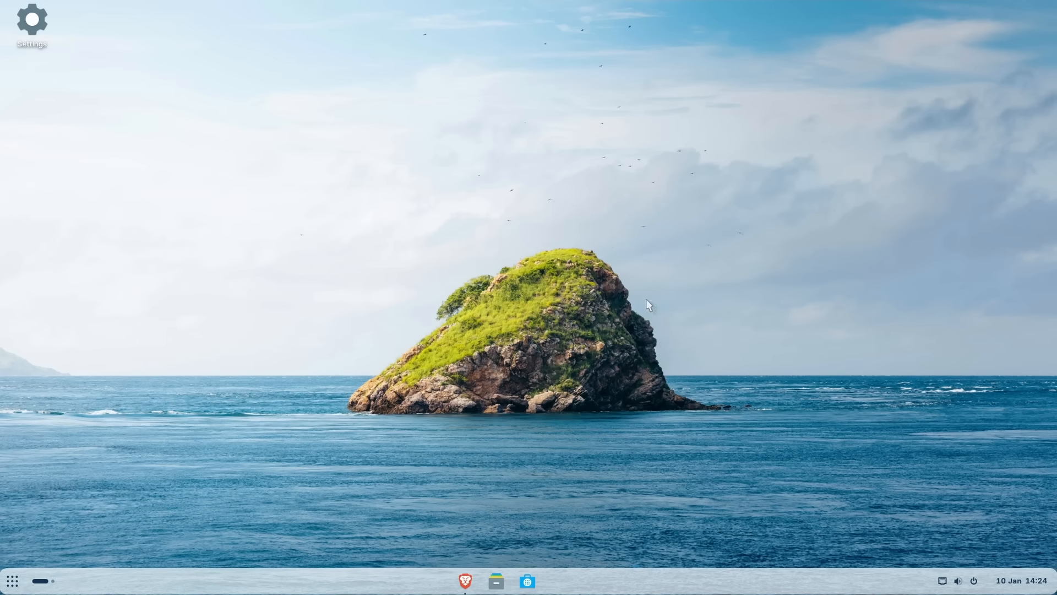
mouse_move(651, 305)
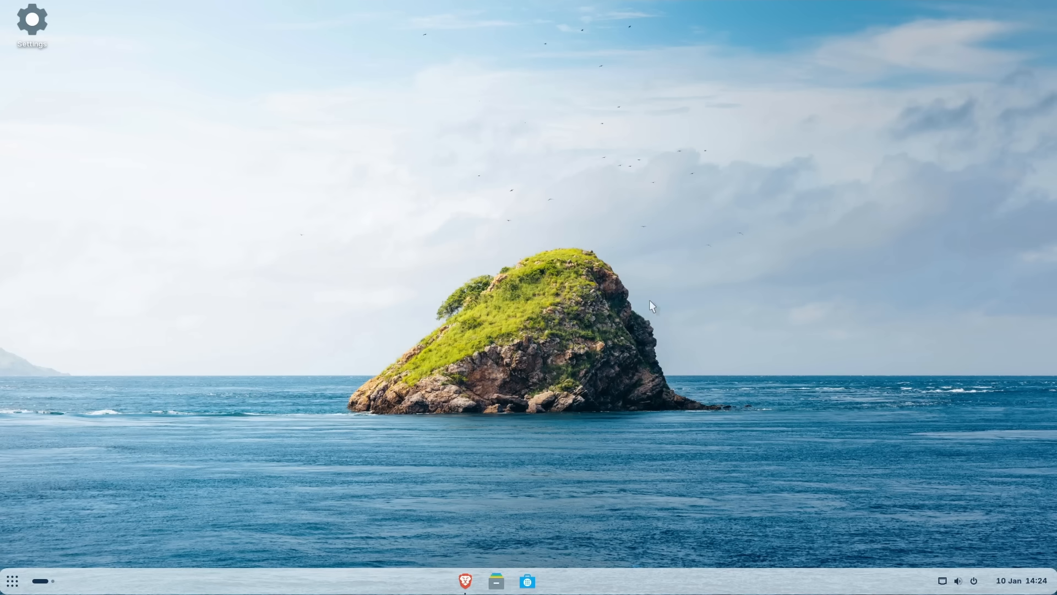
mouse_move(535, 496)
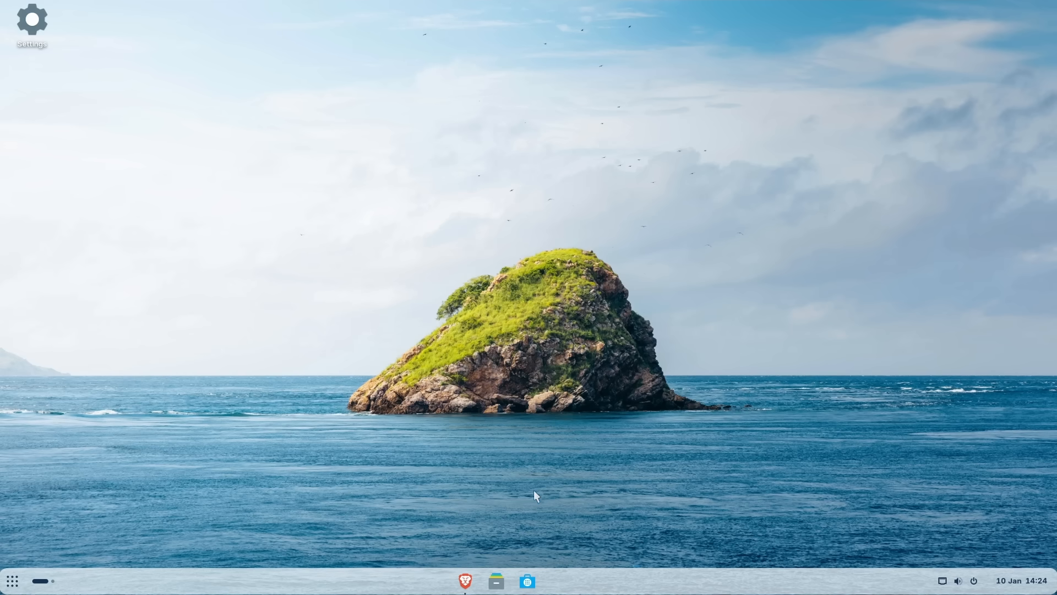
mouse_move(528, 582)
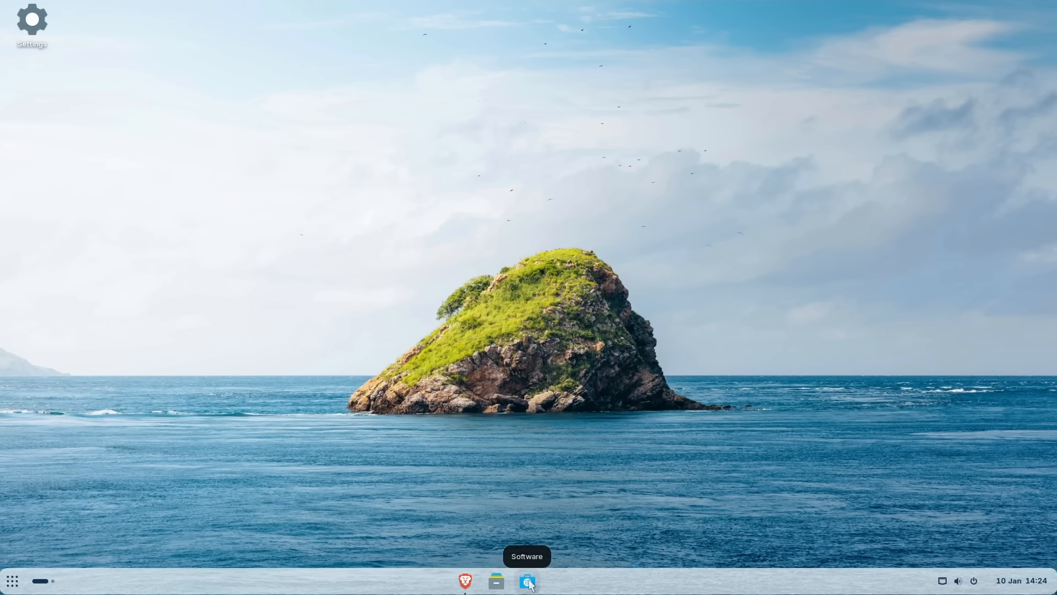
- Launch Software, search for 'firefox' and open the Firefox app page
click(528, 581)
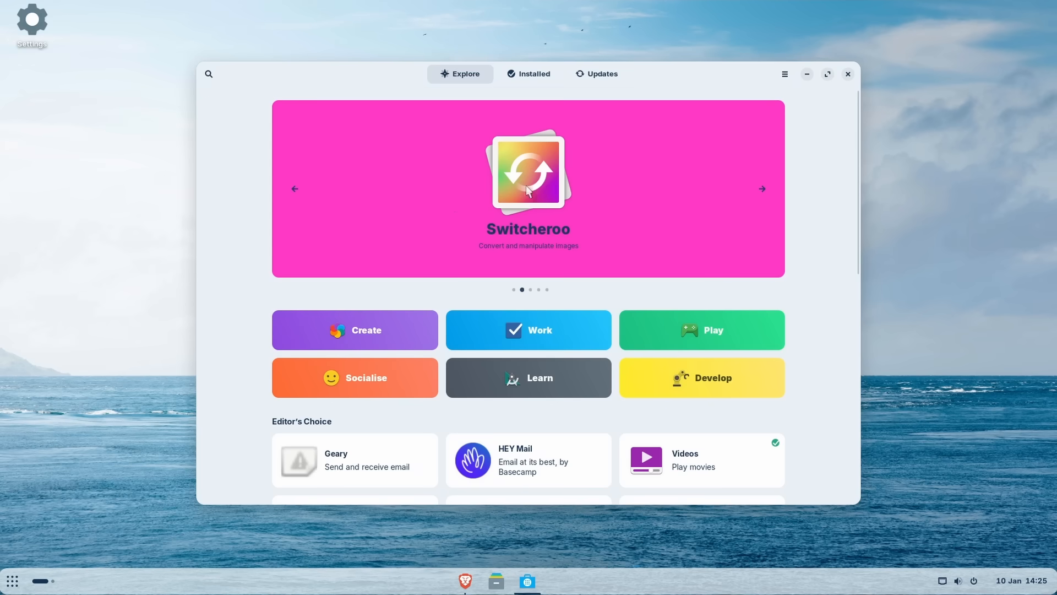
scroll(down, 3)
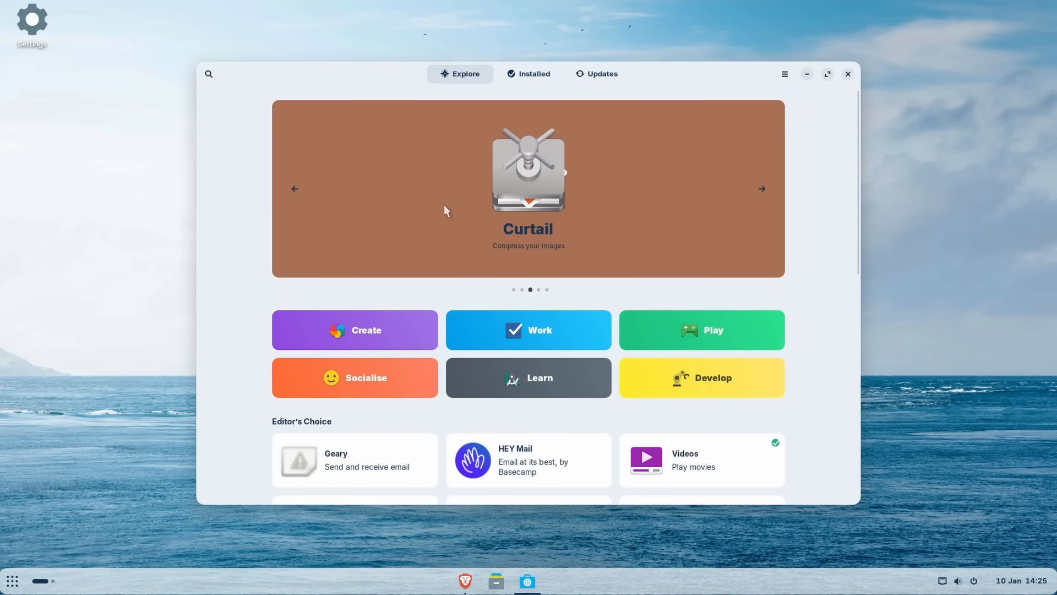
mouse_move(270, 145)
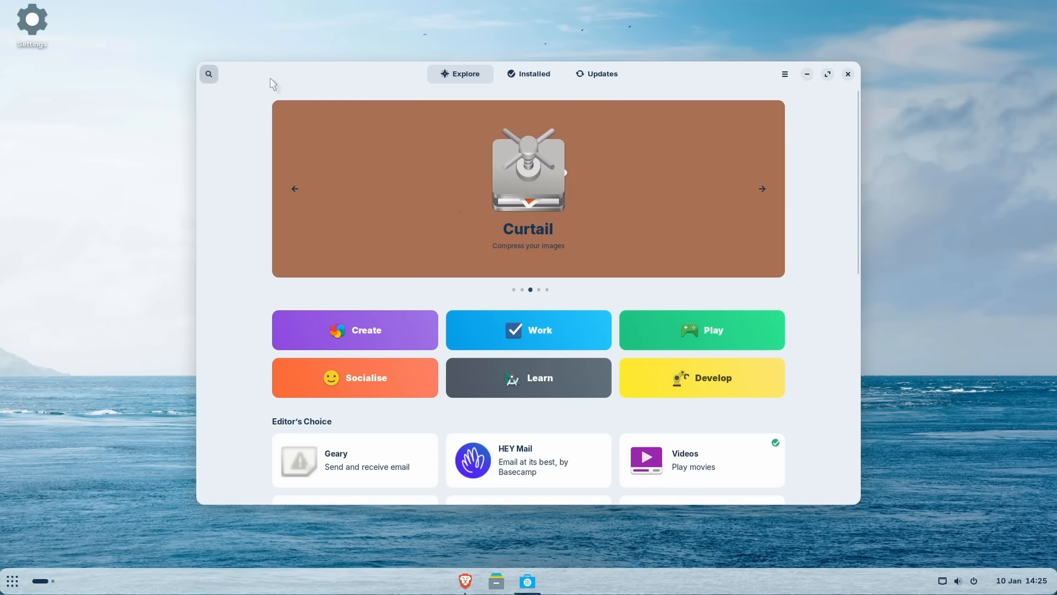
text(firefox)
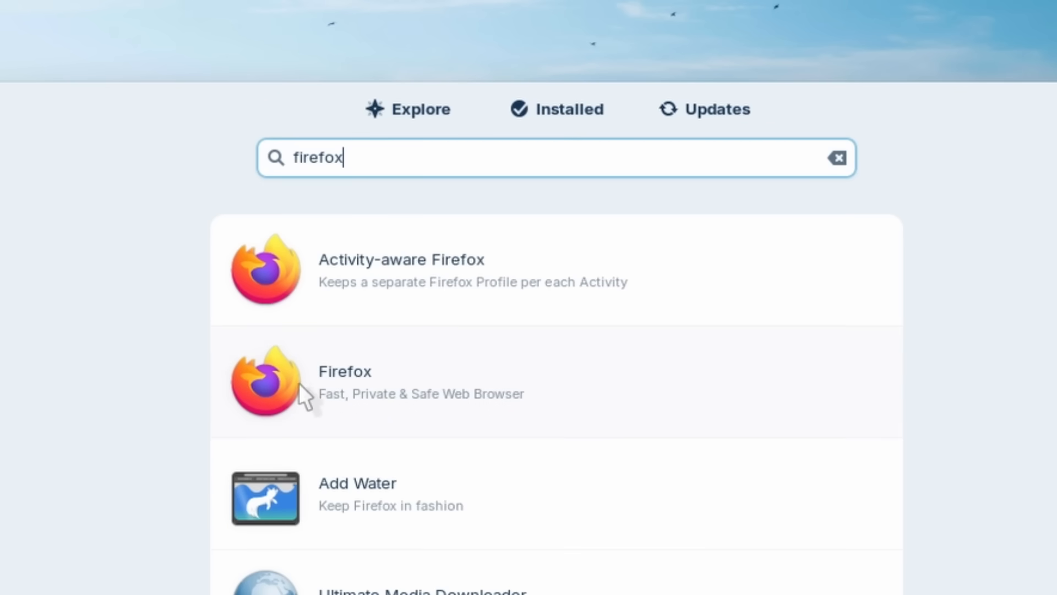
mouse_move(386, 404)
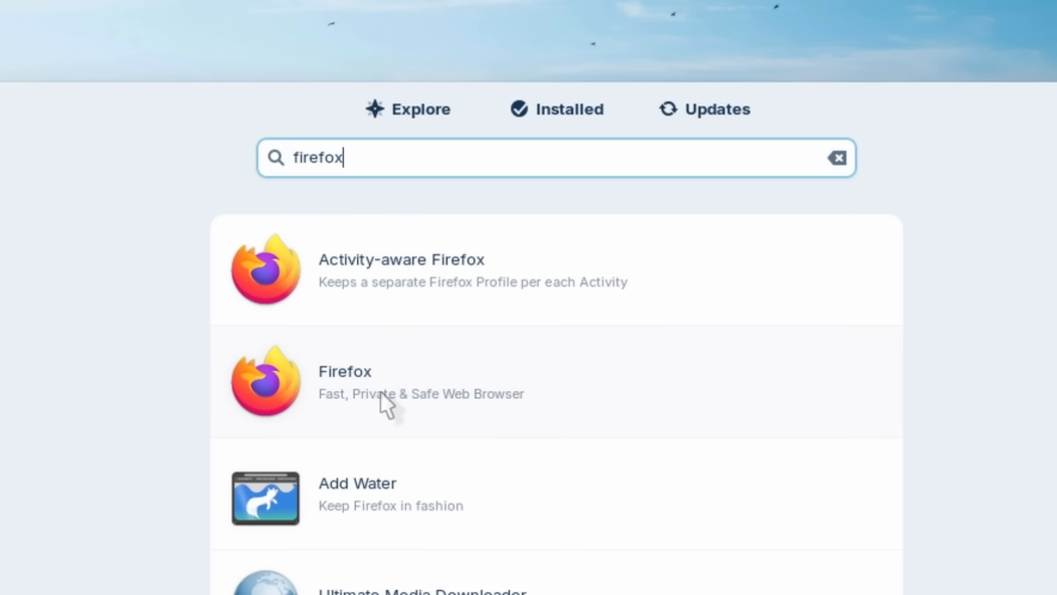
mouse_move(384, 401)
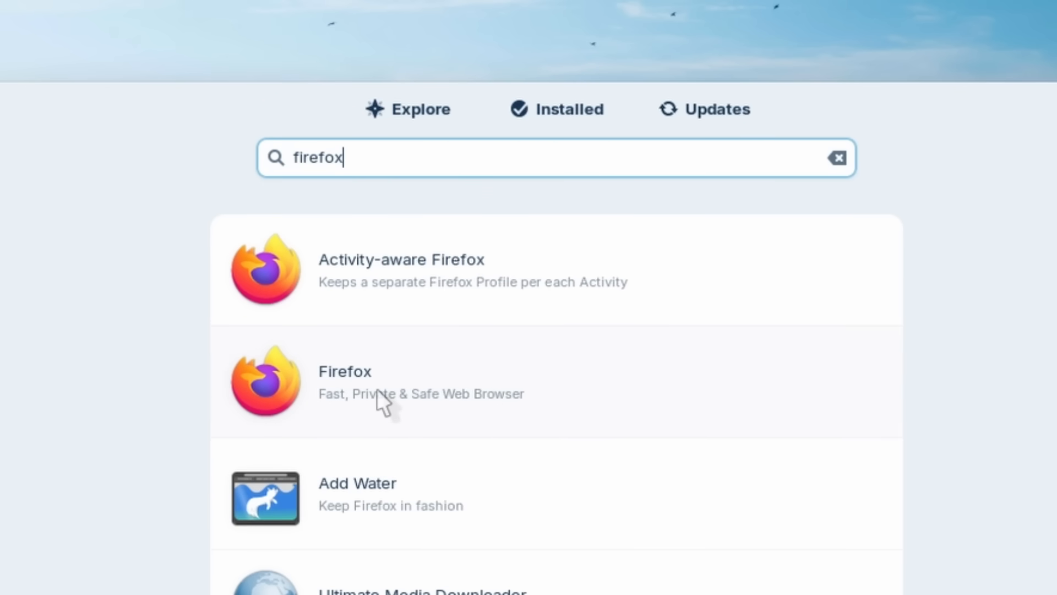
click(344, 371)
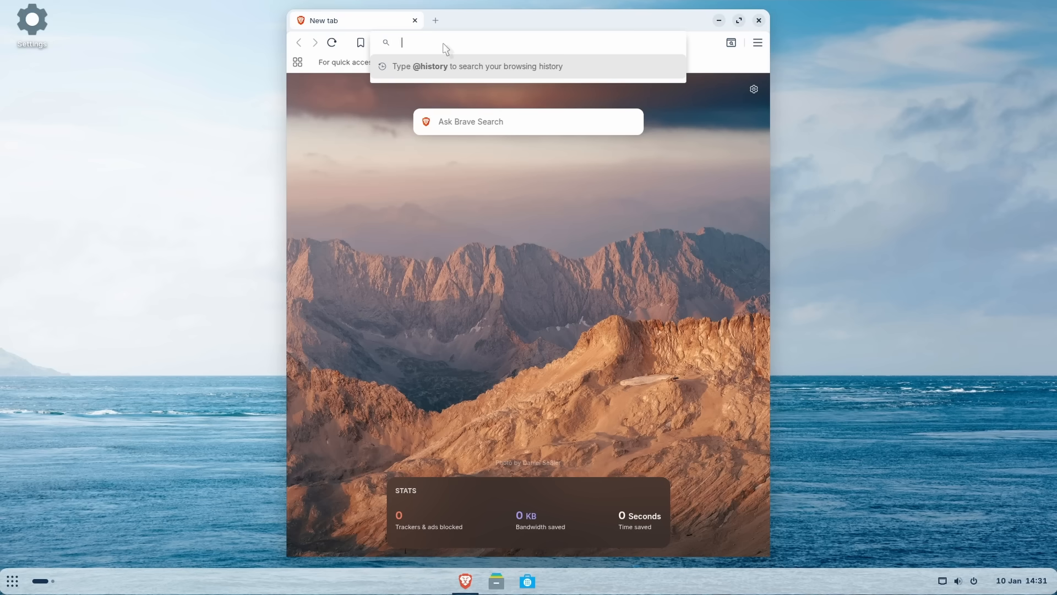
- Search for the Helium browser and open the official helium.computer website
text(hrlium browser)
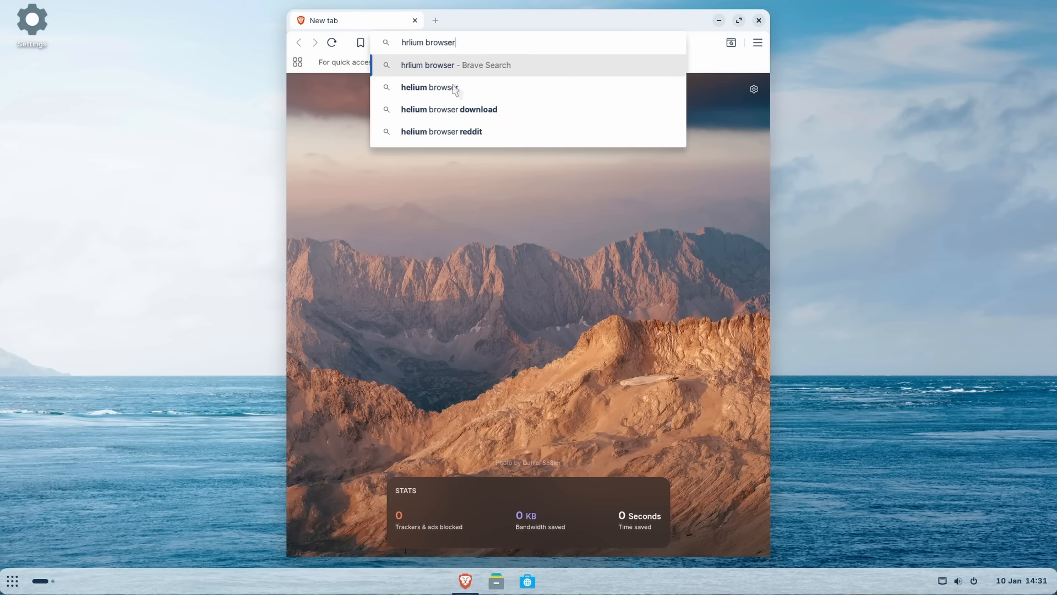
click(427, 87)
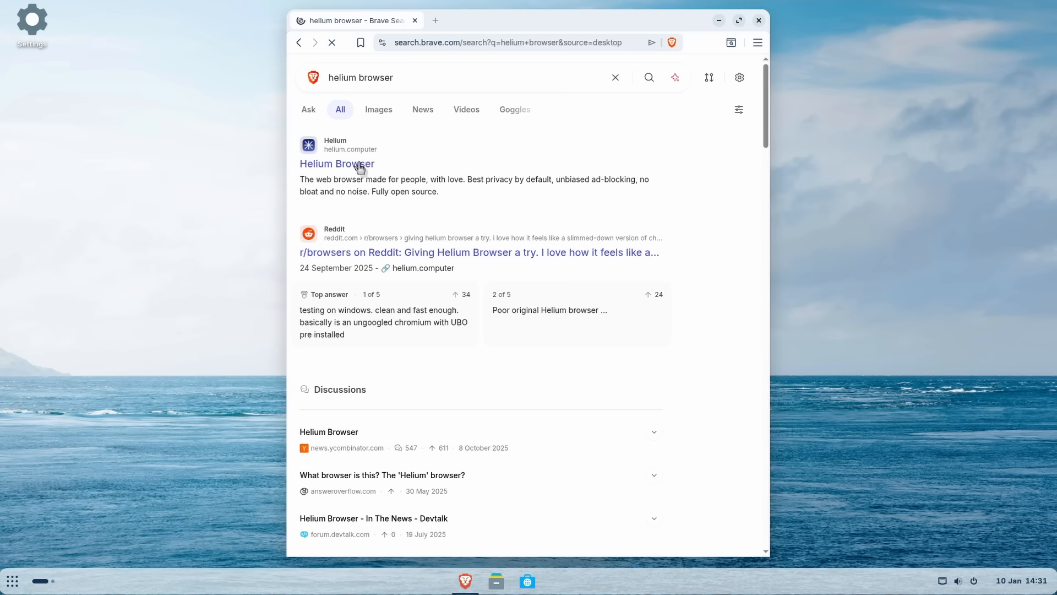
click(337, 163)
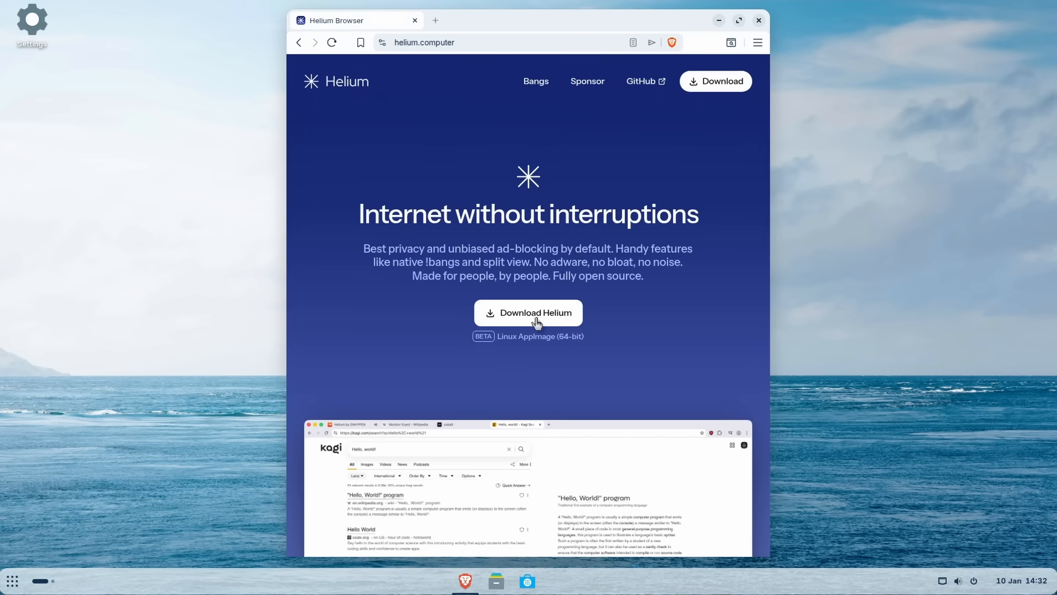
- Save the Helium Linux AppImage into Downloads and show it in its folder
click(528, 312)
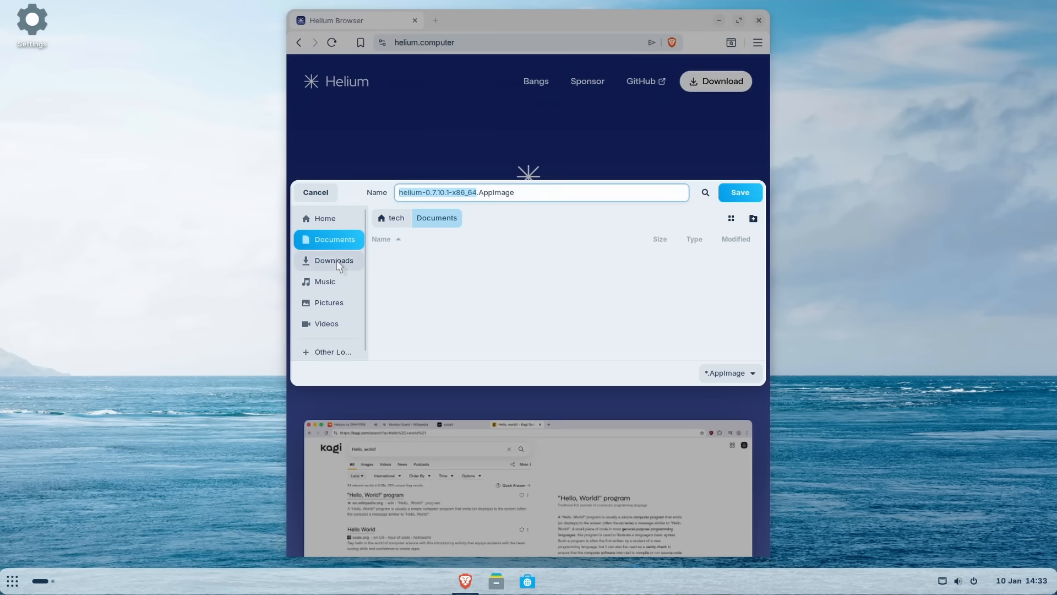
click(333, 261)
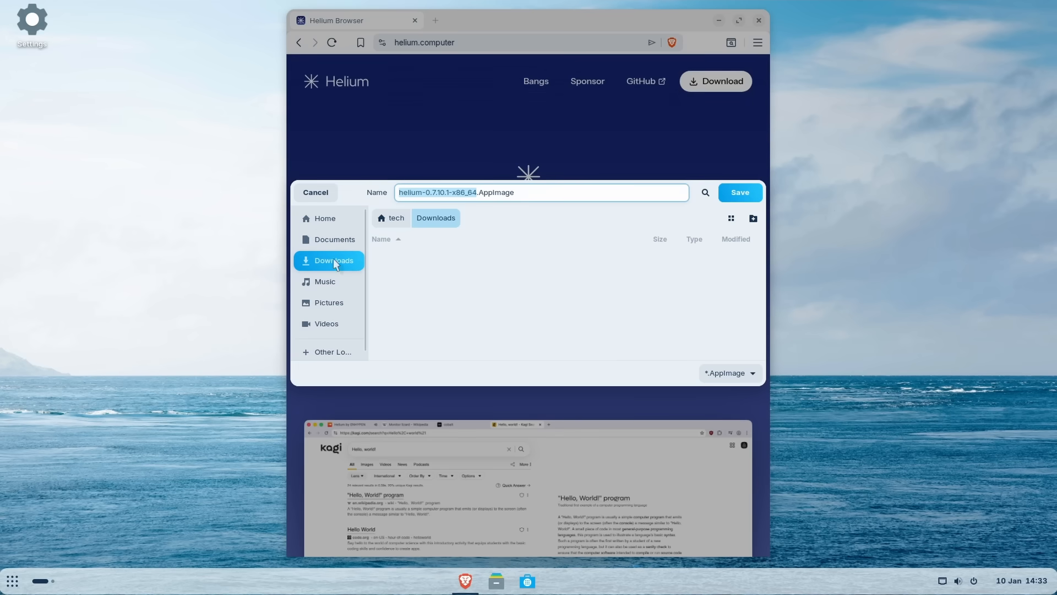
click(738, 193)
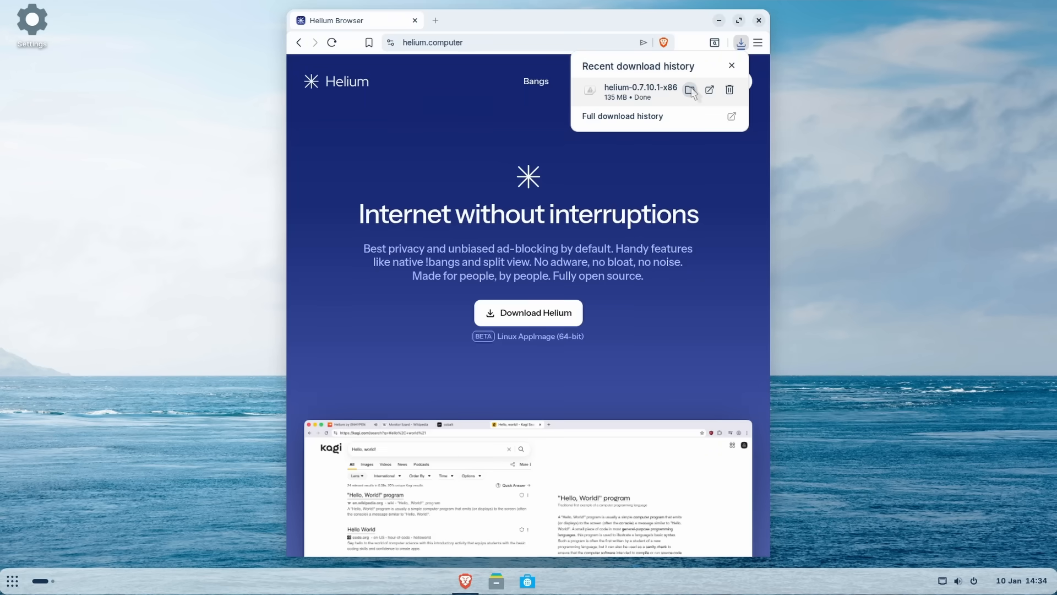
click(690, 89)
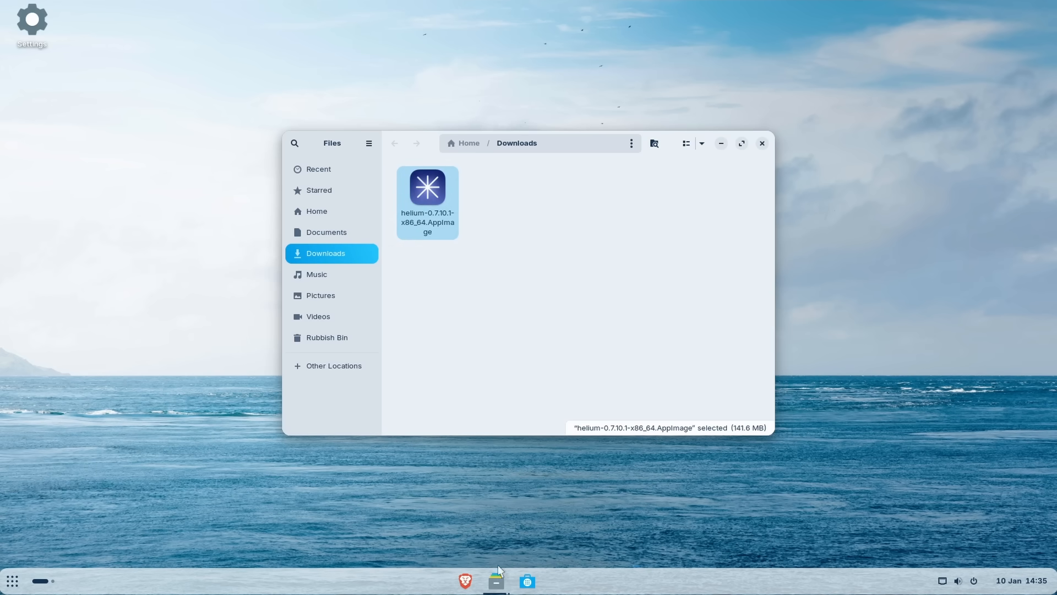
mouse_move(460, 290)
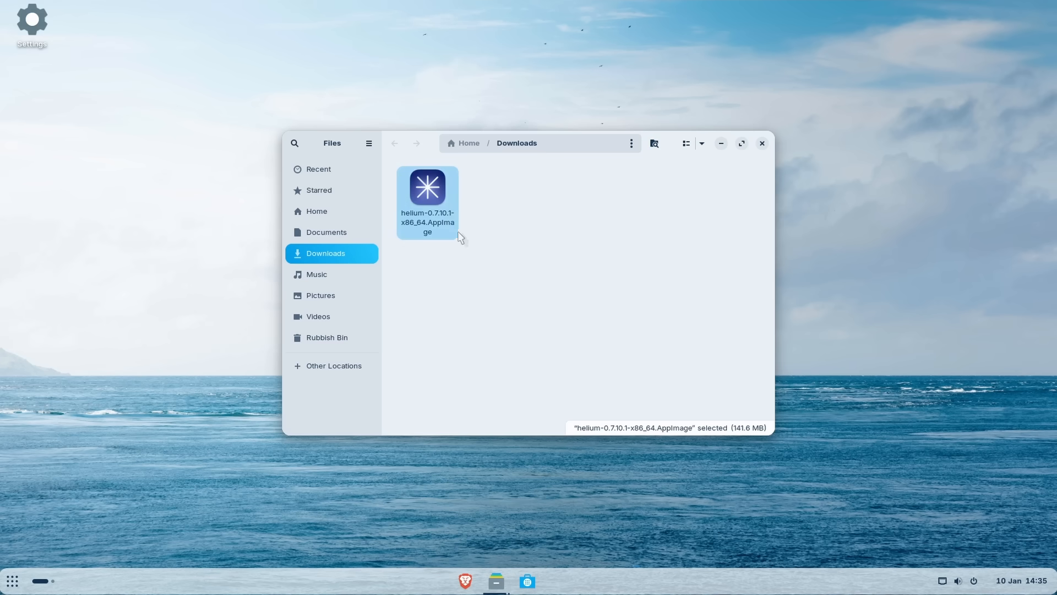
mouse_move(436, 207)
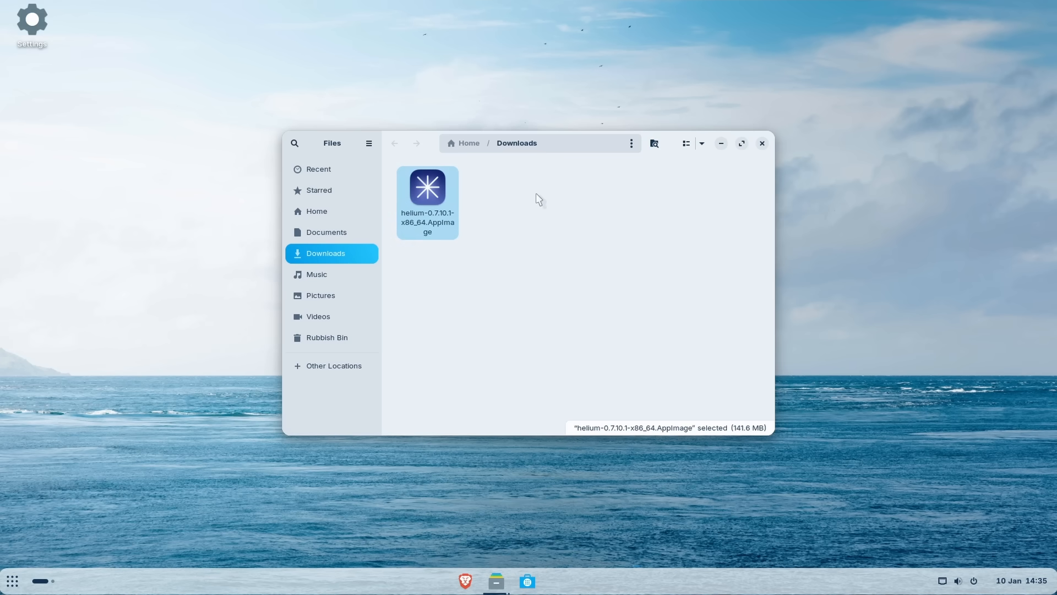
- Run helium-0.7.10.1-x86_64.AppImage from Downloads, allowing the unknown package to run
double_click(427, 187)
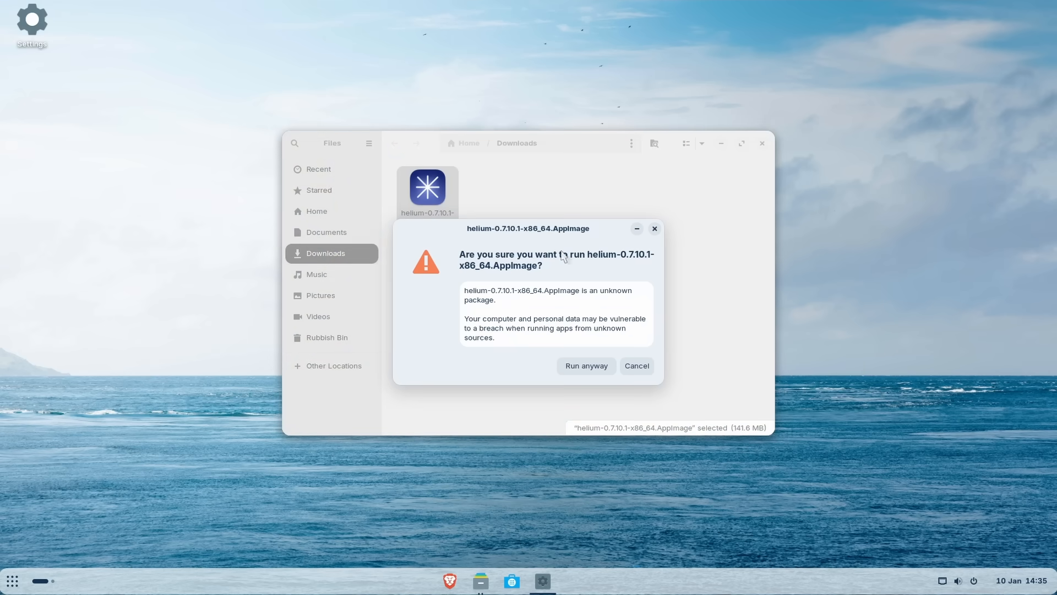
mouse_move(554, 243)
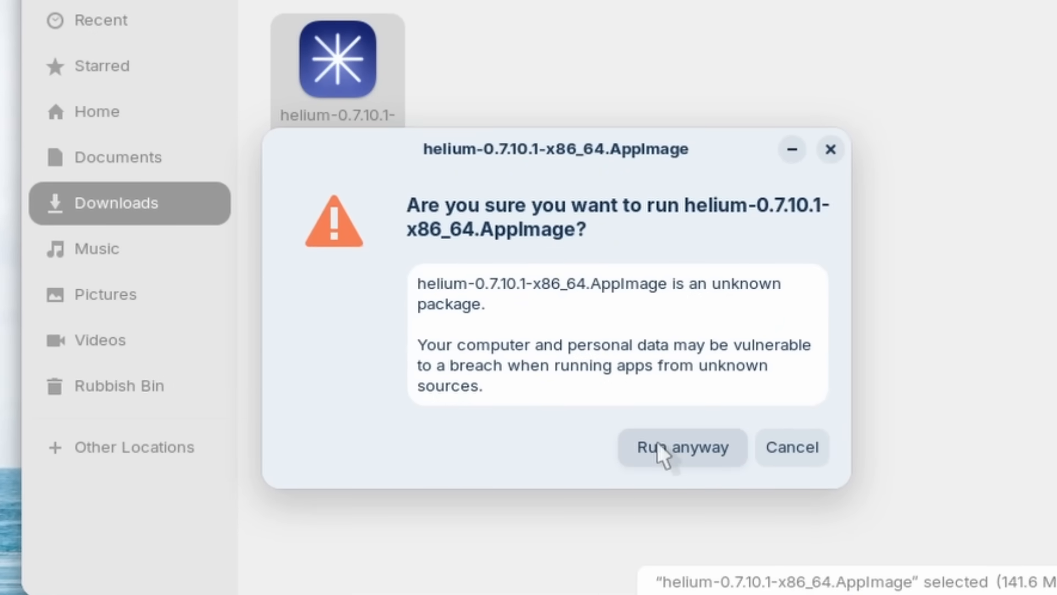
click(681, 447)
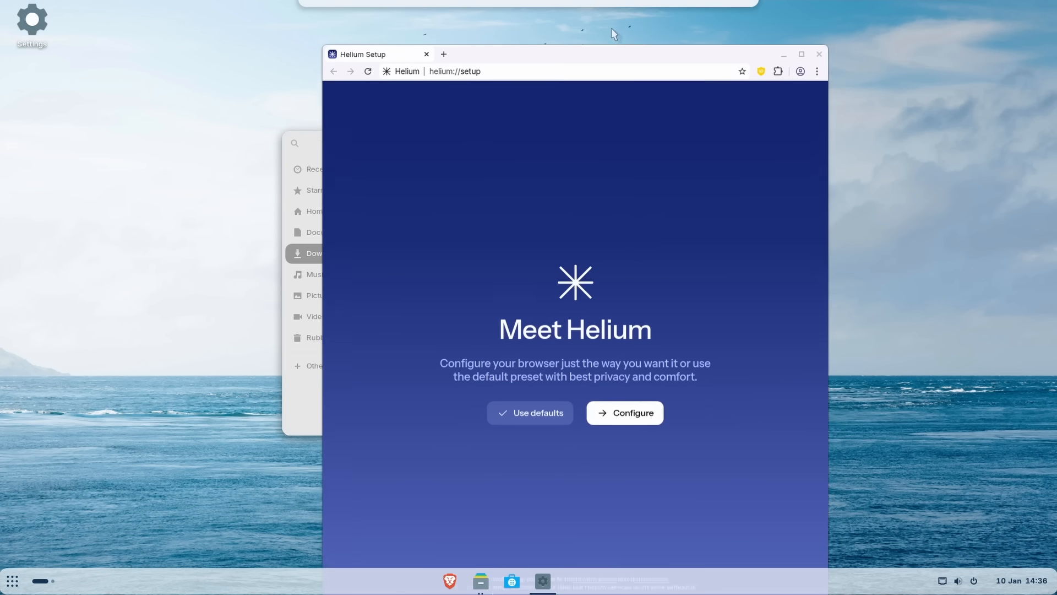
- Drag the Helium setup window aside on the desktop
drag(613, 34, 593, 9)
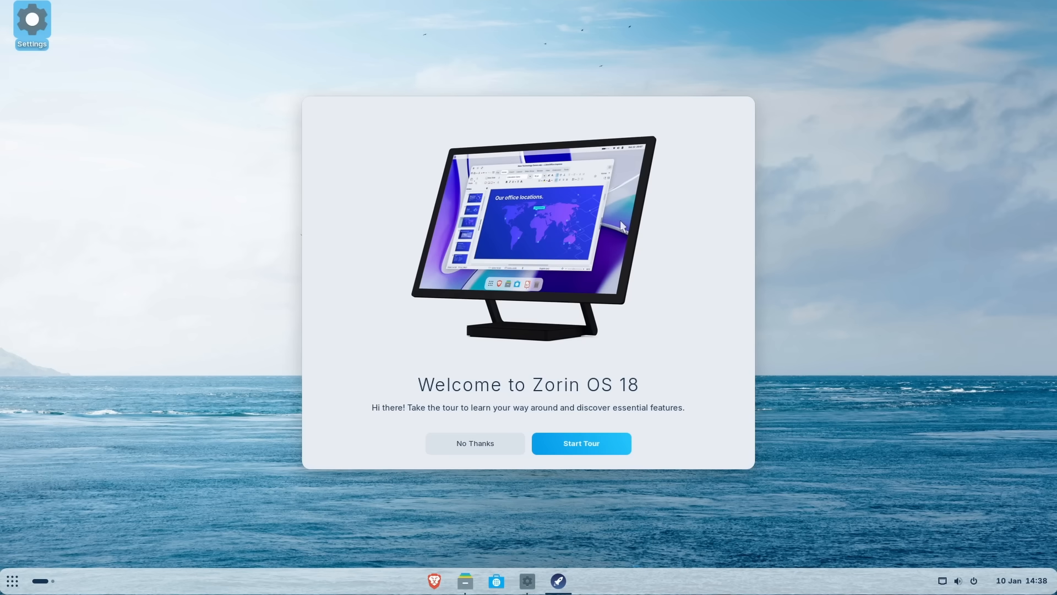
mouse_move(596, 228)
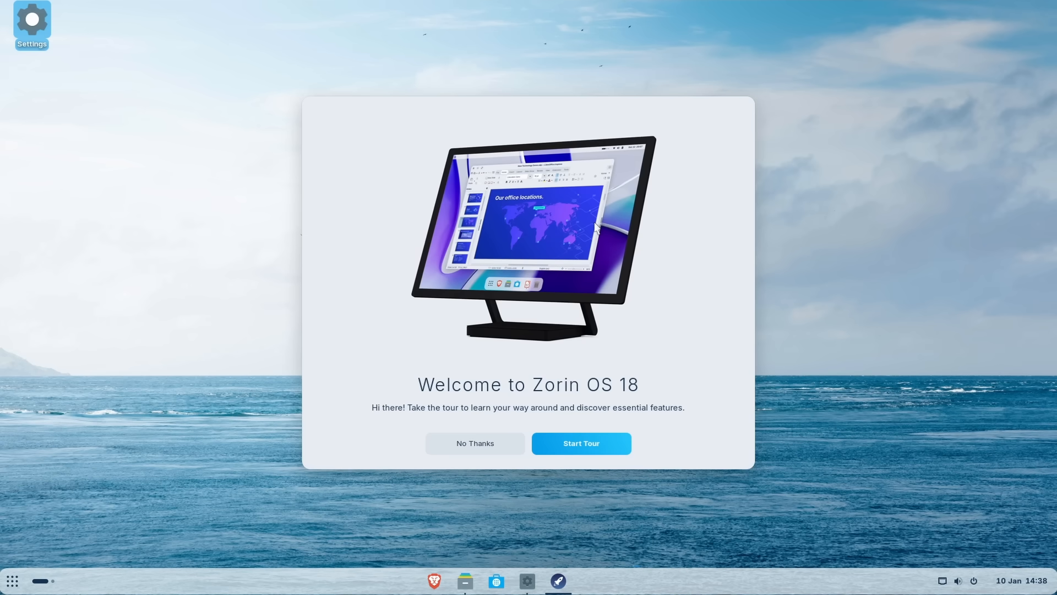
mouse_move(546, 225)
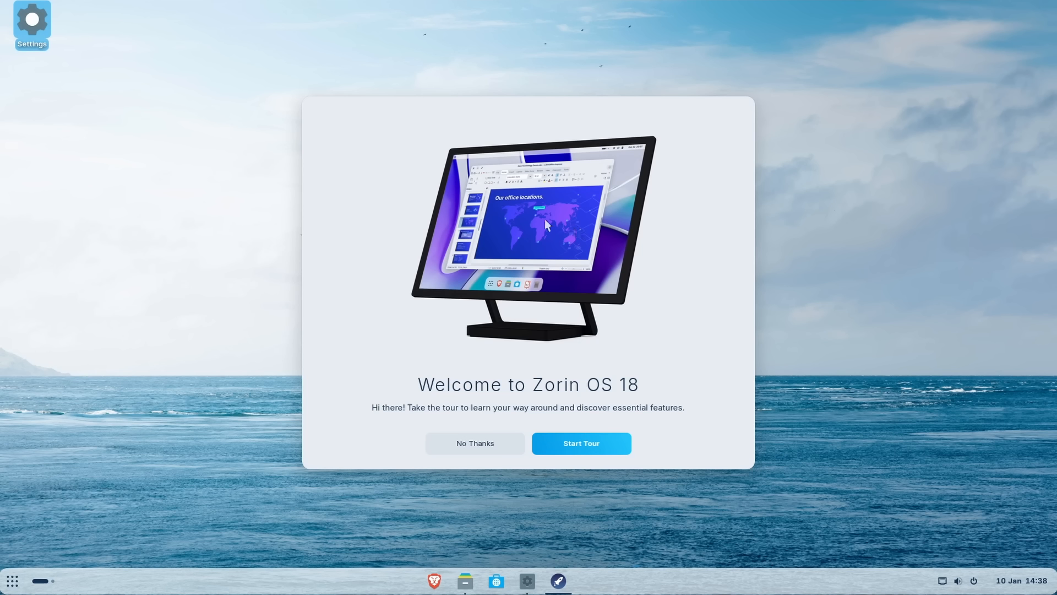
mouse_move(395, 214)
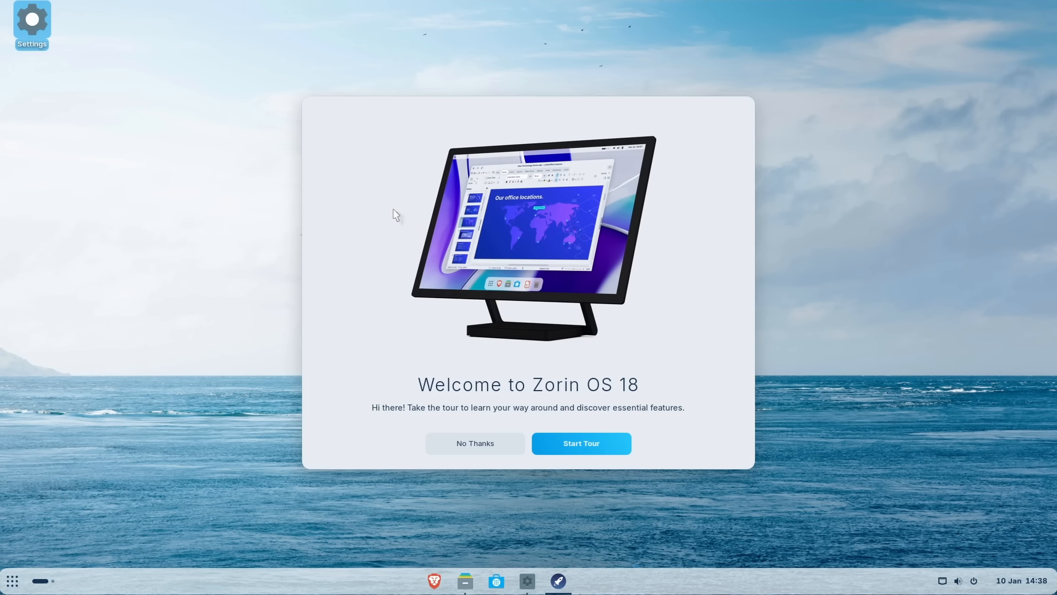
mouse_move(525, 450)
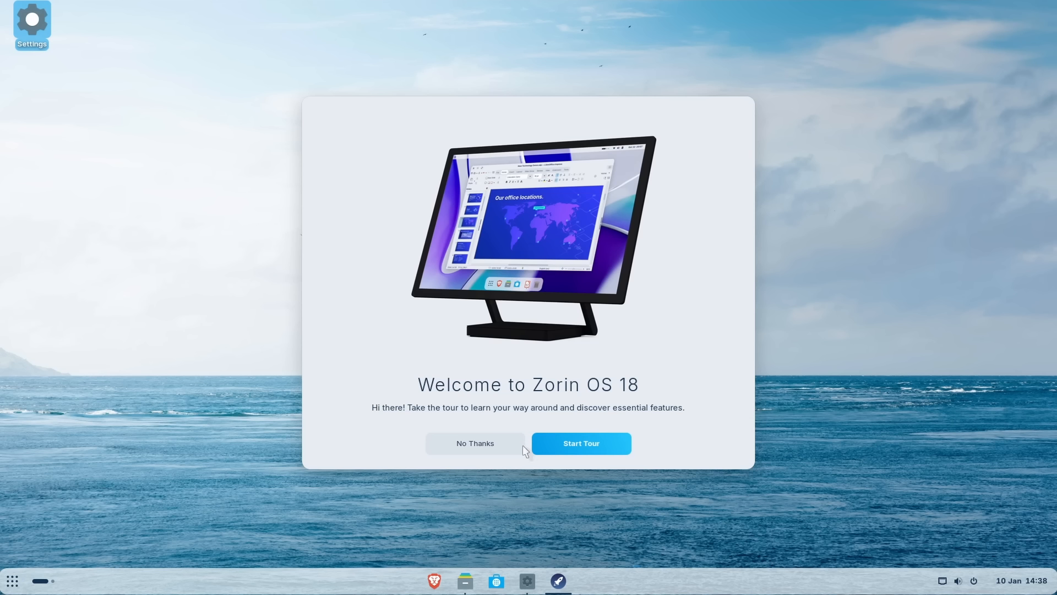
mouse_move(567, 364)
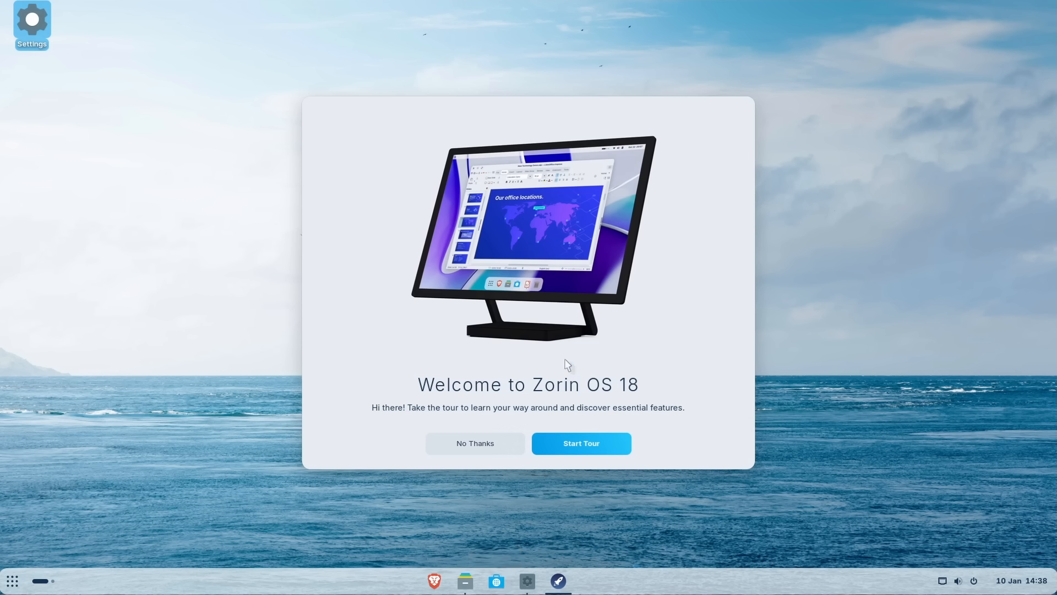
mouse_move(571, 352)
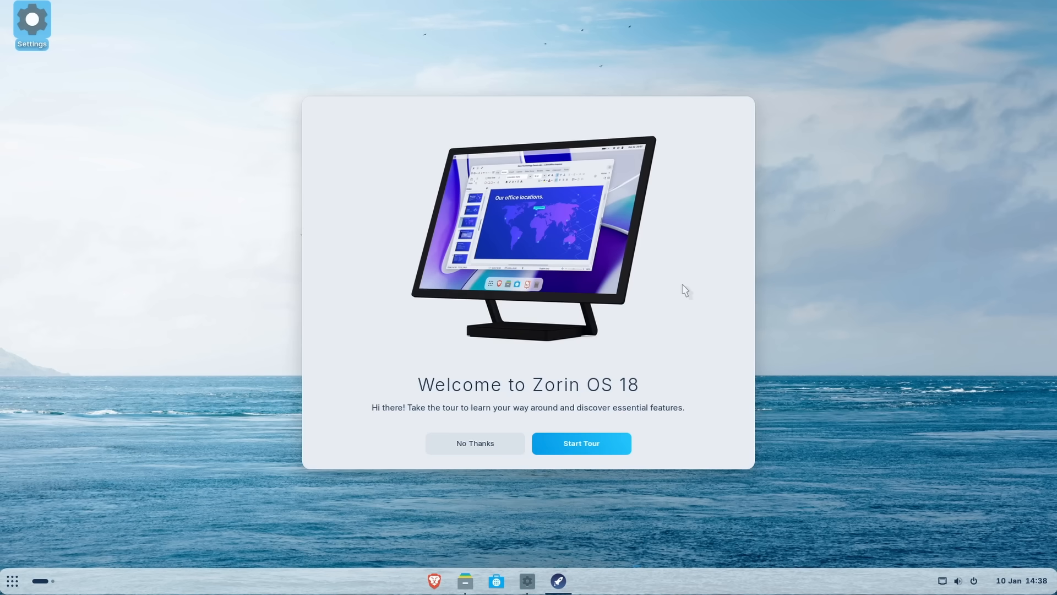
mouse_move(657, 310)
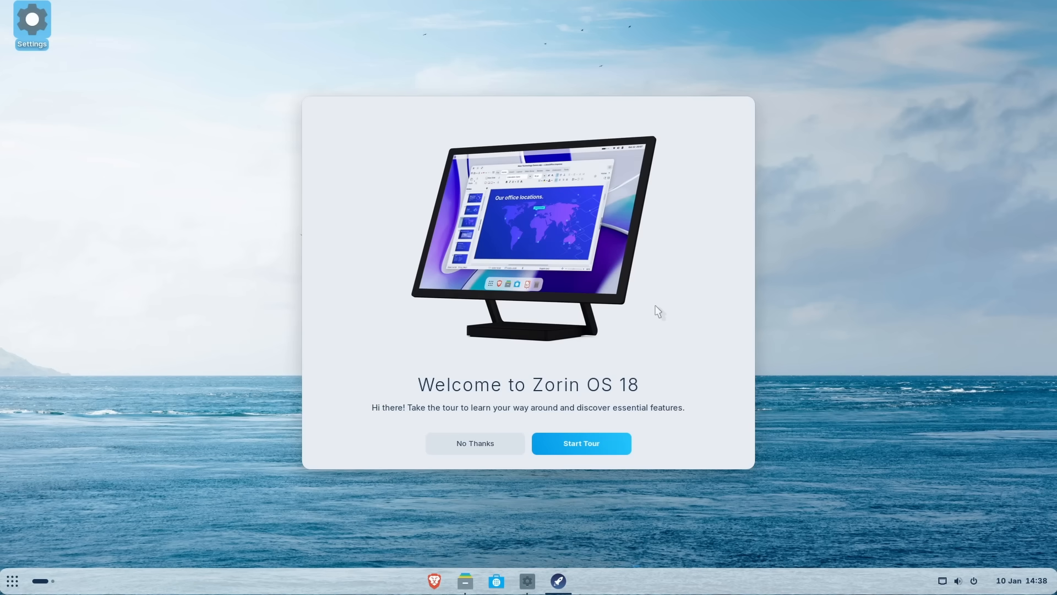
mouse_move(664, 291)
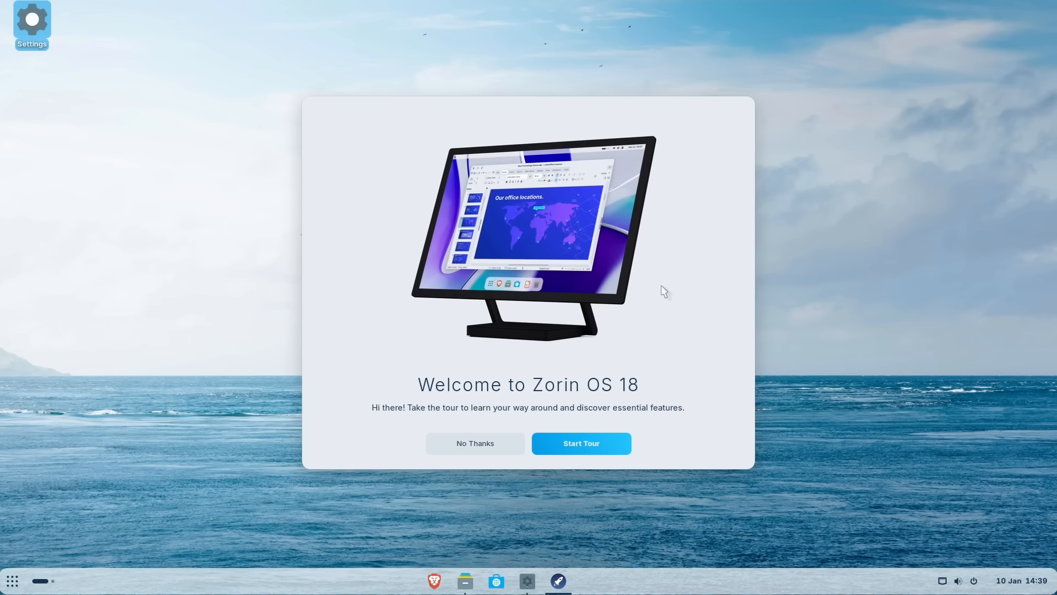